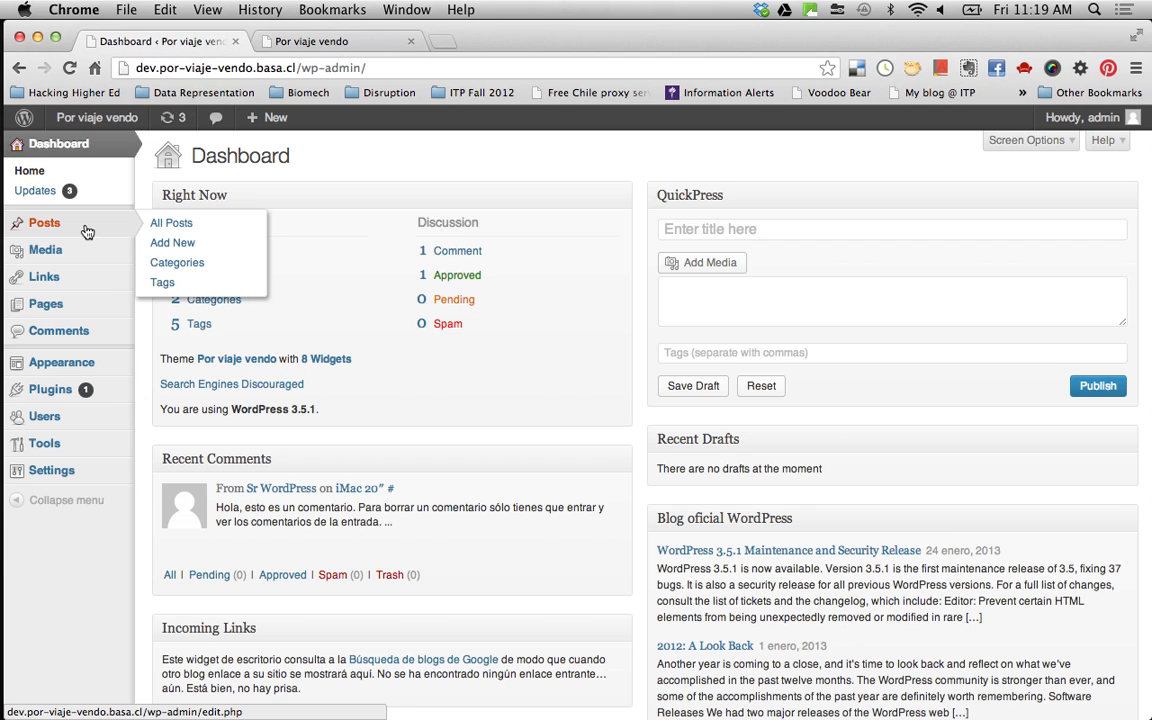
mouse_move(44, 304)
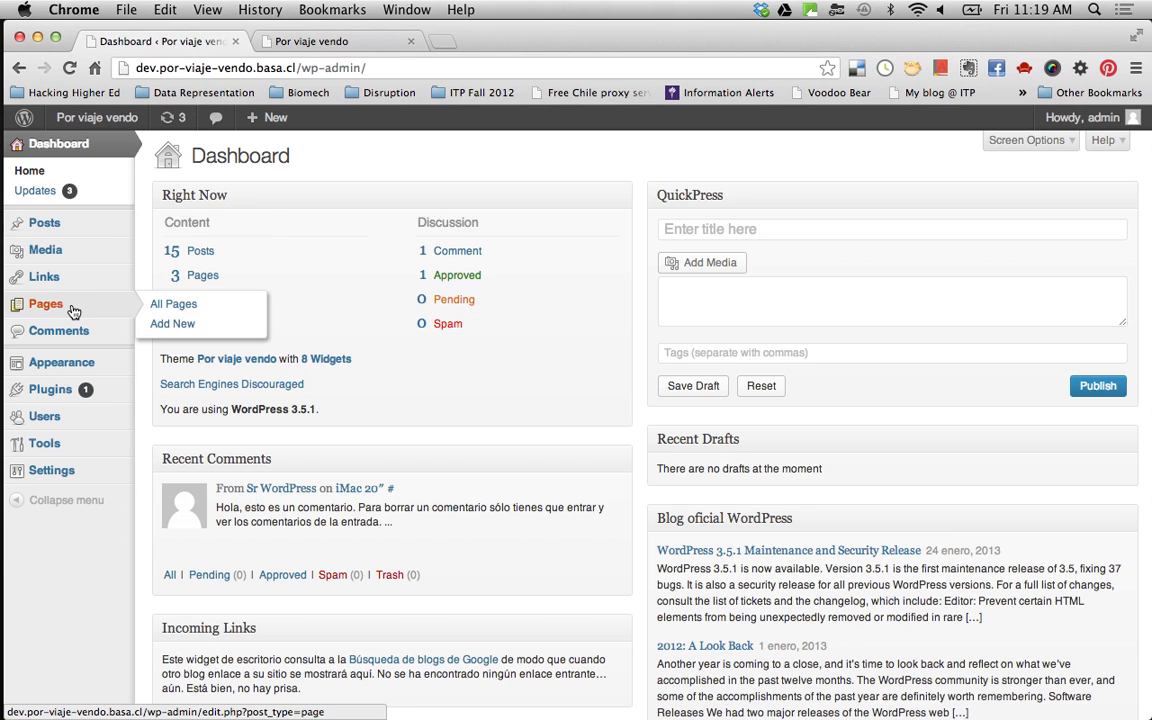
mouse_move(44, 276)
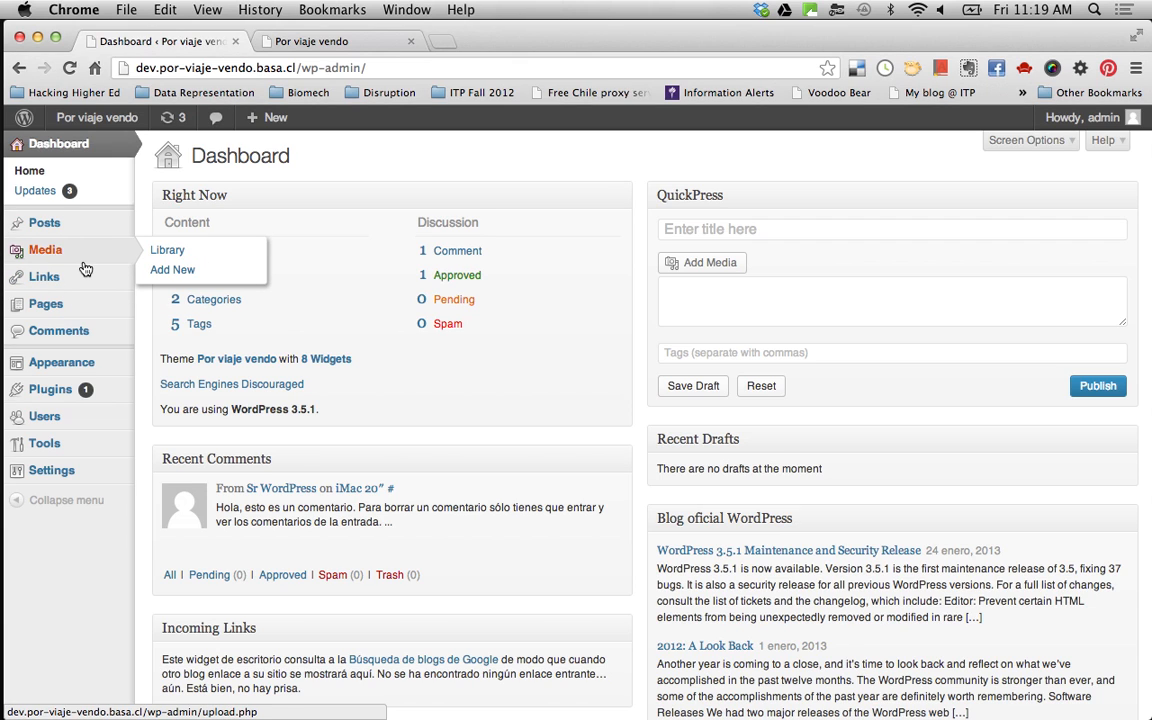
mouse_move(44, 222)
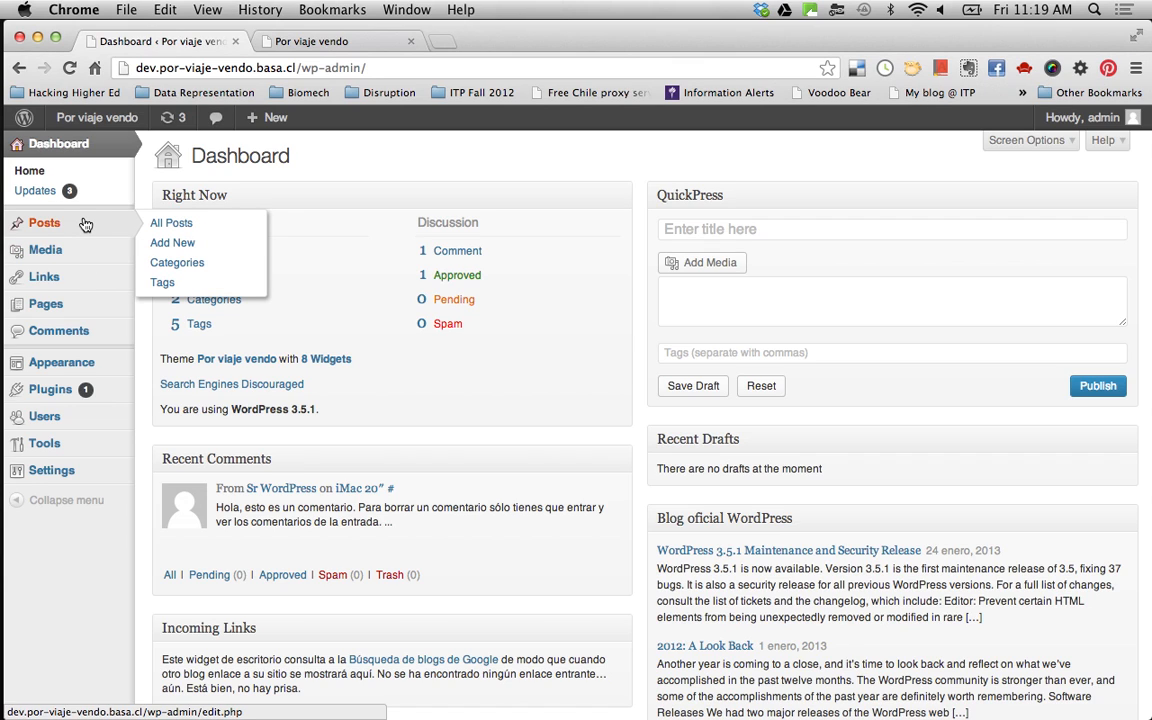
mouse_move(172, 222)
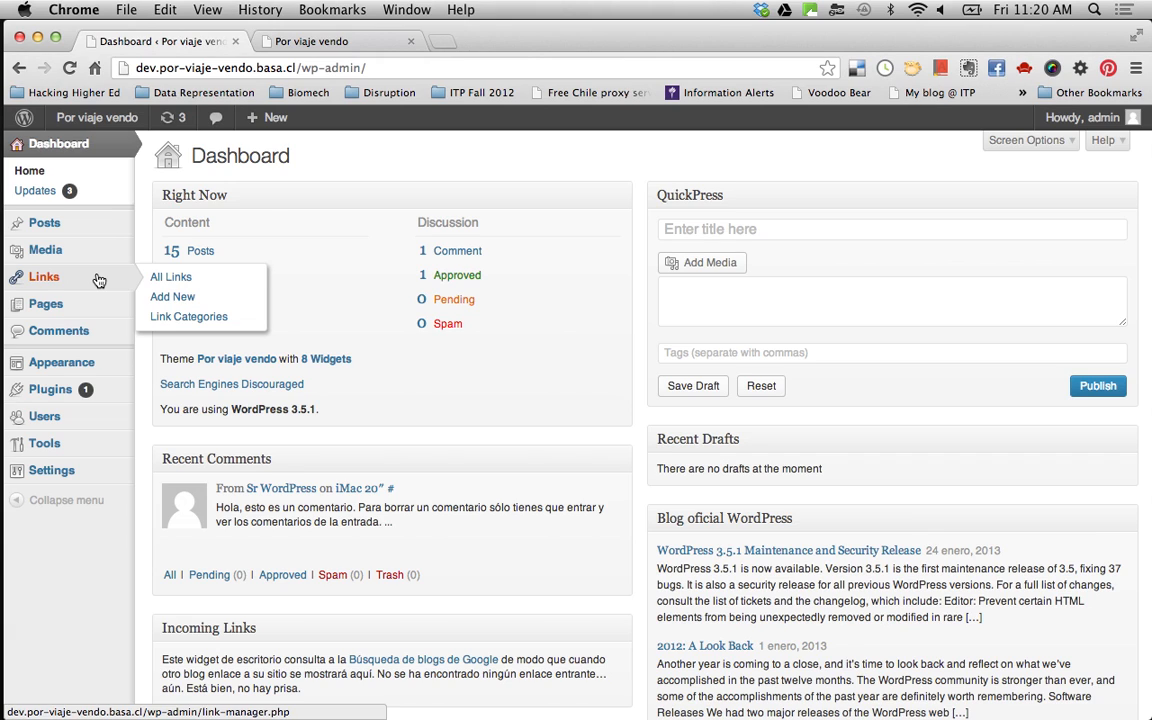
mouse_move(44, 222)
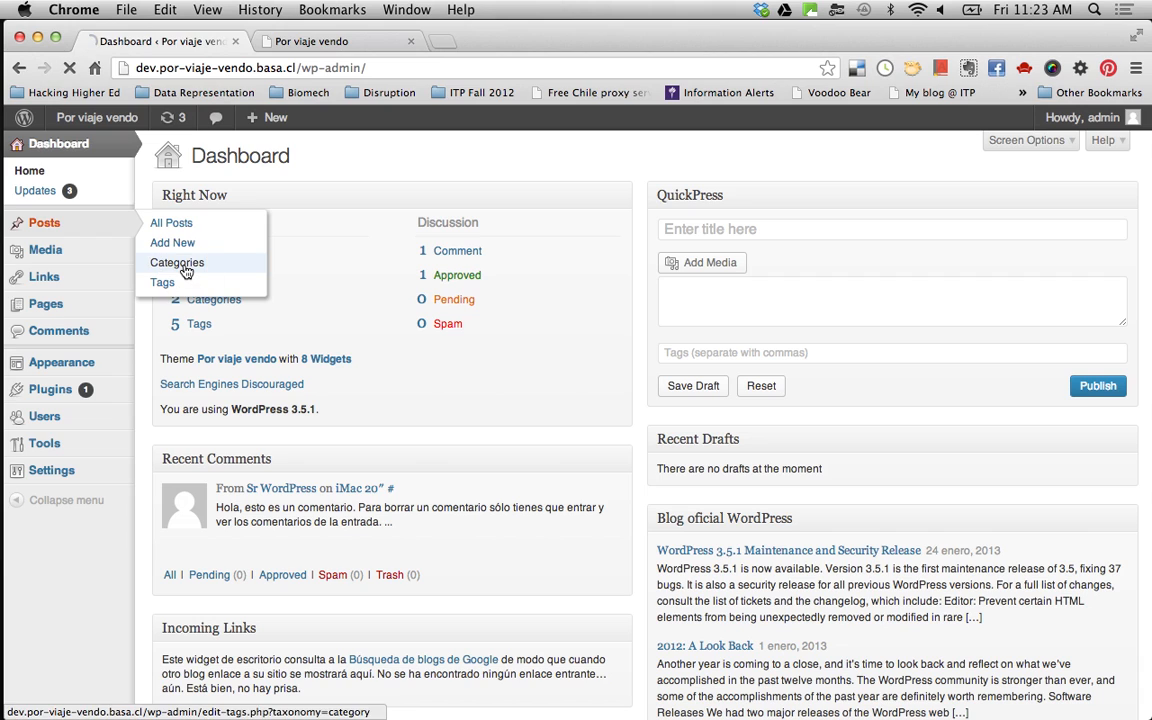
Step: Show the Categories page listing the existing 'blog' and 'Ventas' categories
click(176, 262)
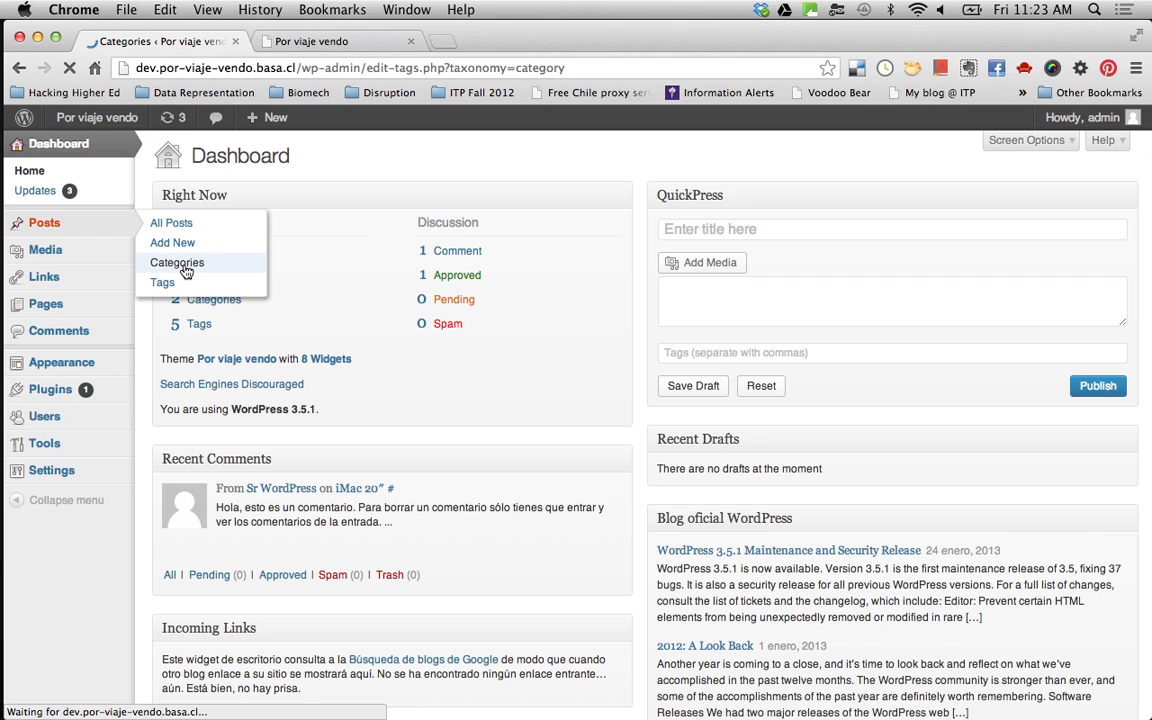
click(176, 262)
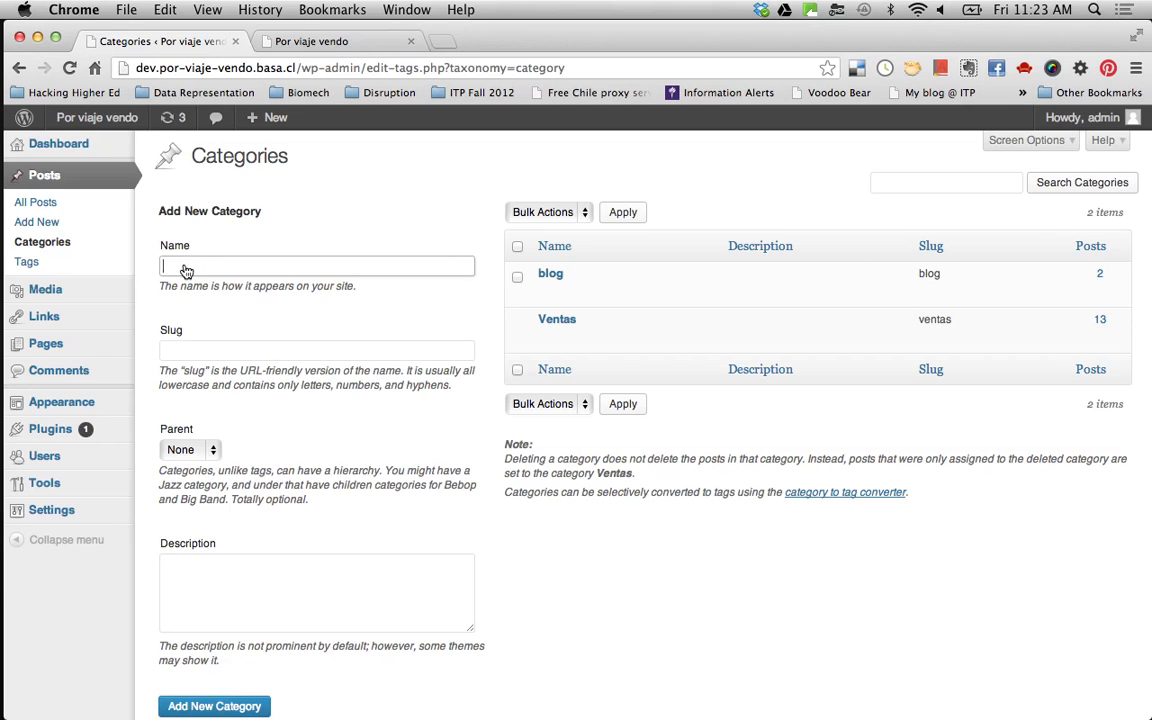
Step: Edit the Ventas category to Name 'Sales' and Slug 'sales', then update it
click(336, 40)
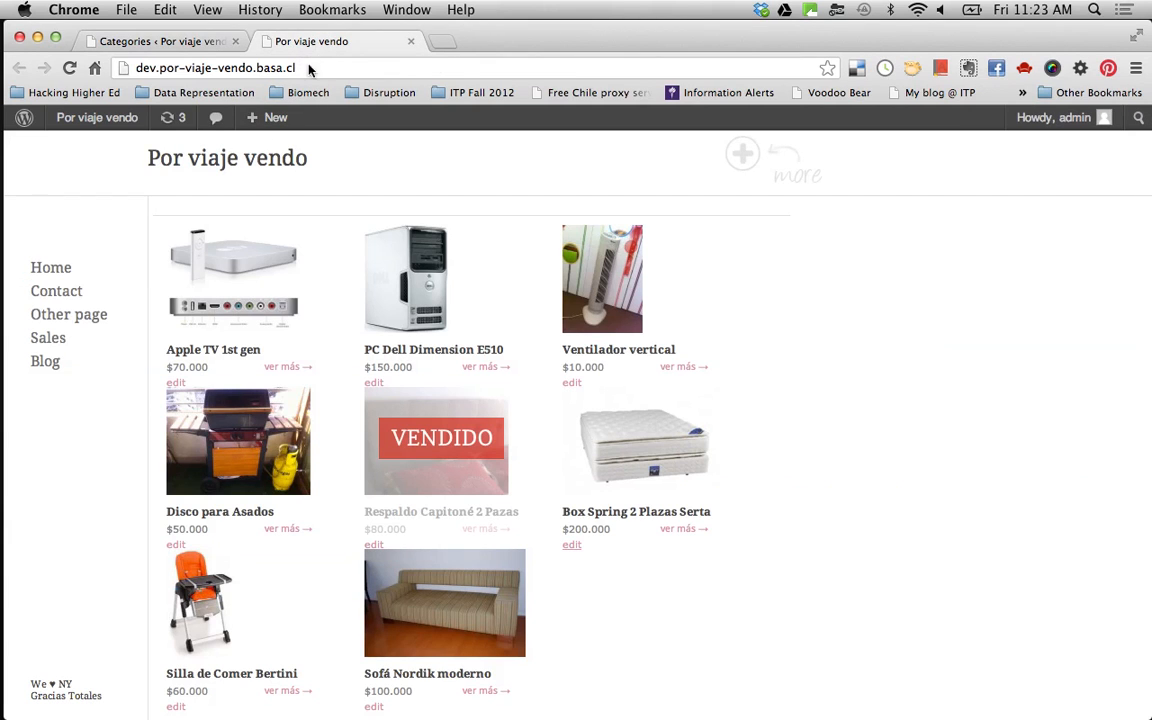
mouse_move(192, 528)
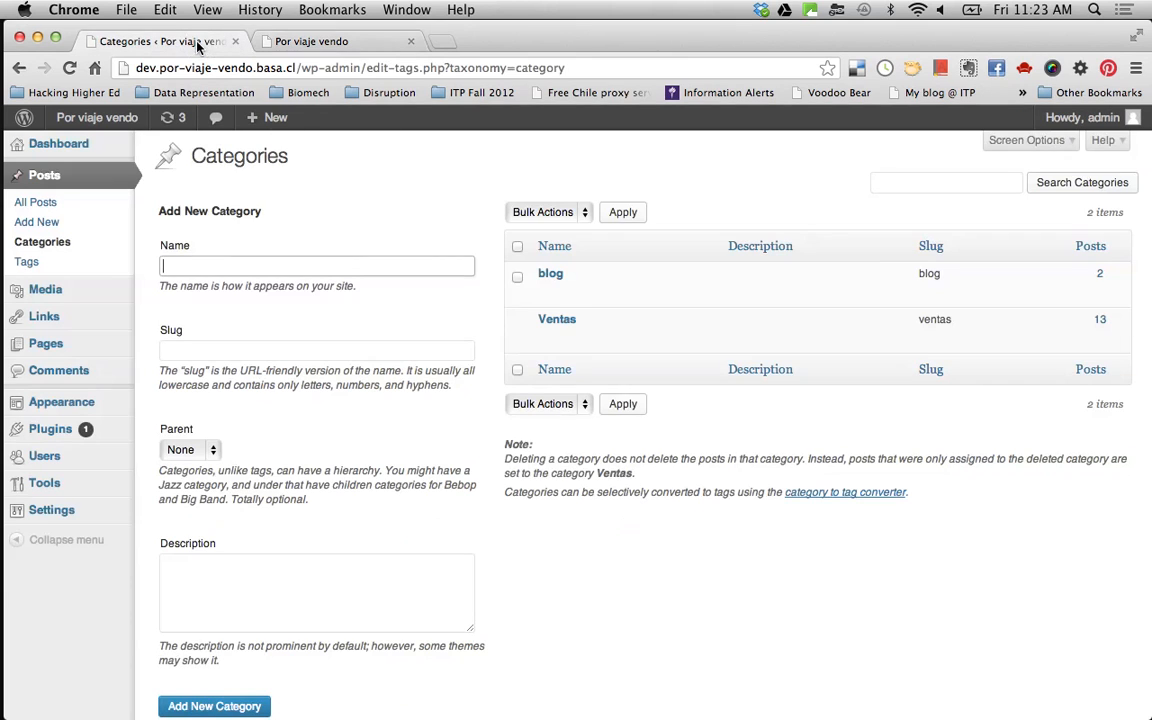
mouse_move(556, 320)
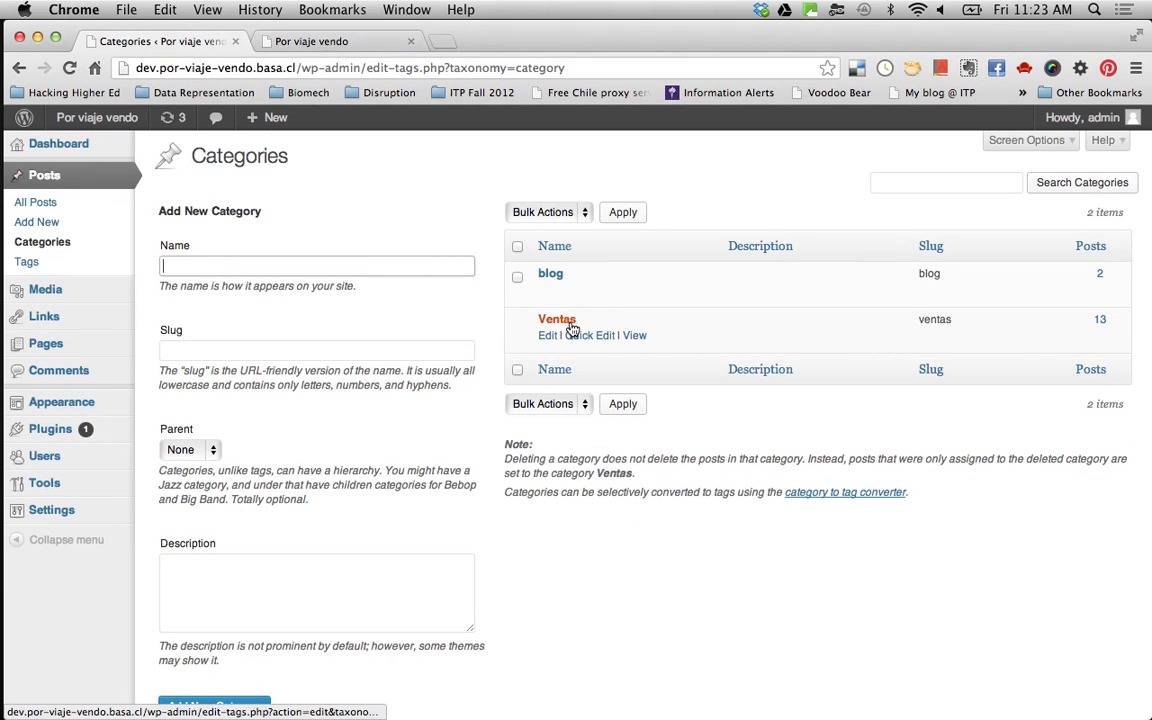
click(556, 318)
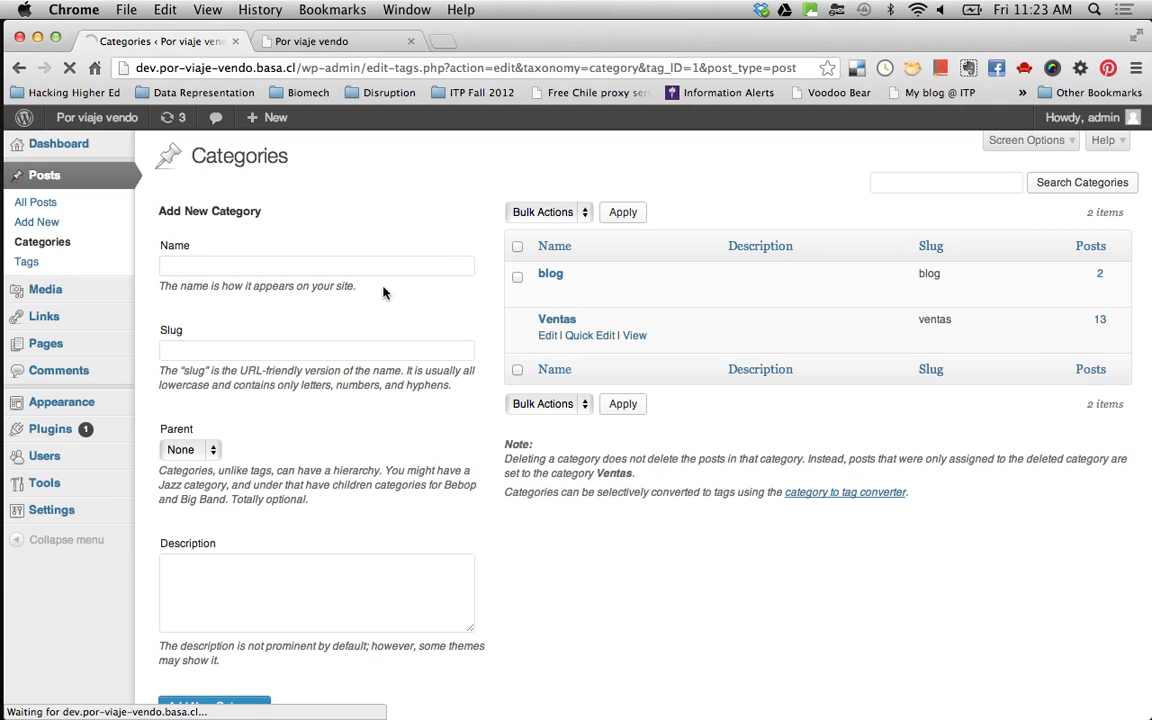
click(548, 336)
text(Sales)
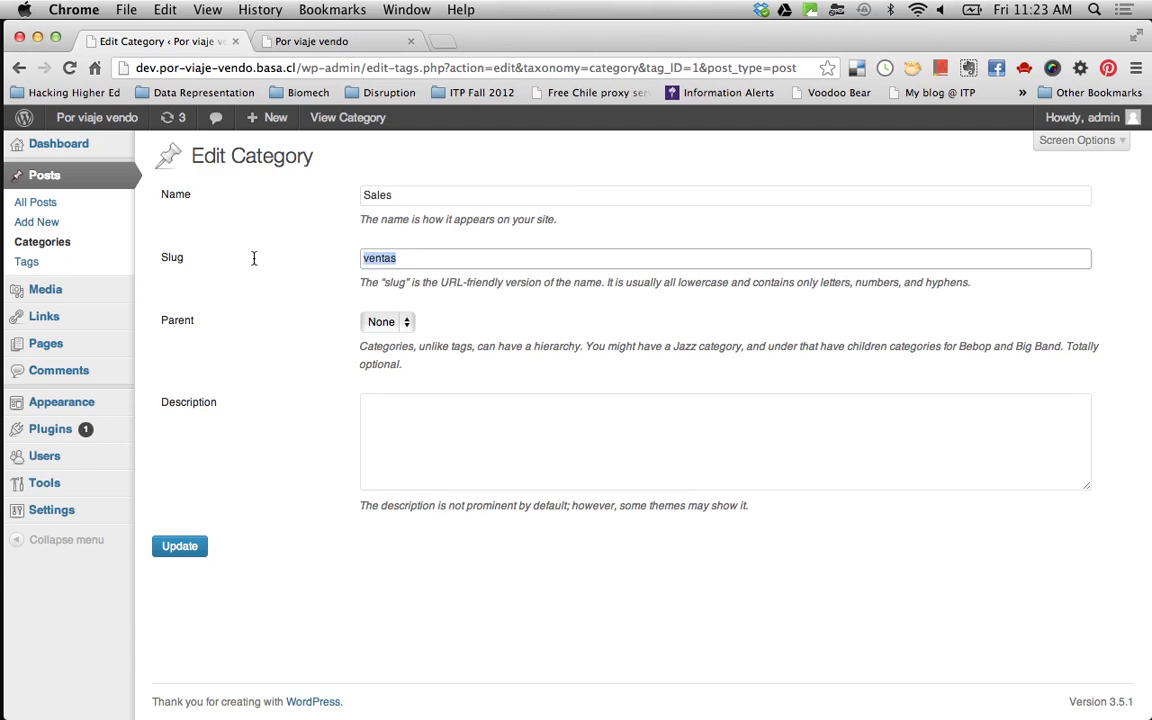
click(180, 546)
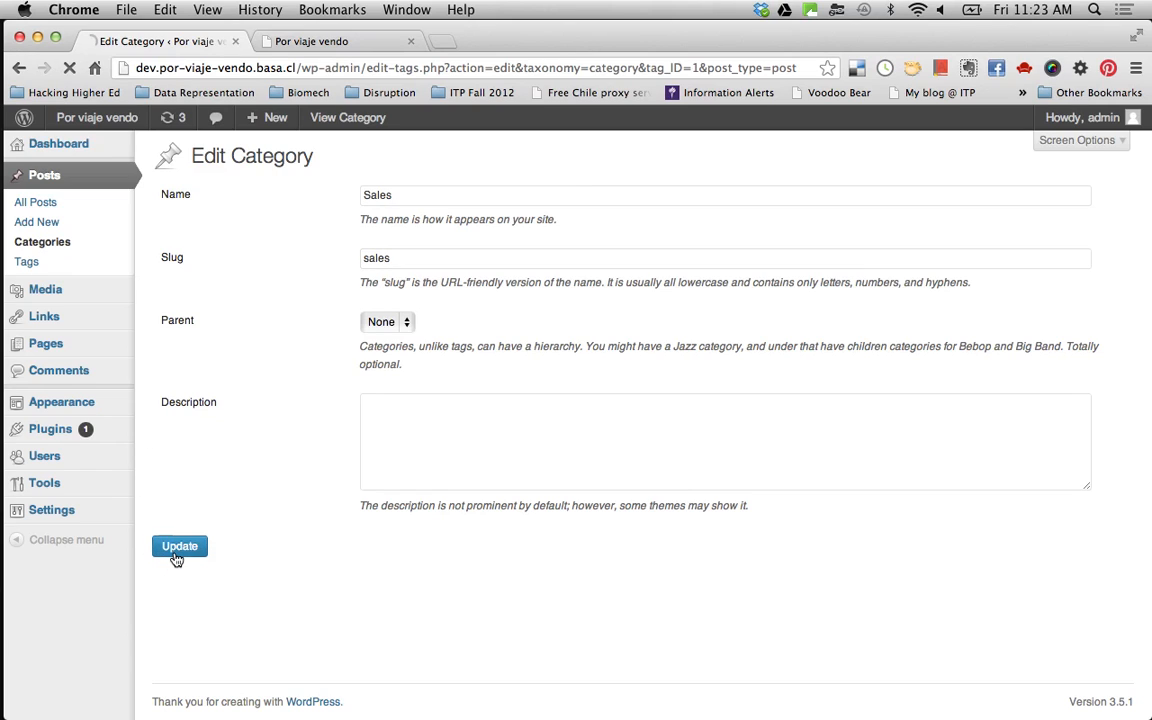
click(180, 546)
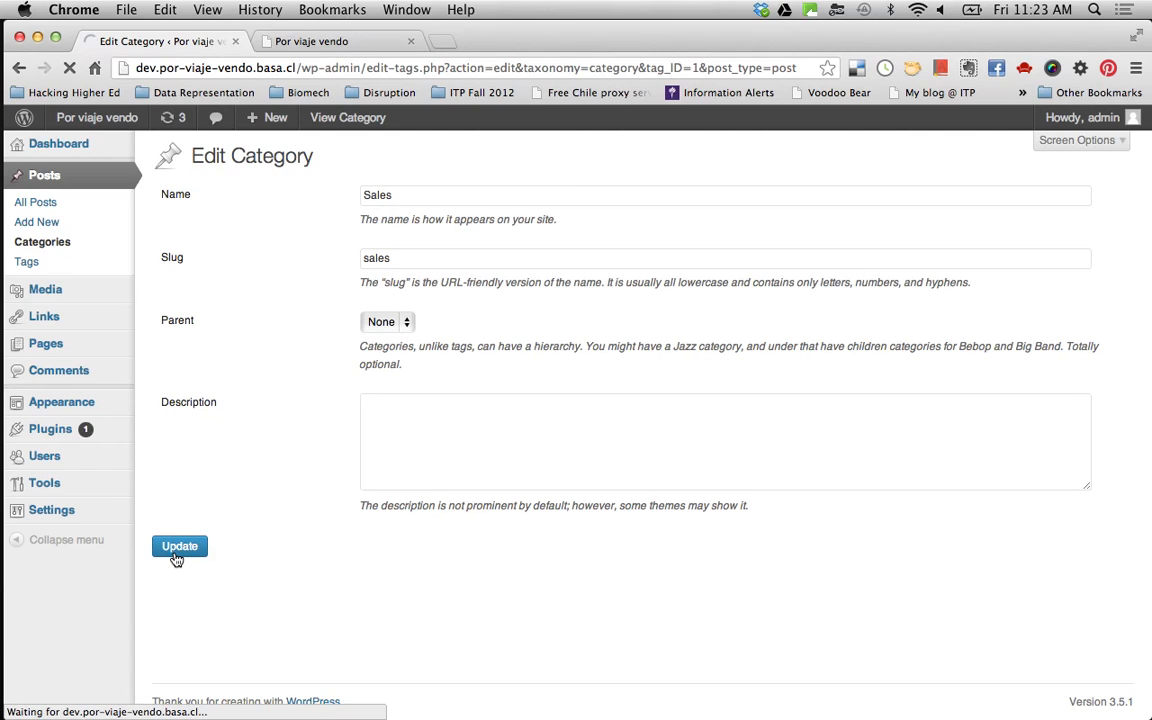
click(180, 546)
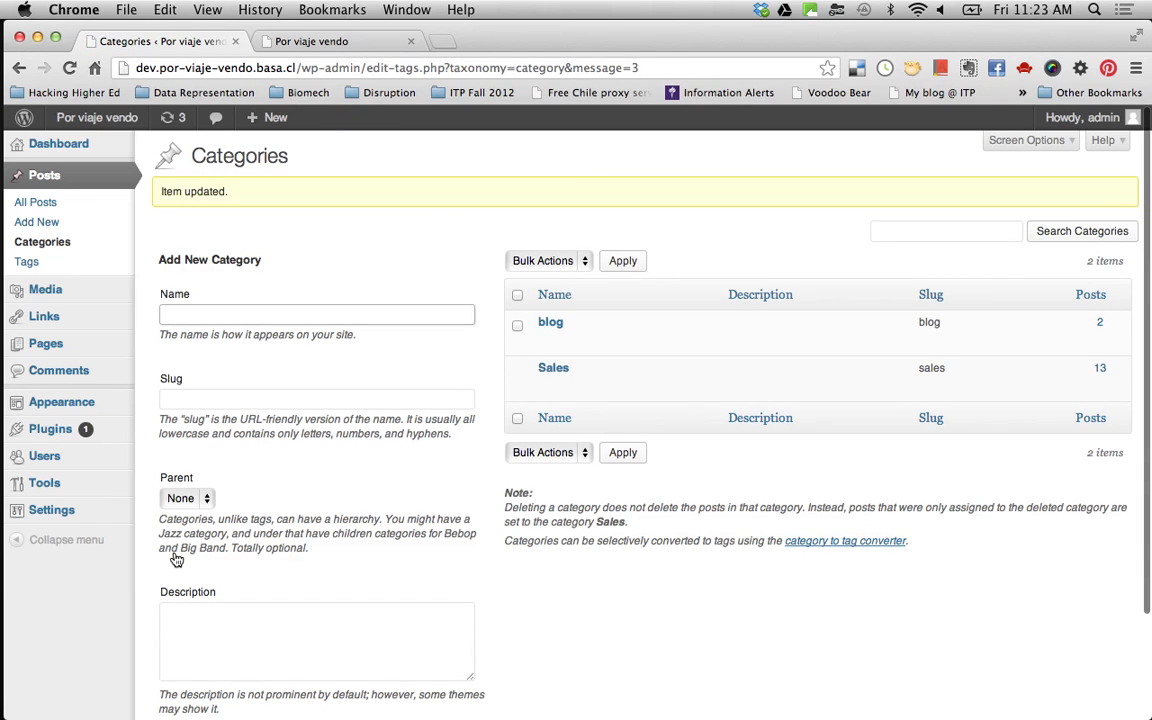
mouse_move(552, 368)
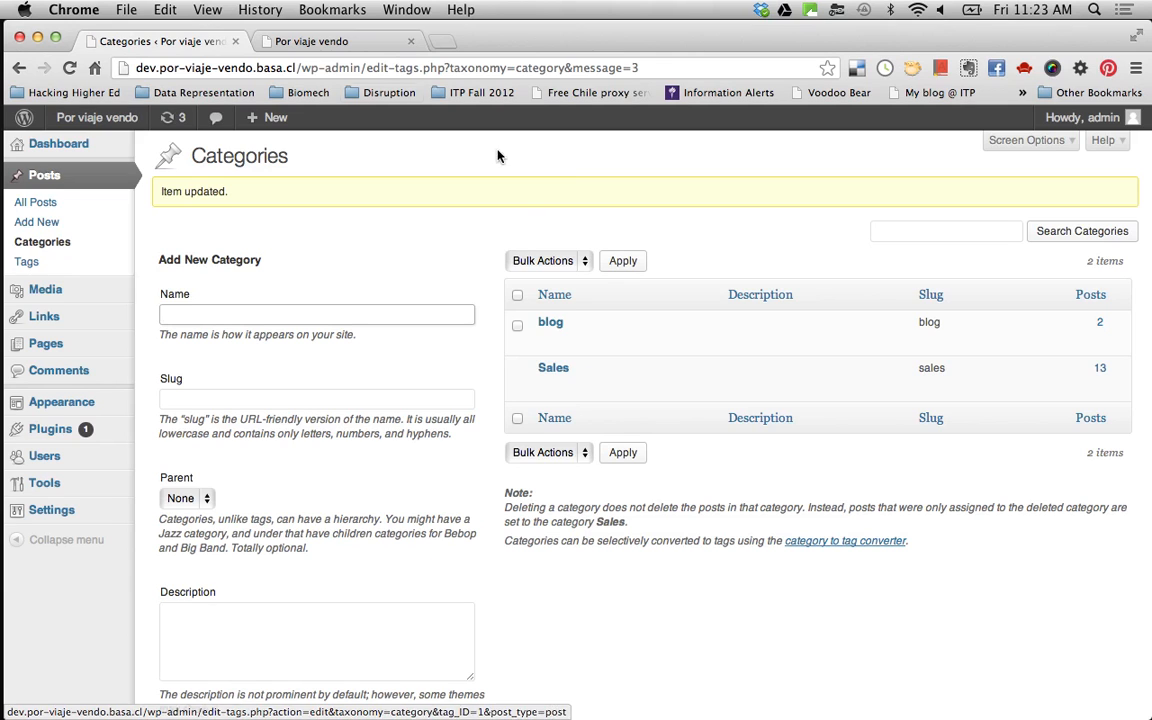
Step: On the live Blog, load /category/sales then /category/ventas archives and return home
click(310, 40)
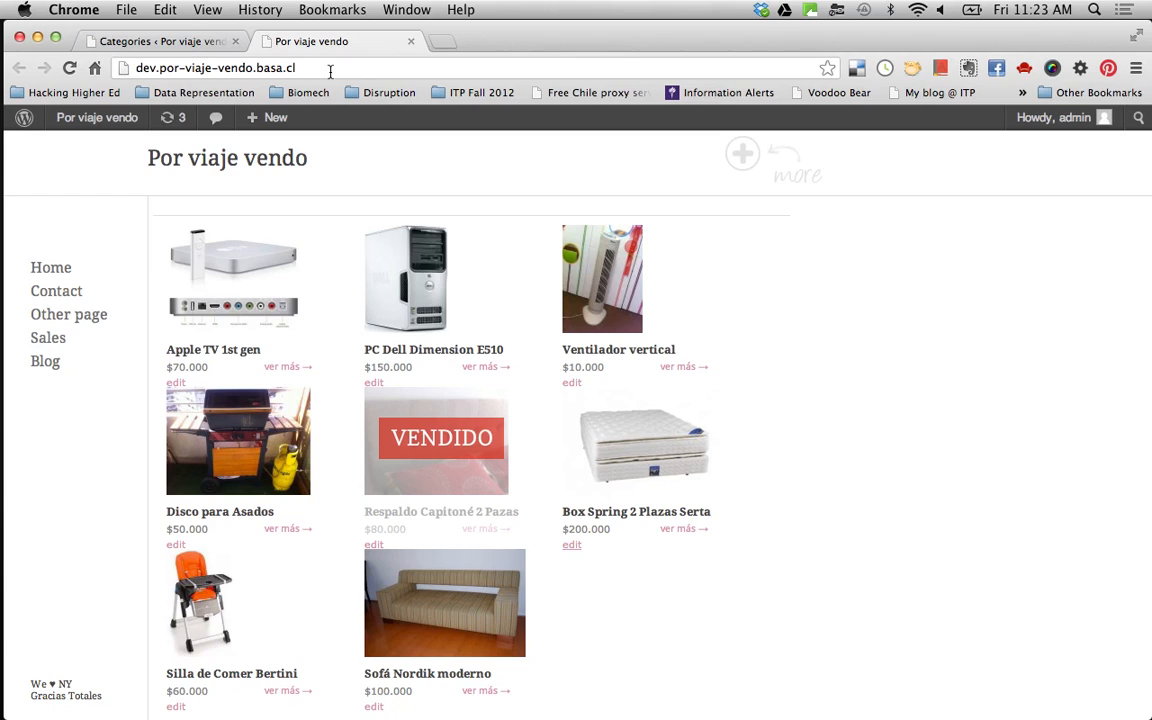
mouse_move(380, 256)
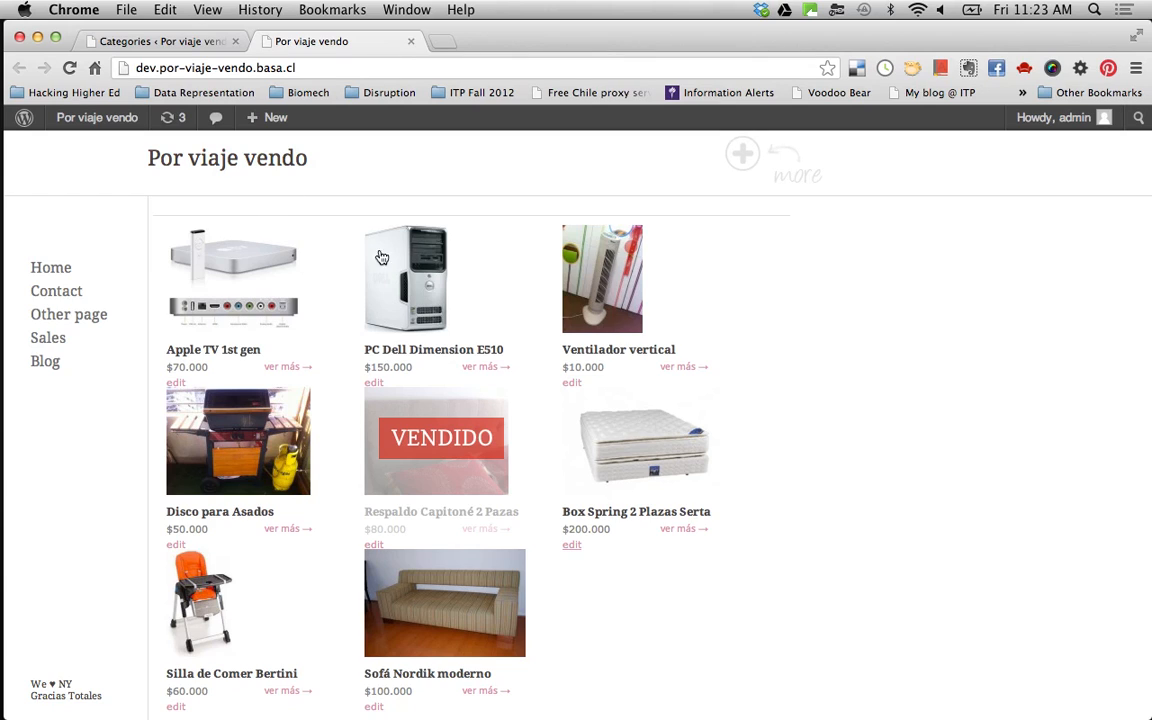
mouse_move(596, 272)
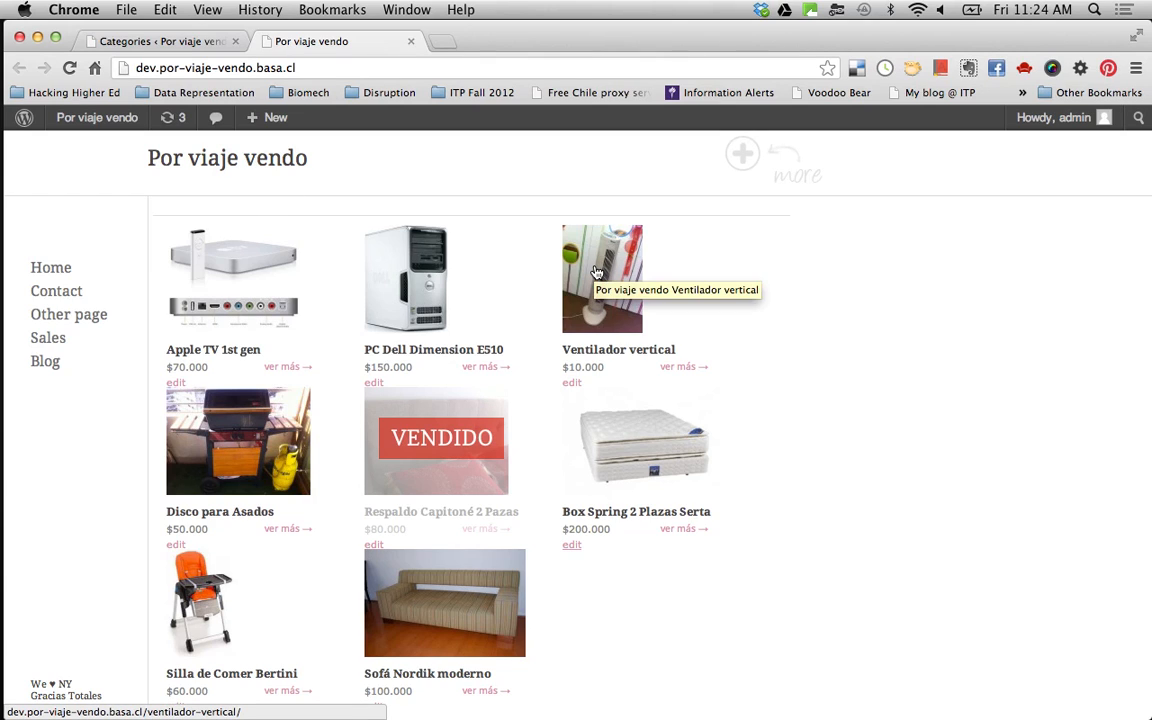
mouse_move(464, 282)
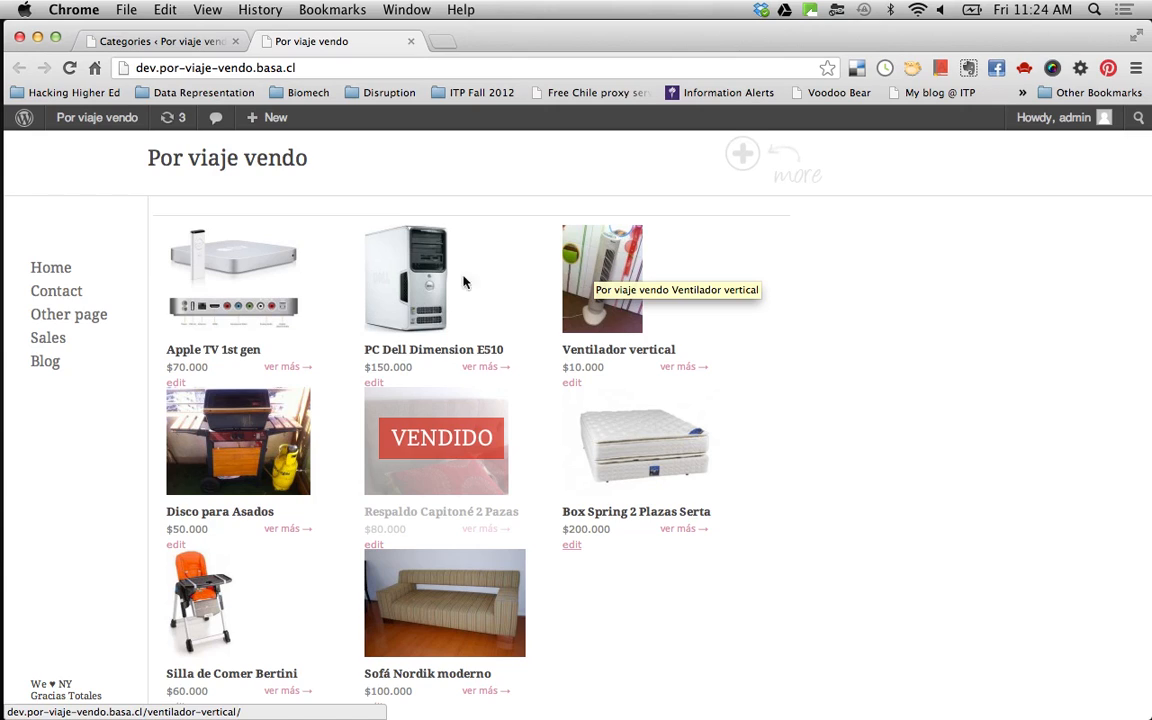
click(44, 360)
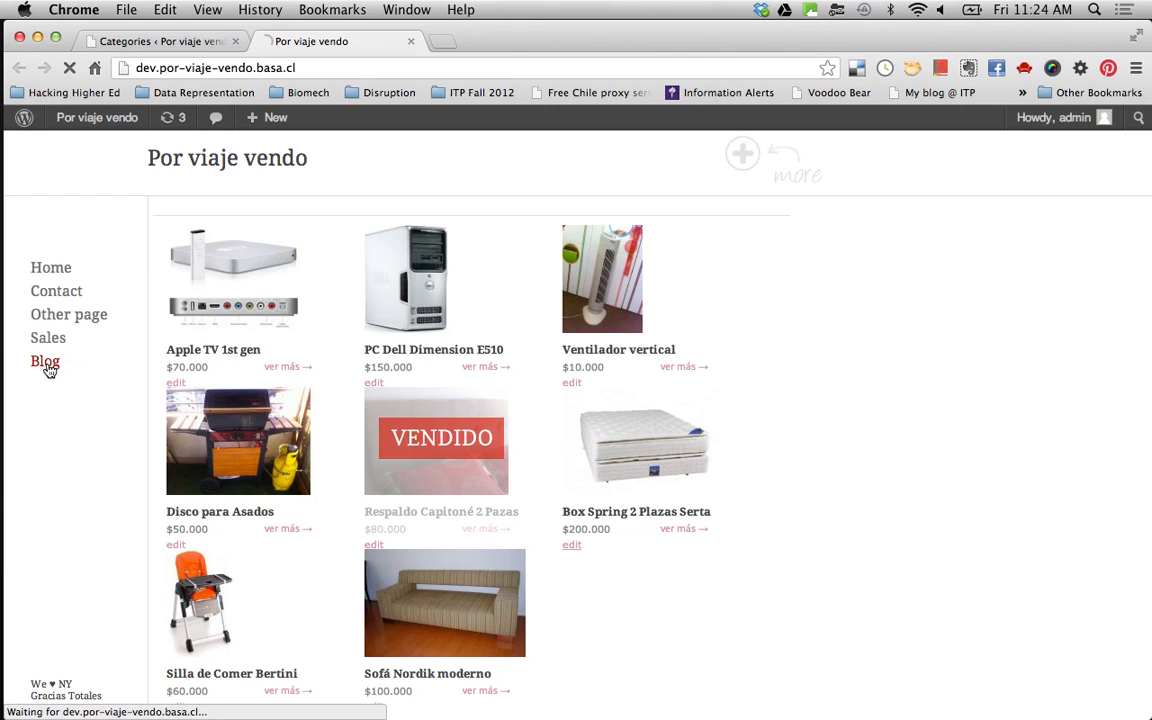
click(44, 360)
text(/category/sales)
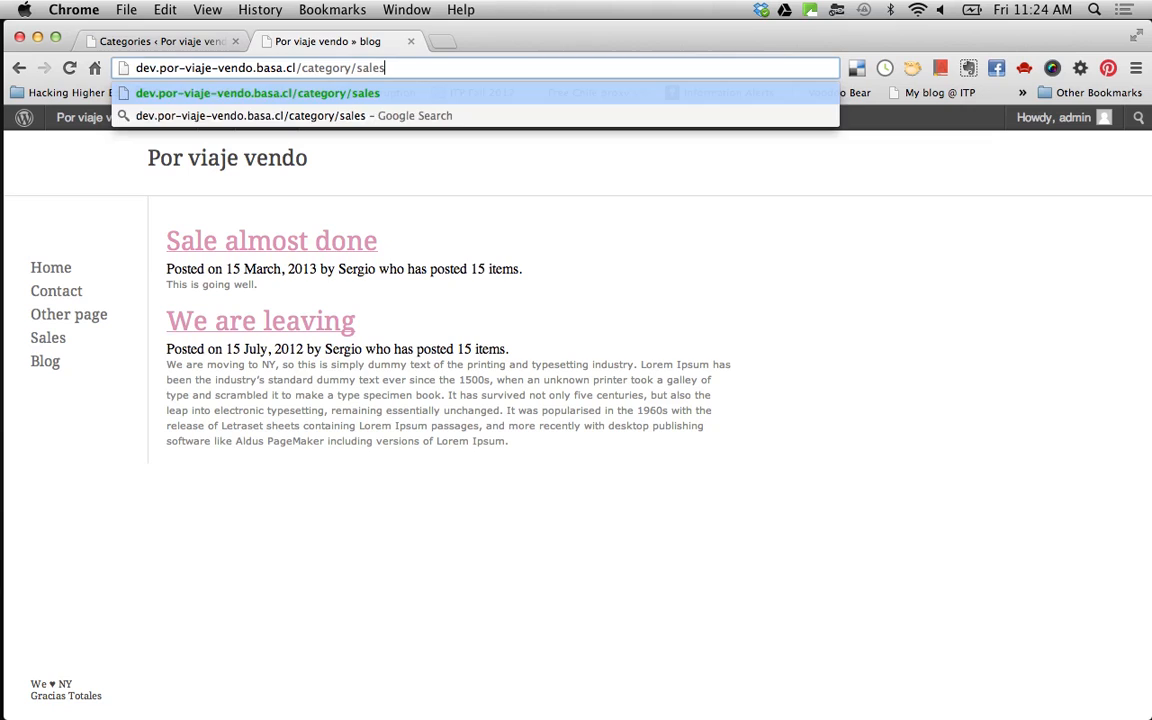
text(venta)
key(Return)
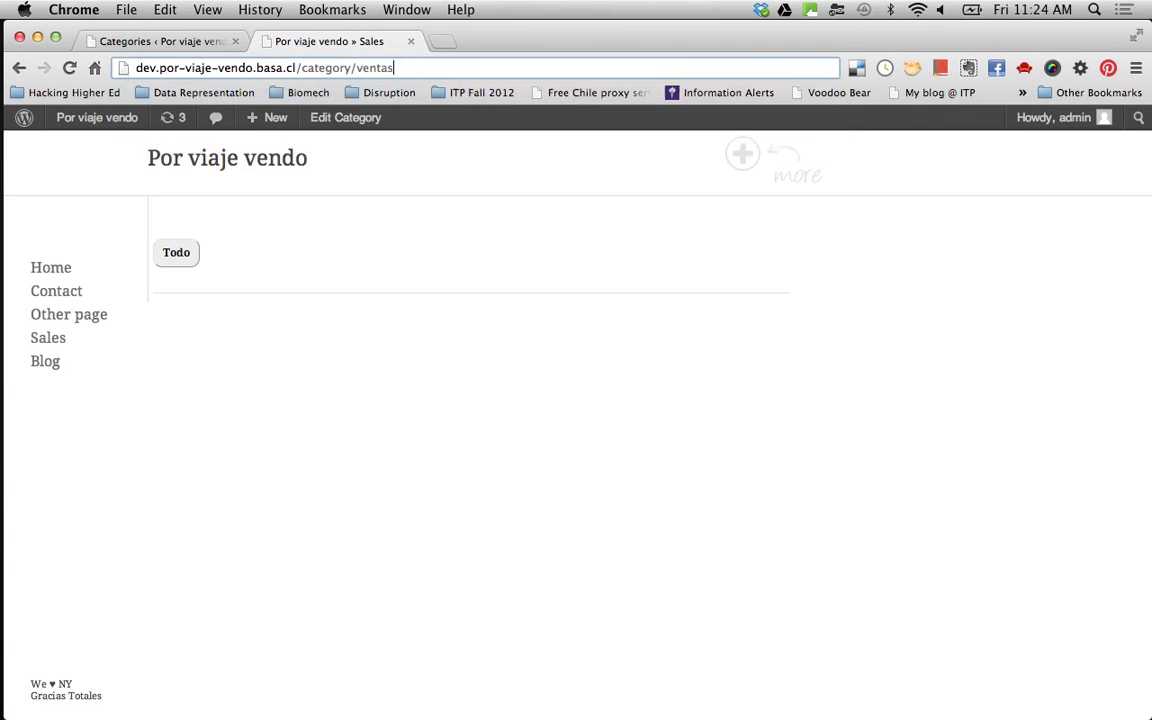
key(Return)
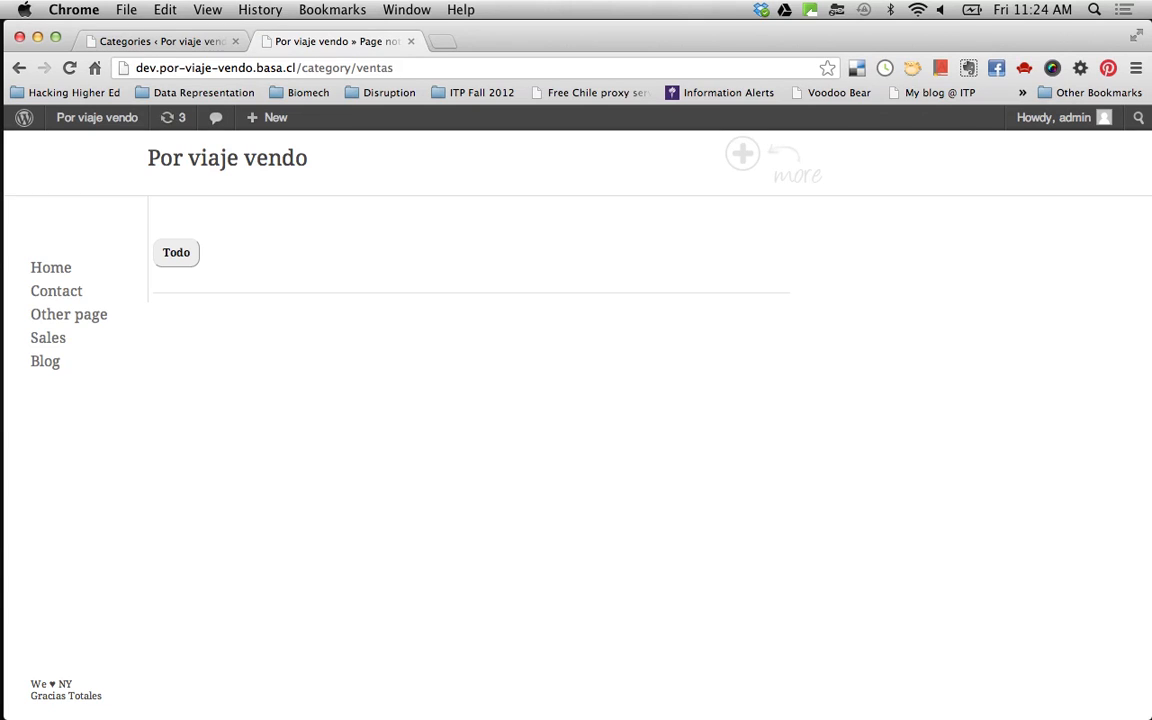
click(50, 268)
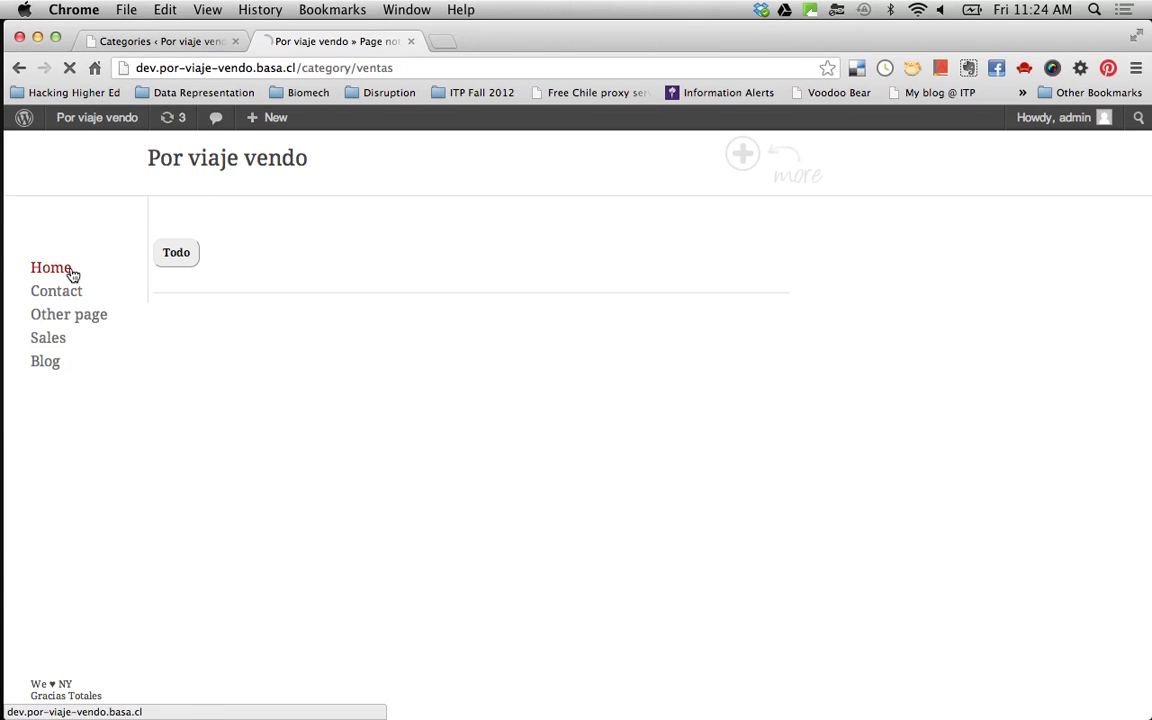
click(50, 268)
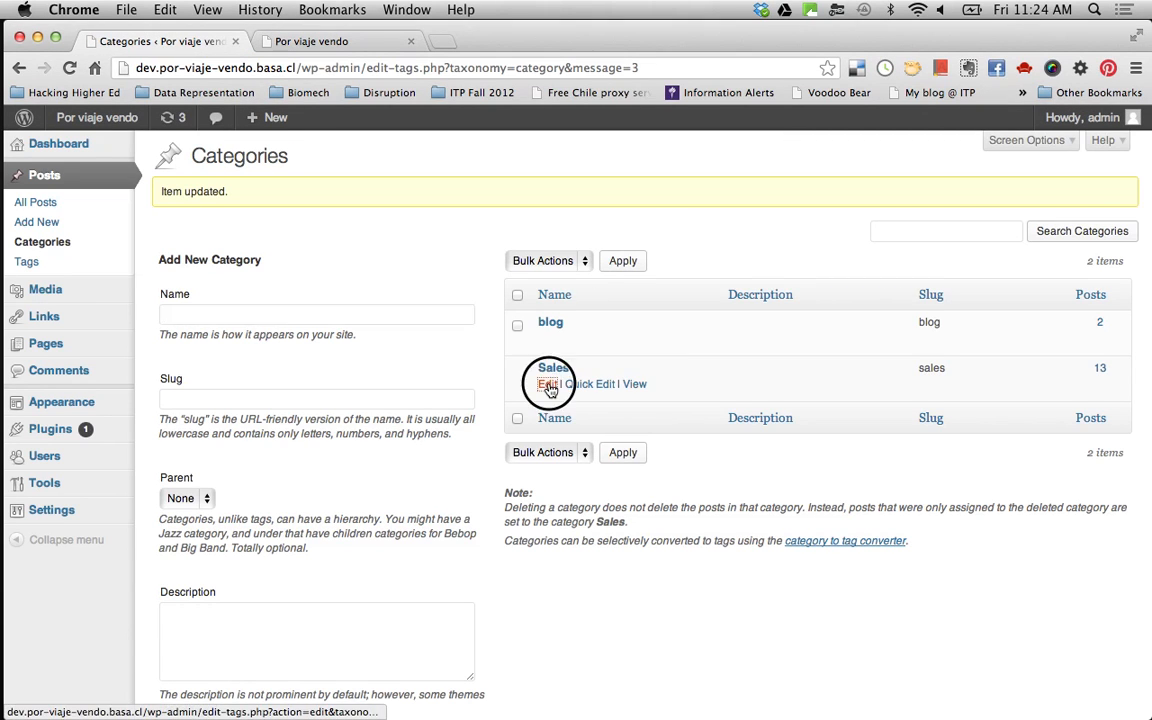
Step: Revert the Sales category back to 'Ventas' with slug 'ventas' and update it
click(546, 384)
text(v)
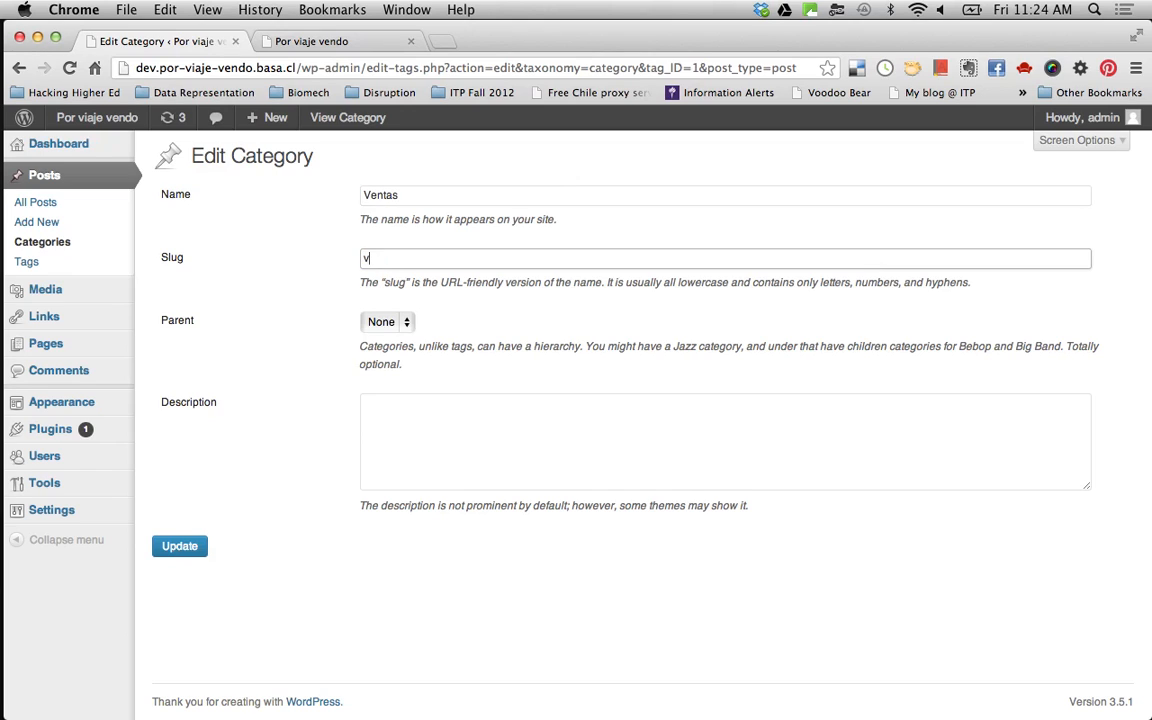
text(entas)
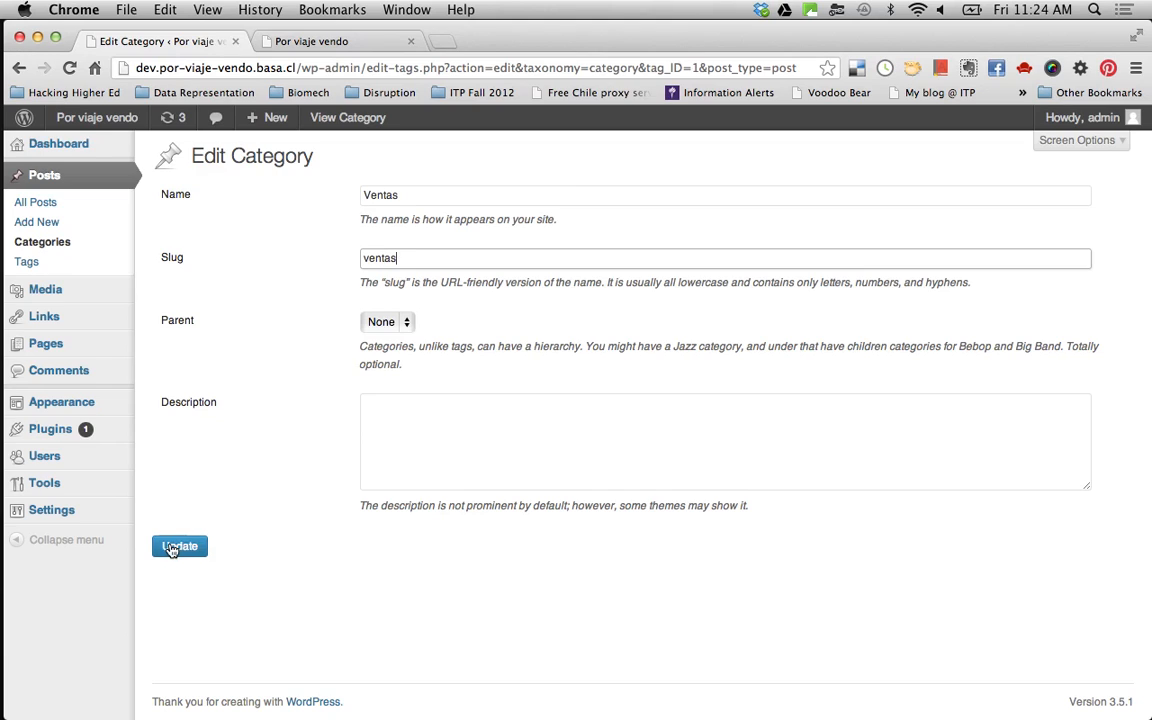
click(180, 546)
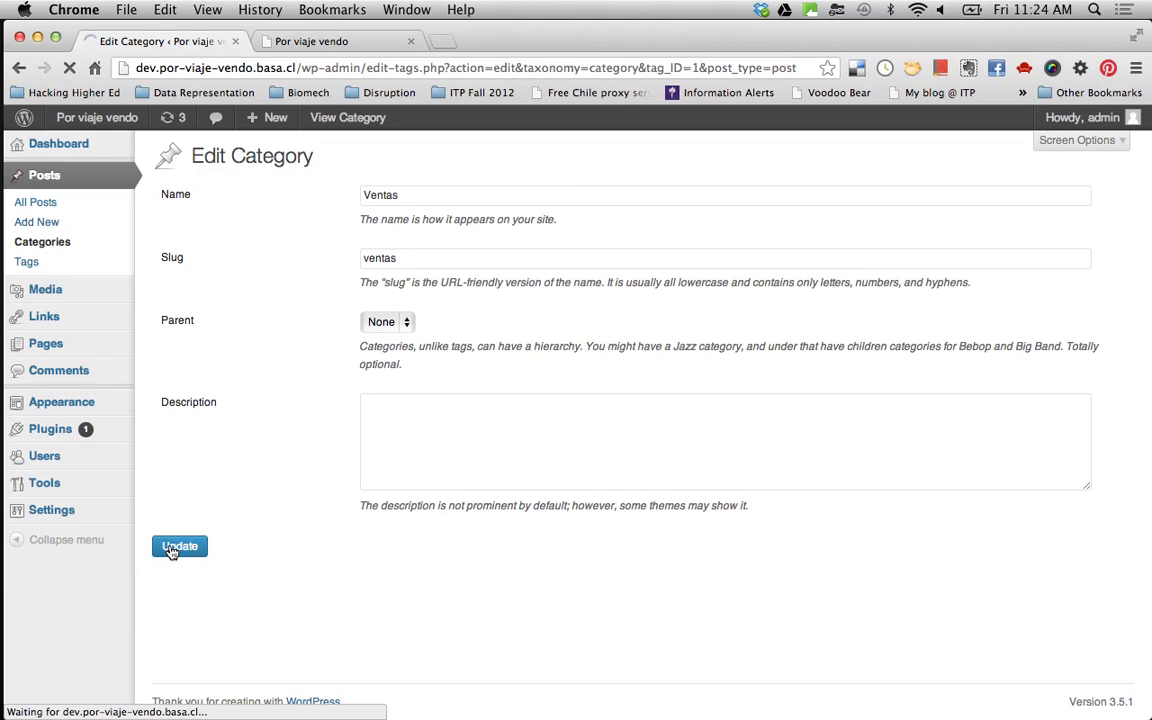
click(180, 546)
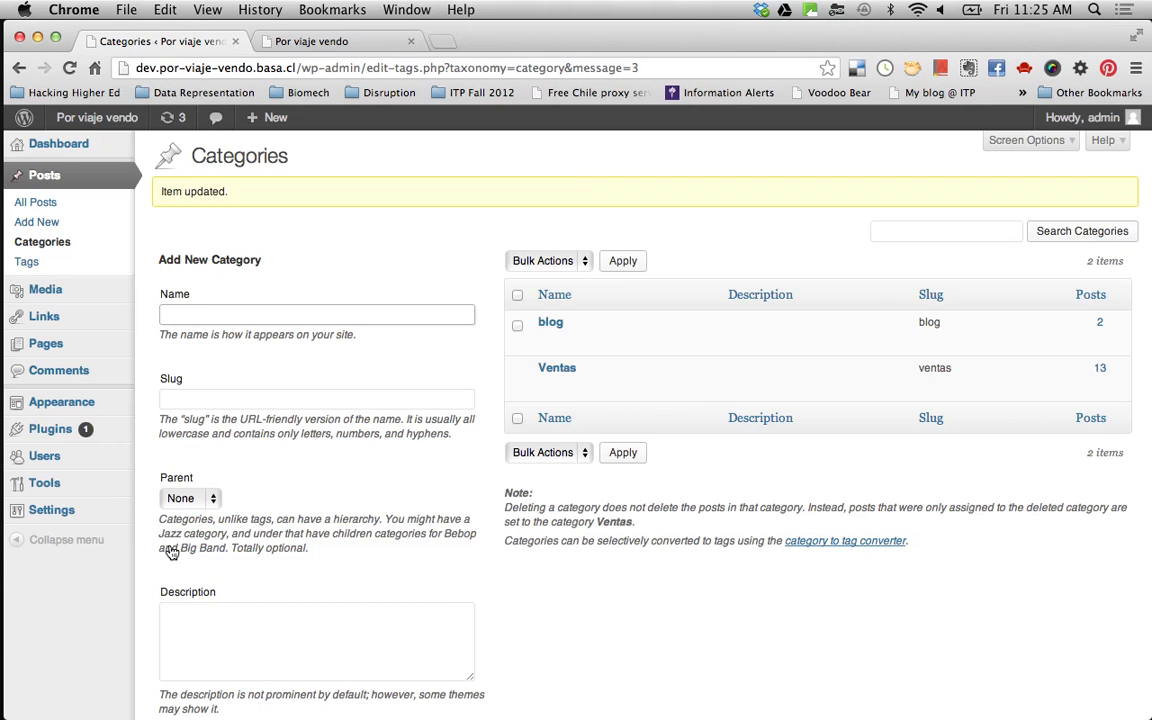
mouse_move(44, 176)
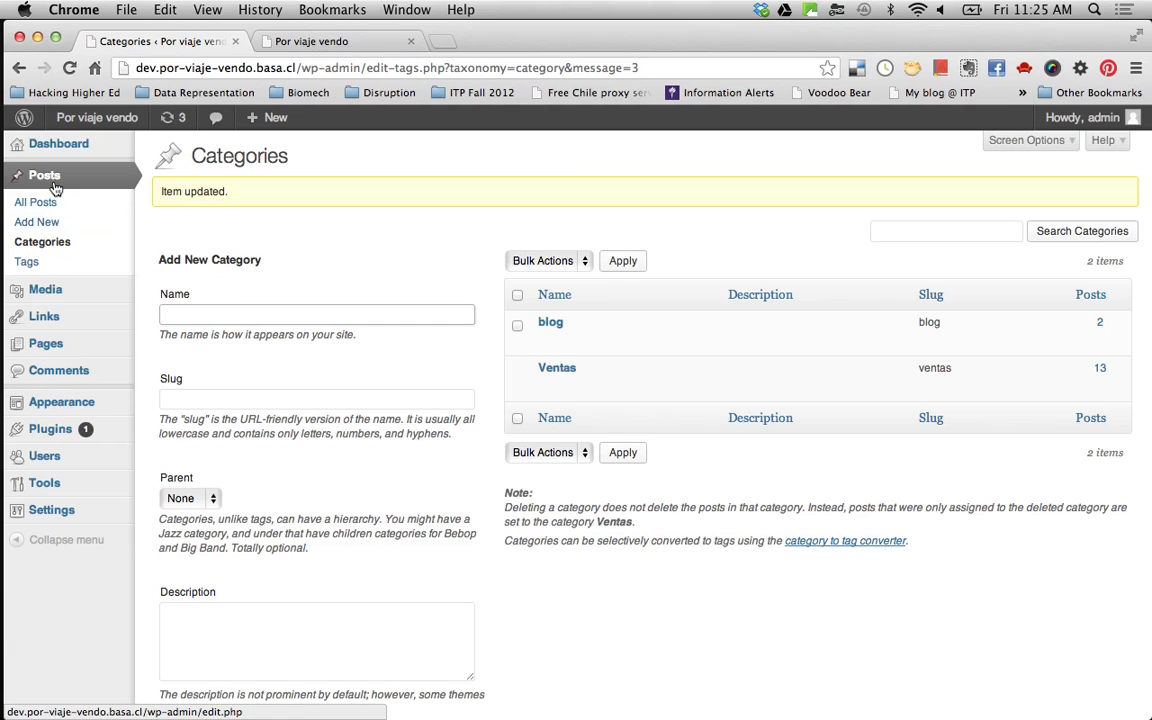
Step: Go to Posts and begin adding a new post
click(44, 176)
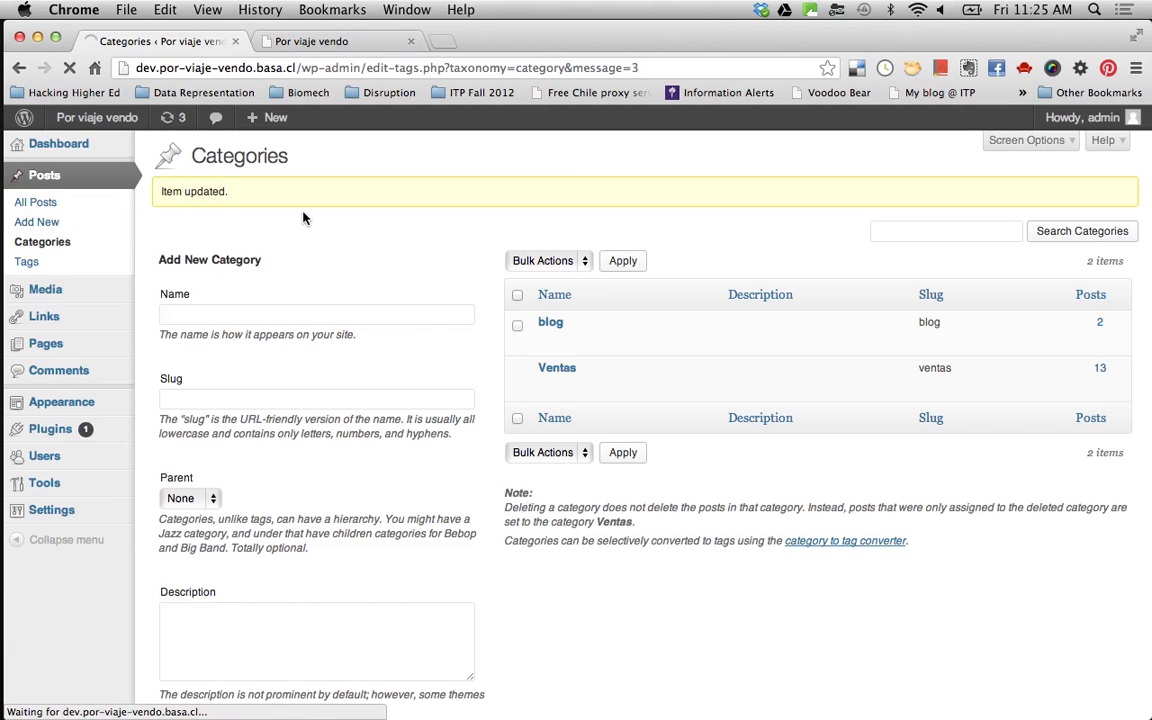
click(36, 220)
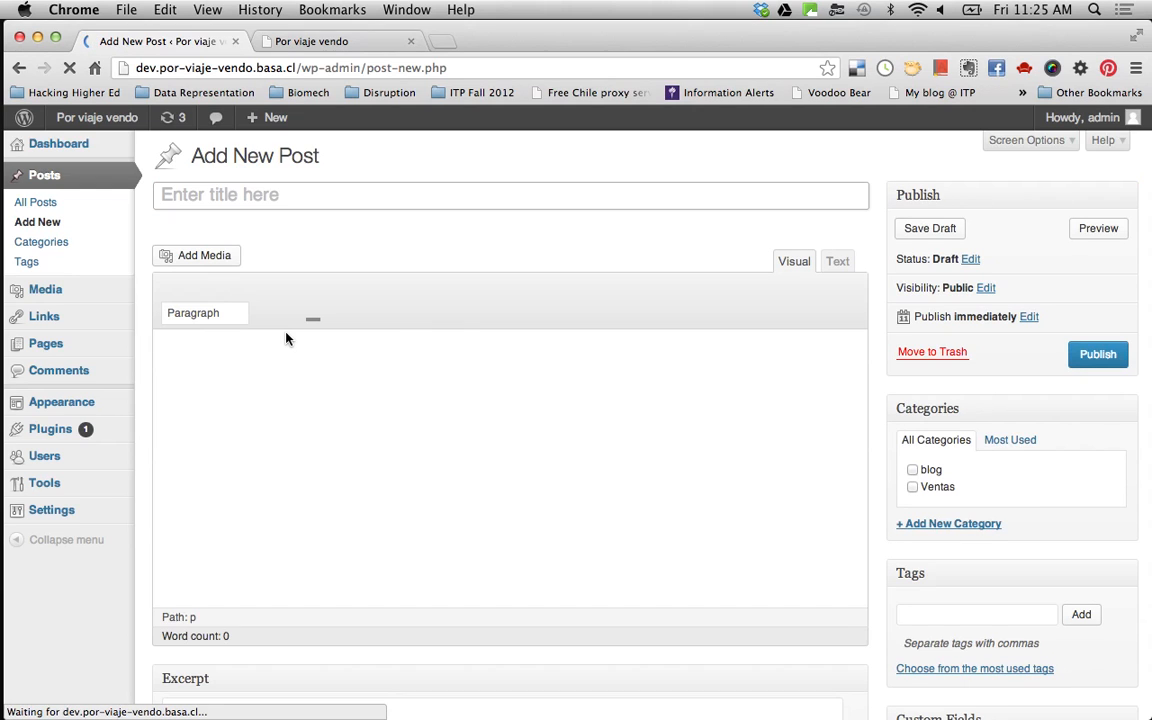
Step: Scroll through Excerpt, Tags, Custom Fields and Featured Image panels, then back to the top
scroll(down, 3)
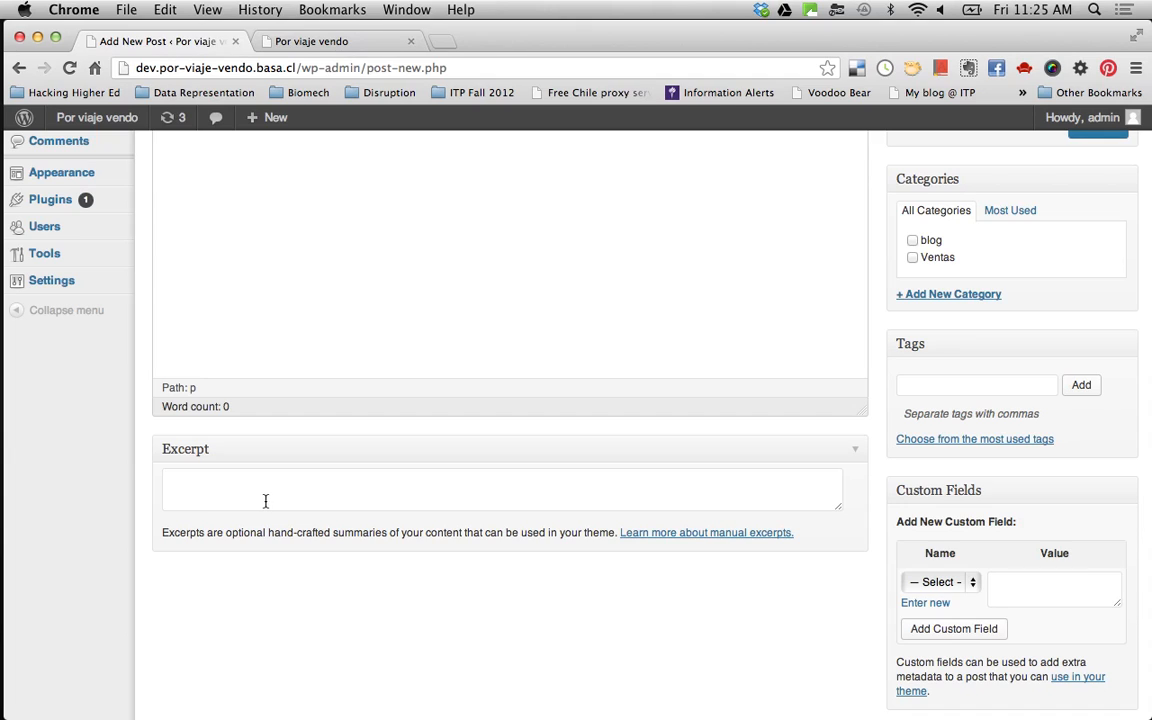
mouse_move(976, 204)
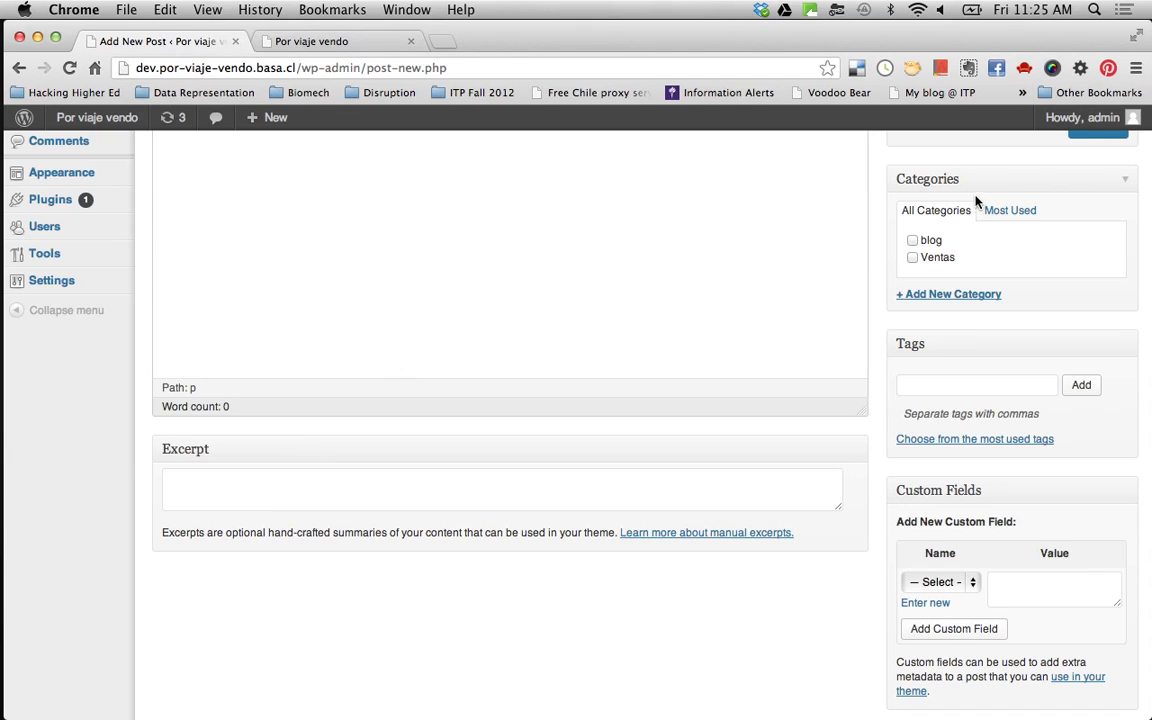
mouse_move(952, 204)
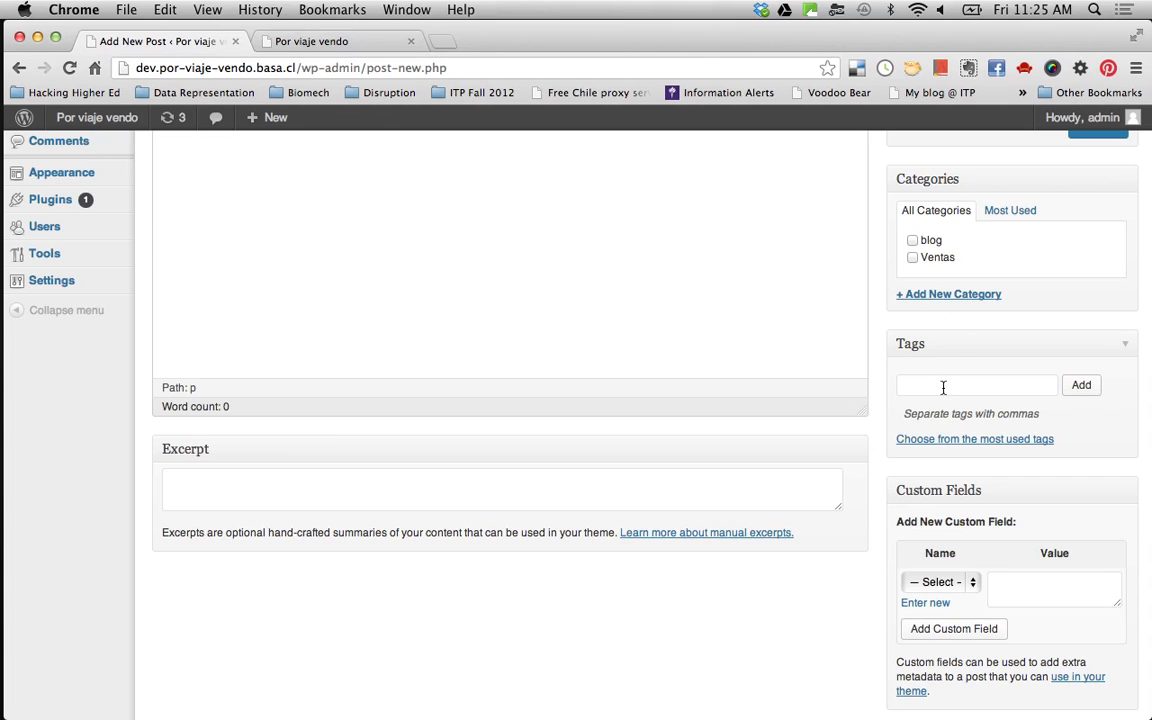
scroll(down, 3)
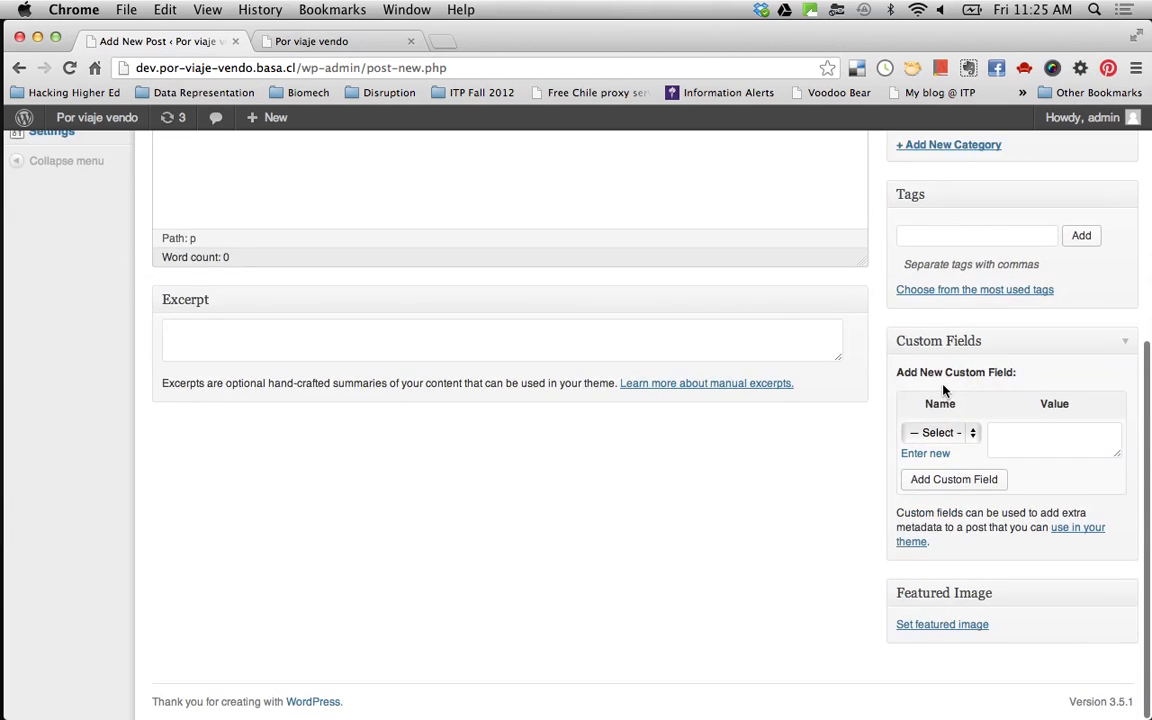
mouse_move(1044, 432)
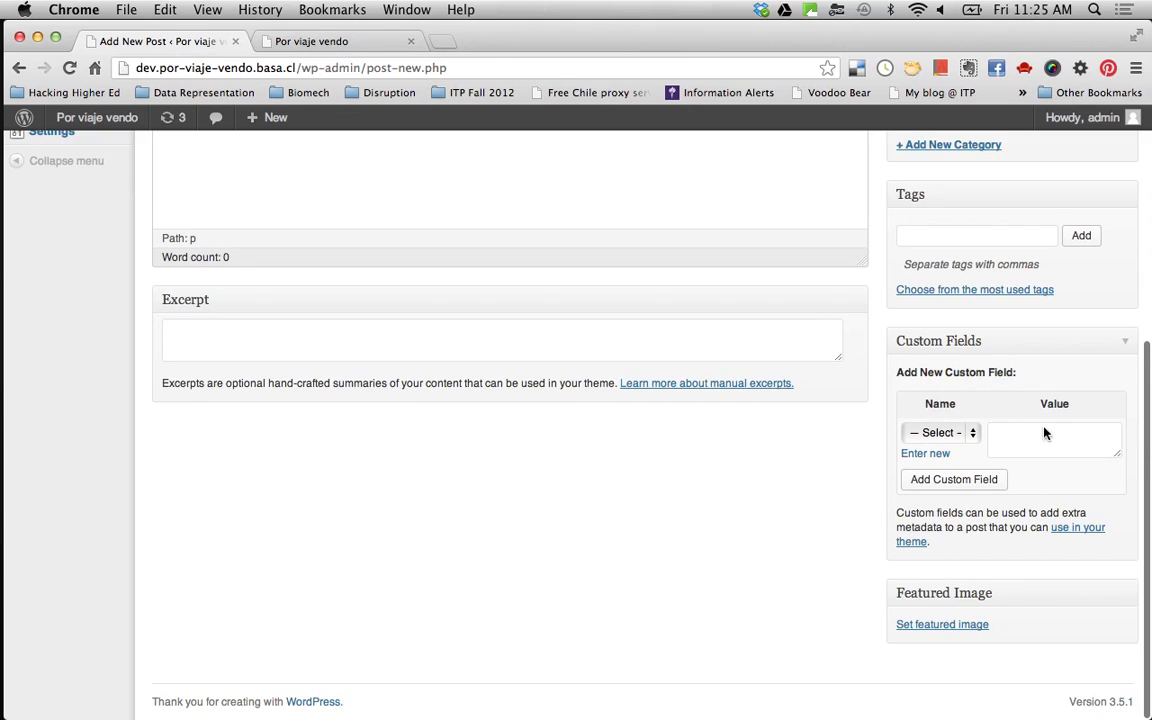
mouse_move(702, 344)
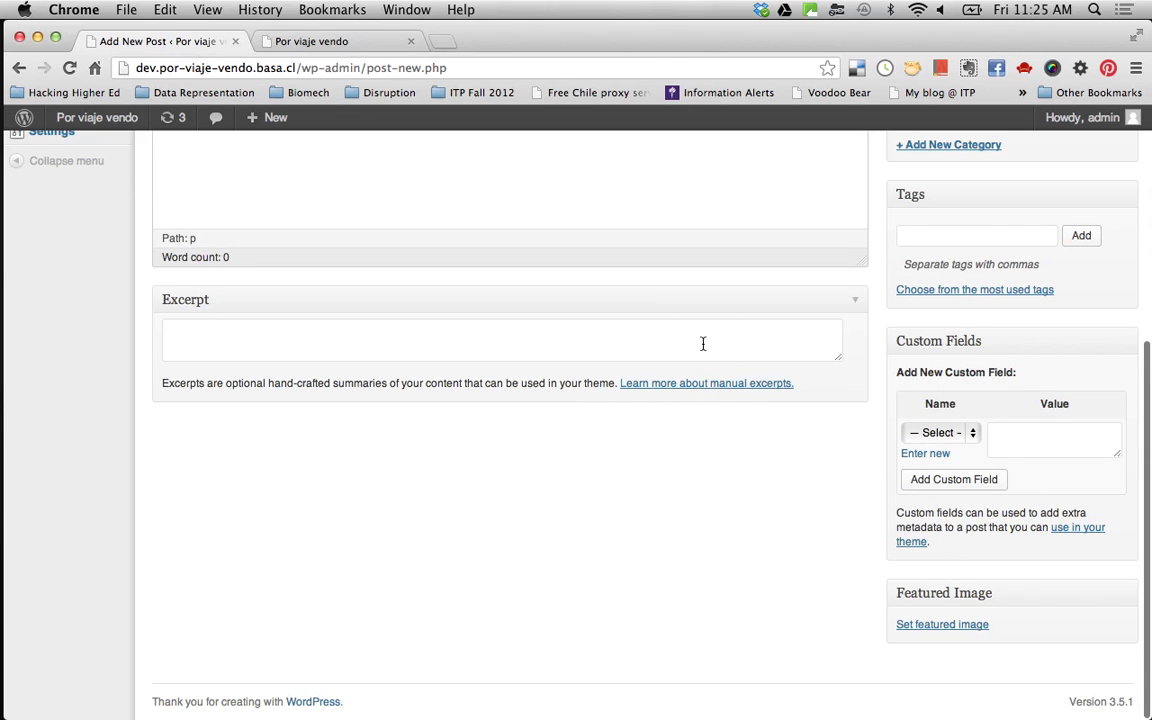
scroll(up, 3)
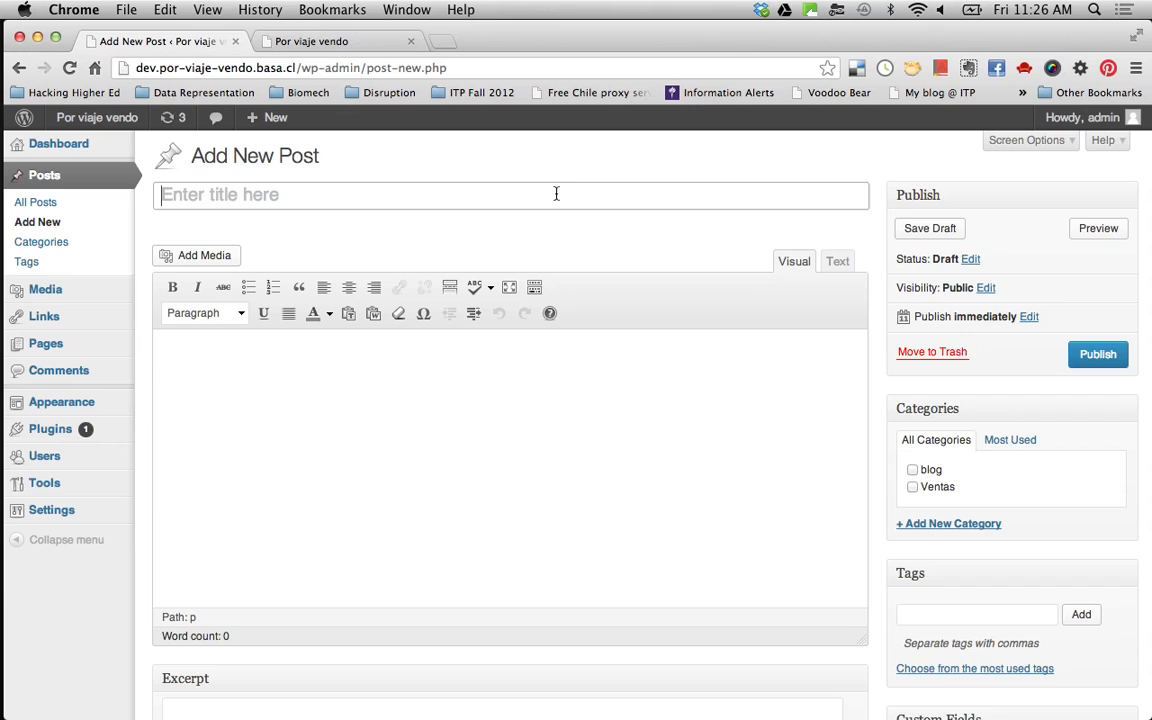
mouse_move(520, 418)
text(www.allisonburtch.net)
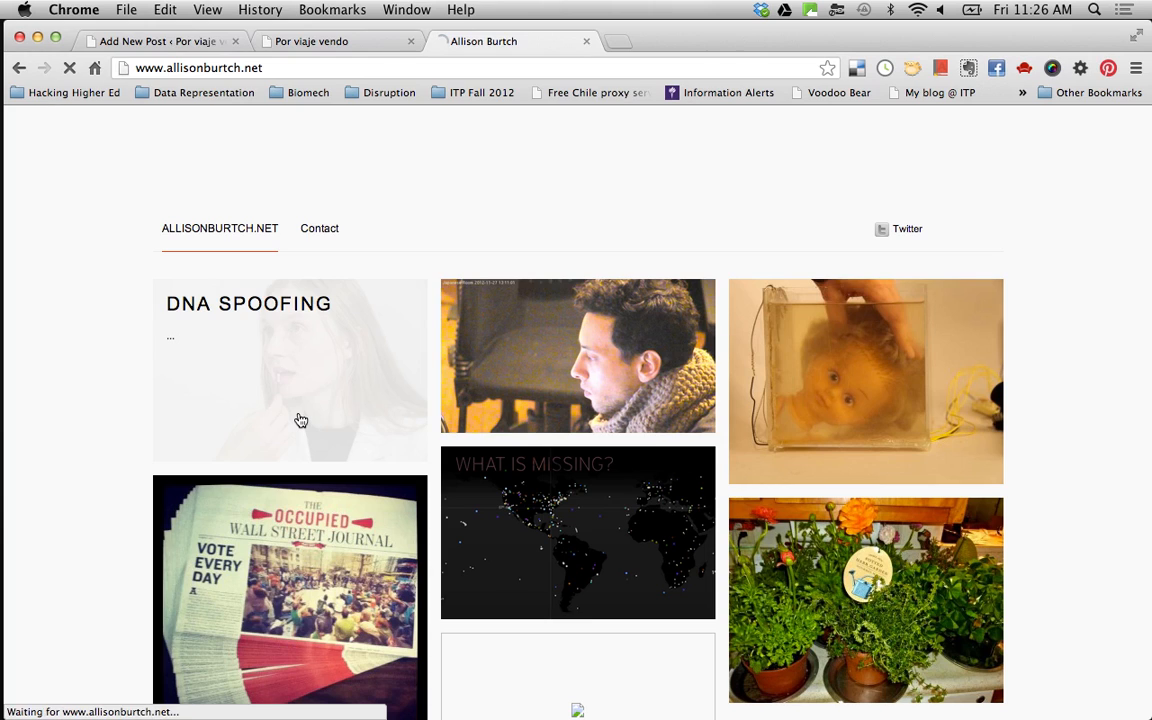
click(248, 304)
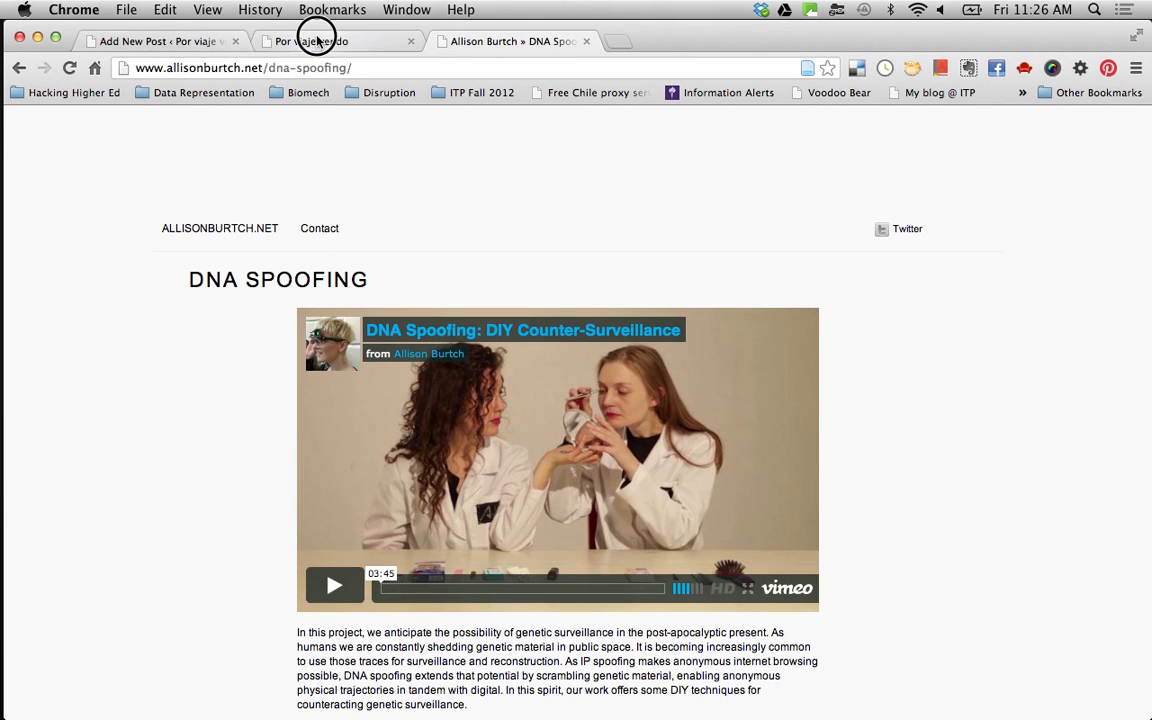
click(160, 40)
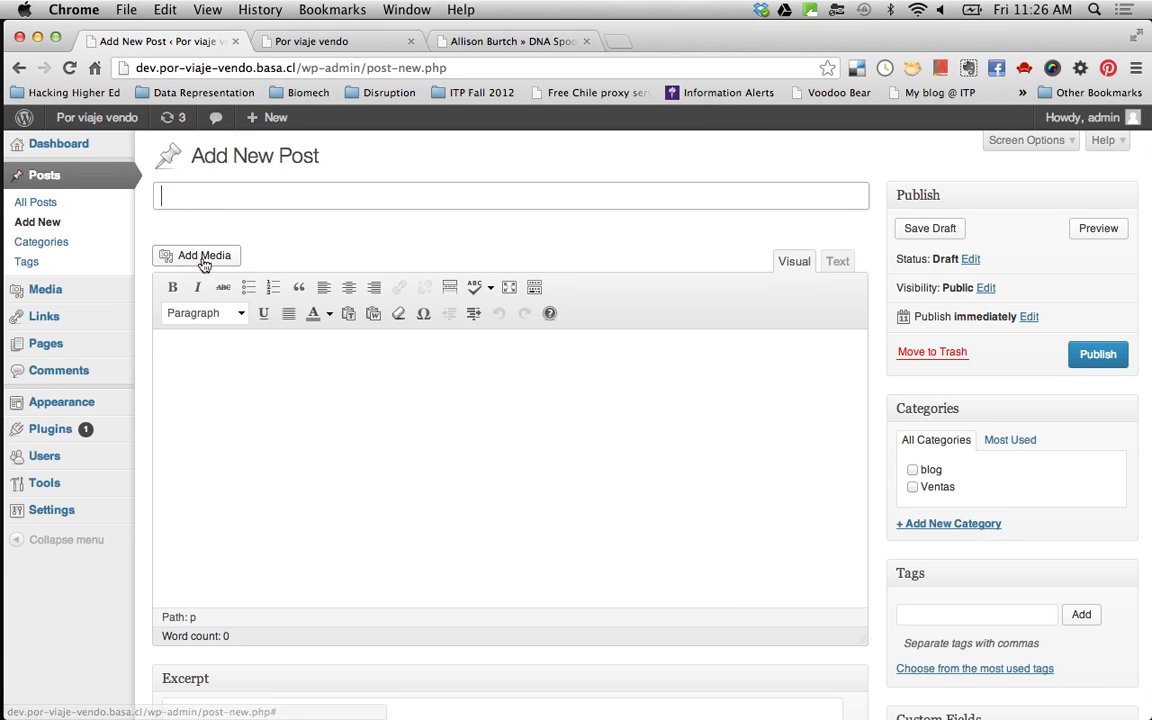
Step: Title the post 'New post' and bring up the Insert Media window
text(New)
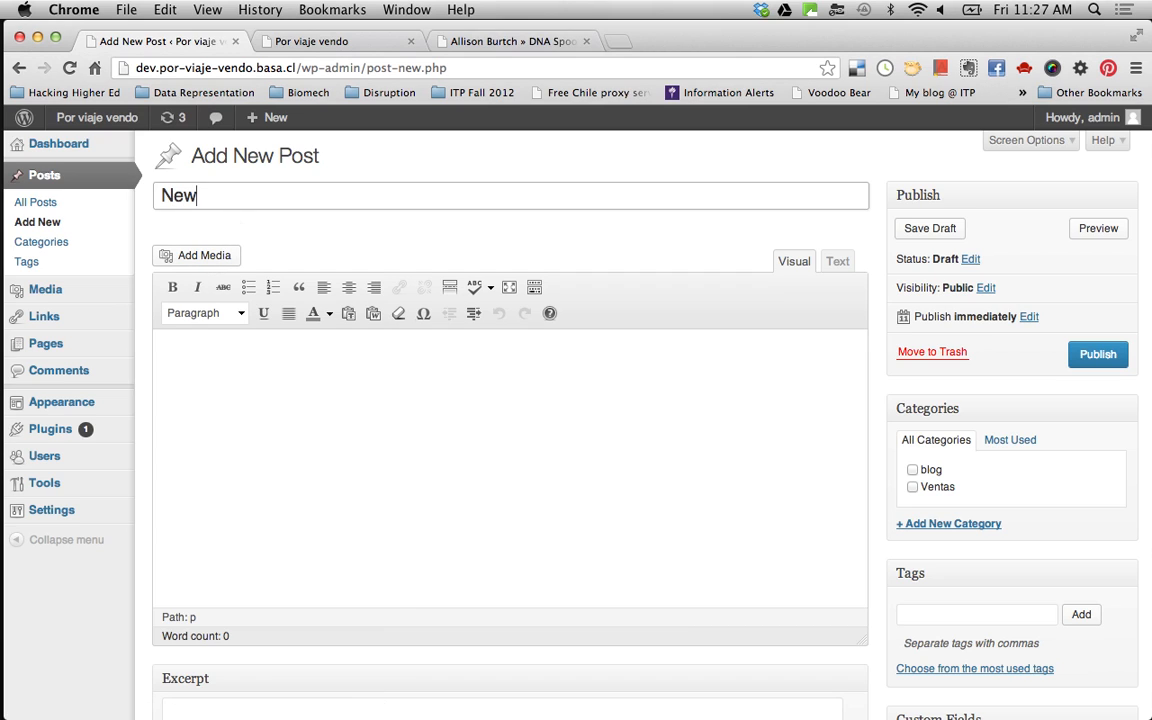
text(post)
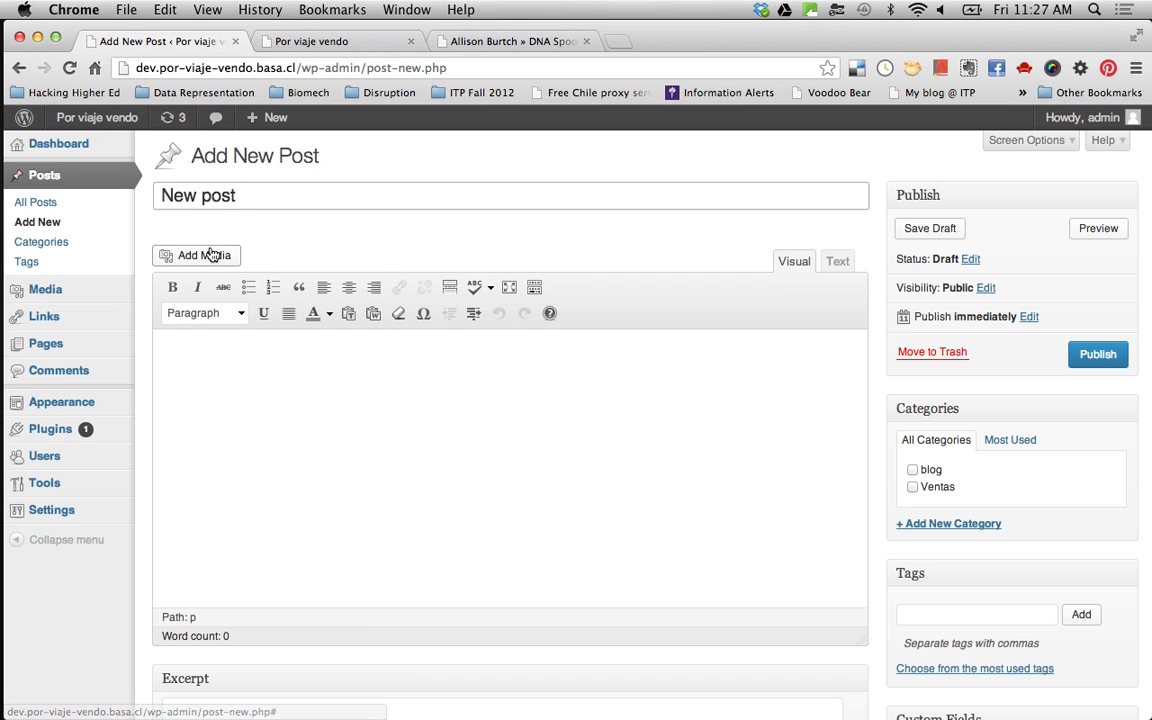
click(196, 256)
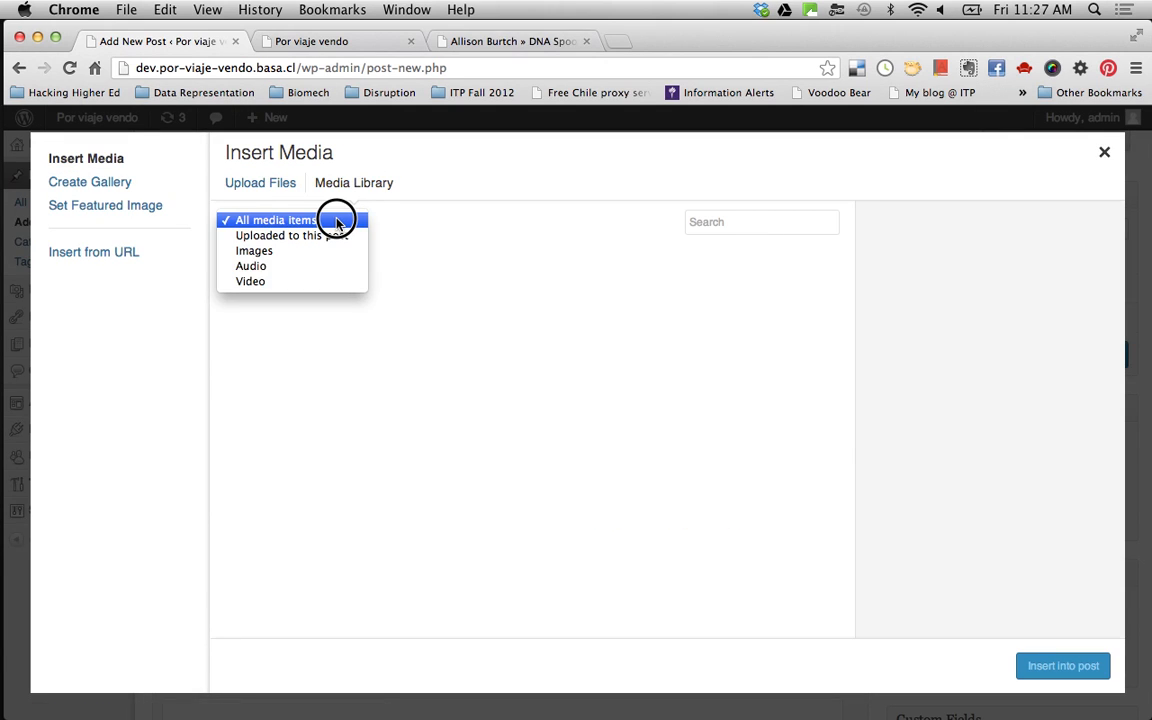
Step: Filter the library to Images, switch to Create Gallery and select the four photos
click(254, 250)
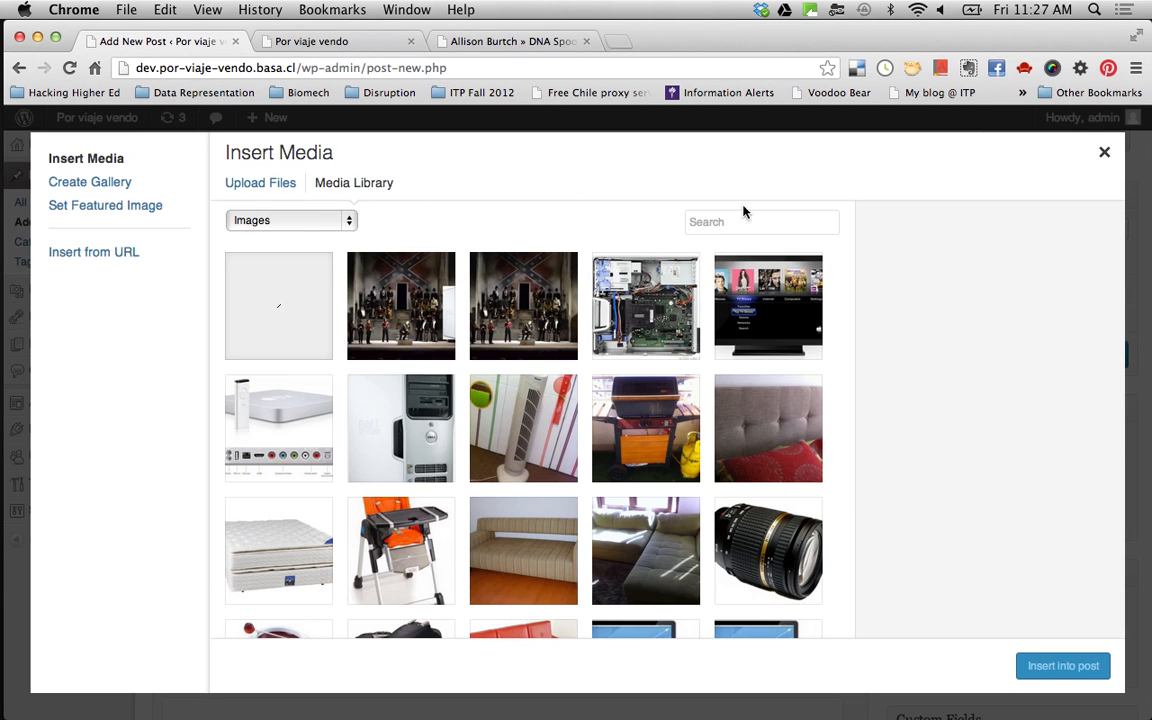
mouse_move(664, 244)
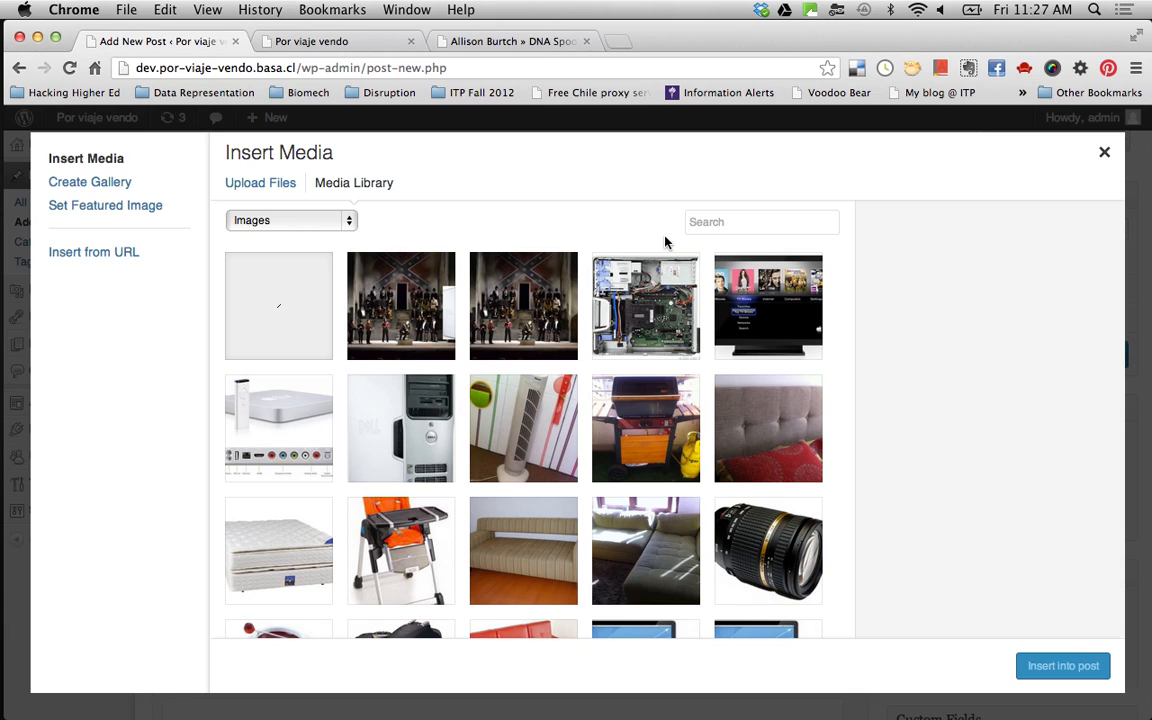
mouse_move(90, 180)
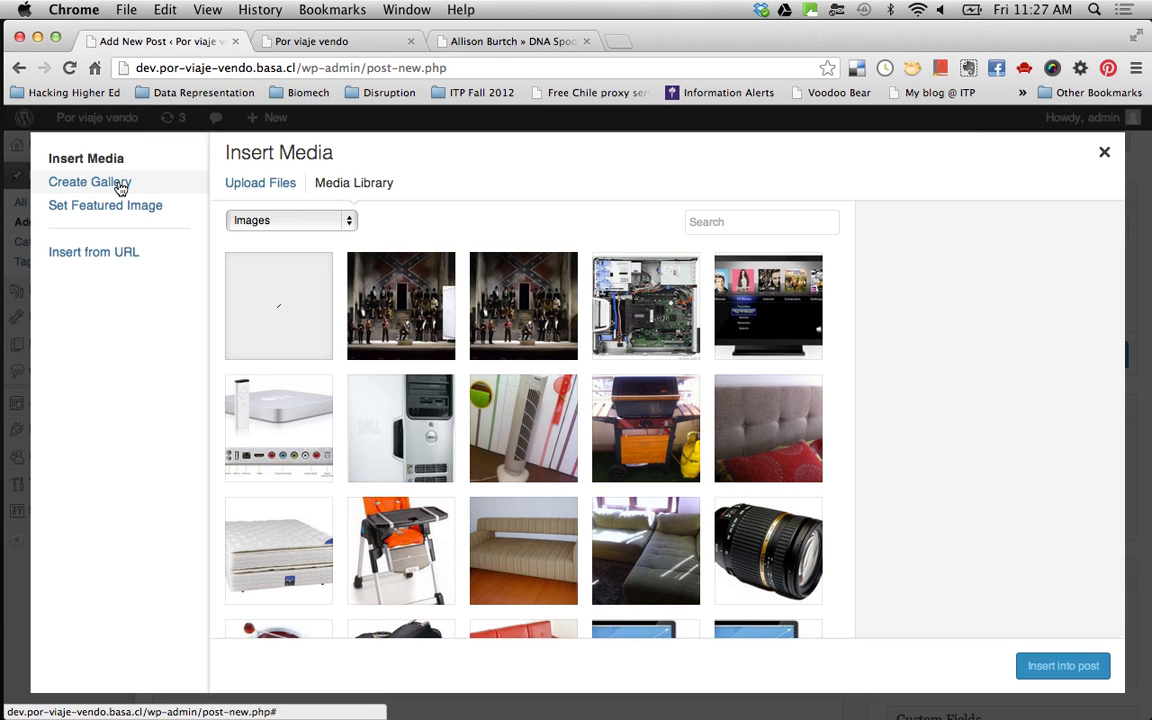
click(90, 180)
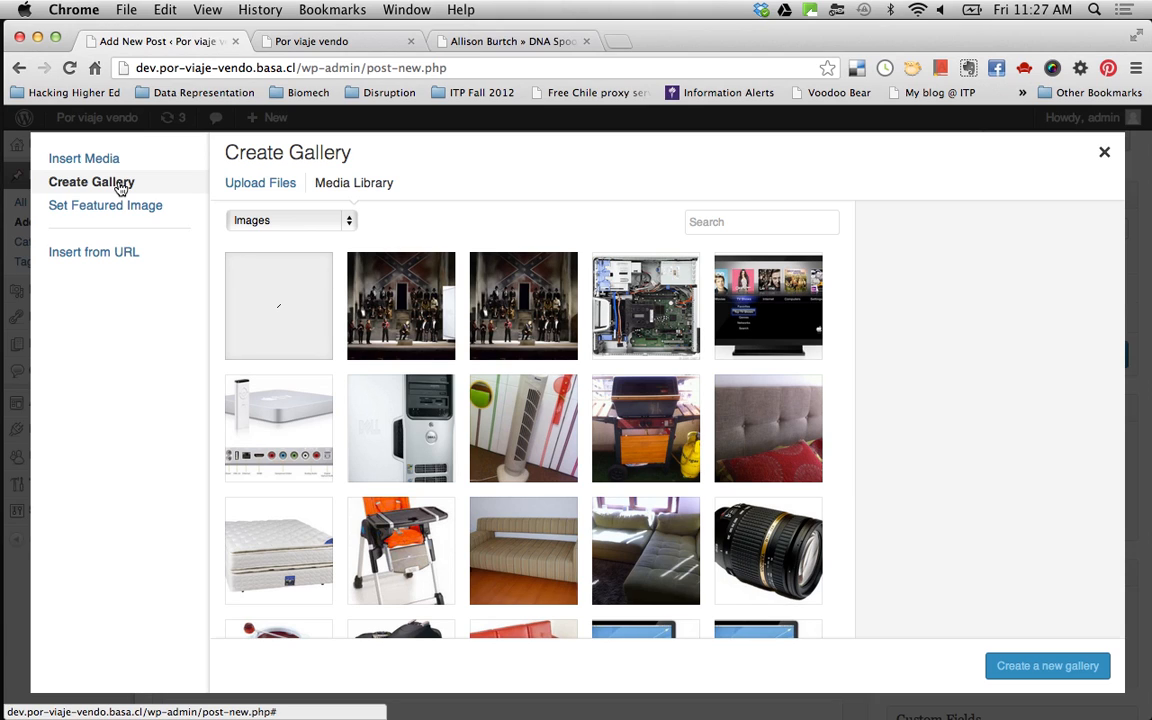
mouse_move(128, 196)
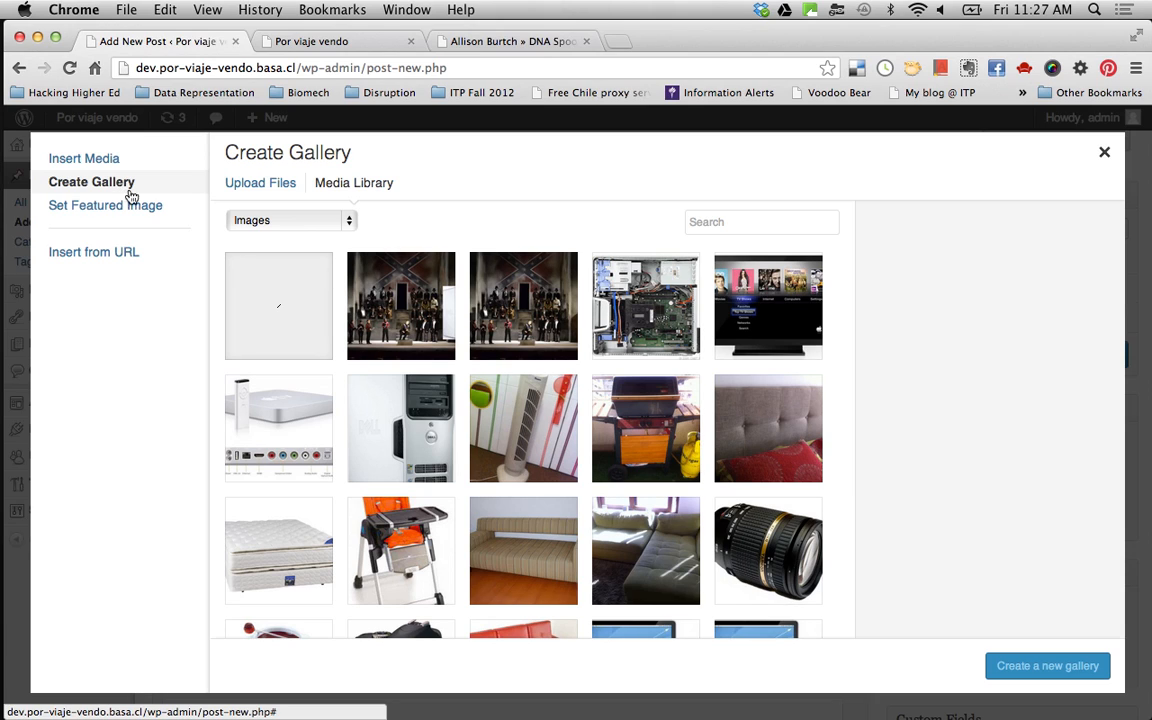
click(400, 304)
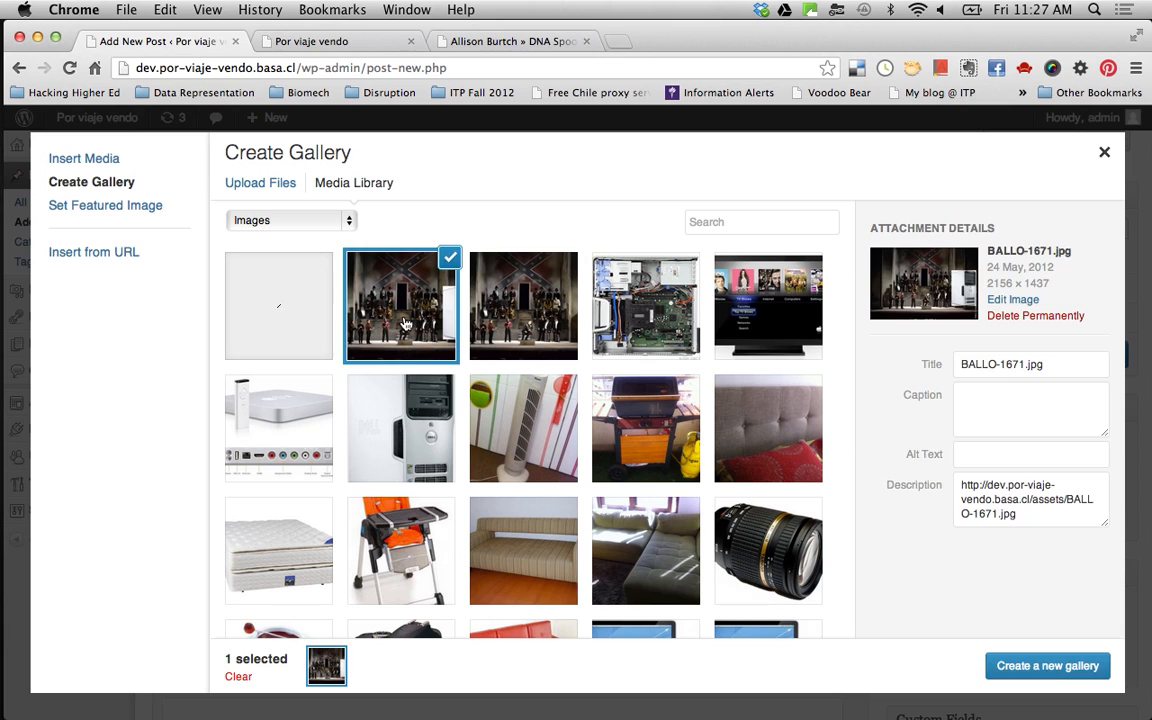
click(524, 304)
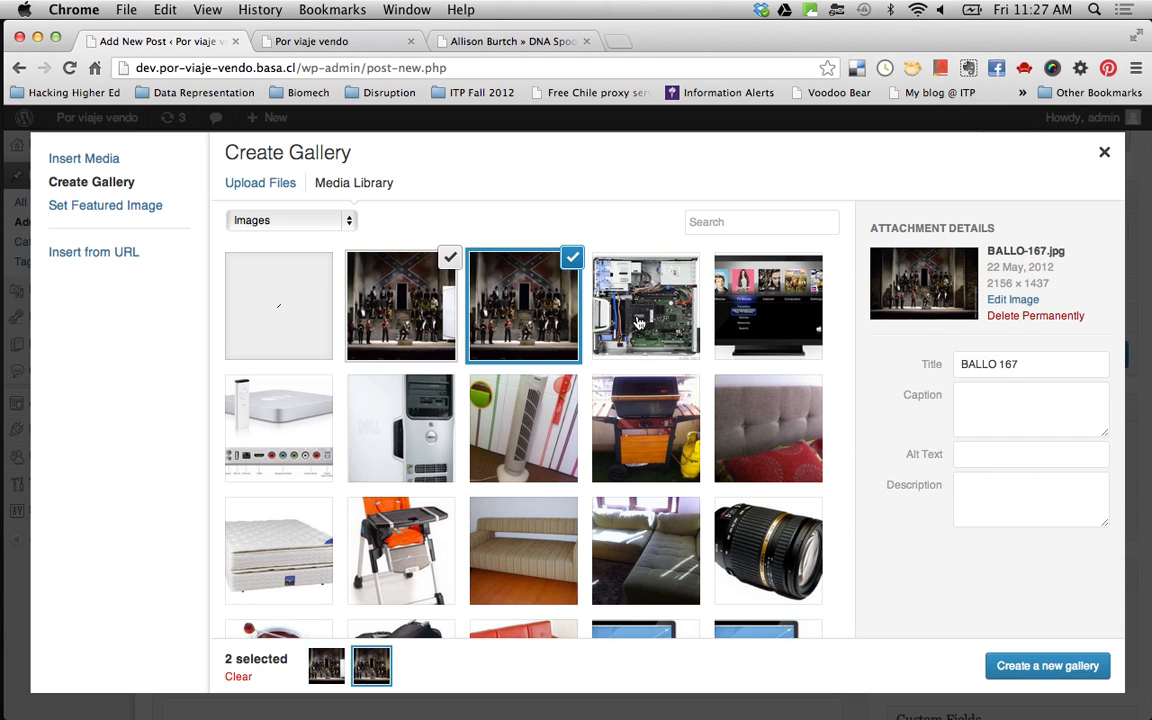
click(768, 306)
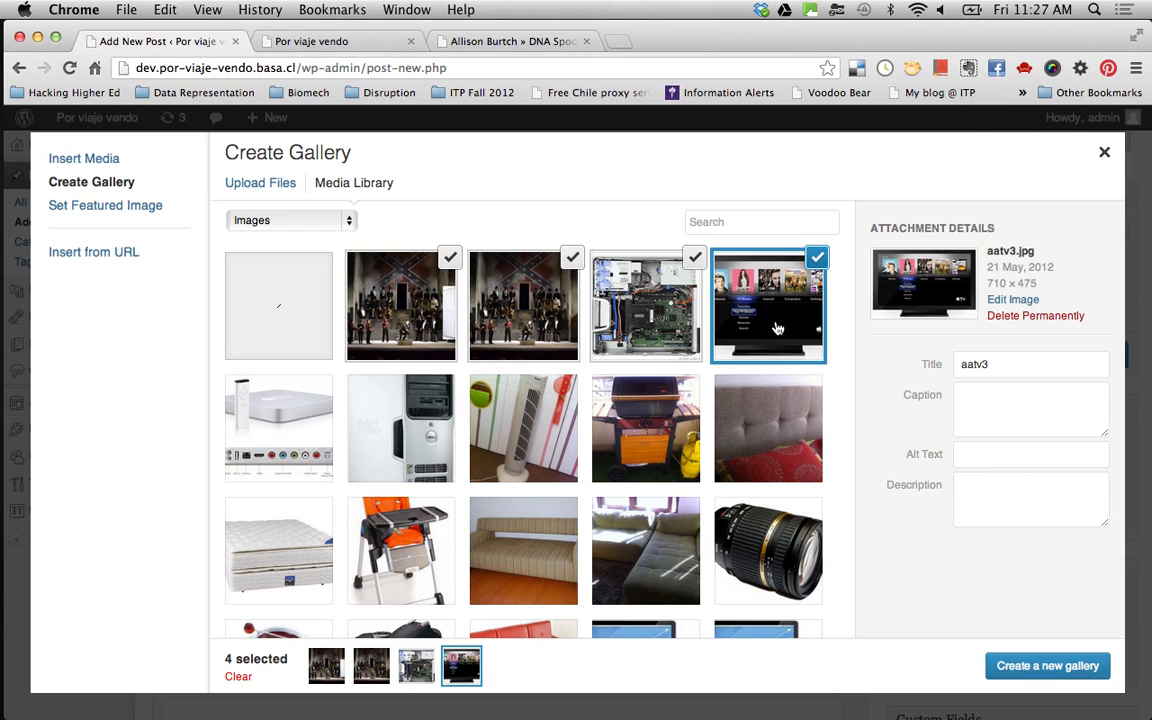
mouse_move(378, 294)
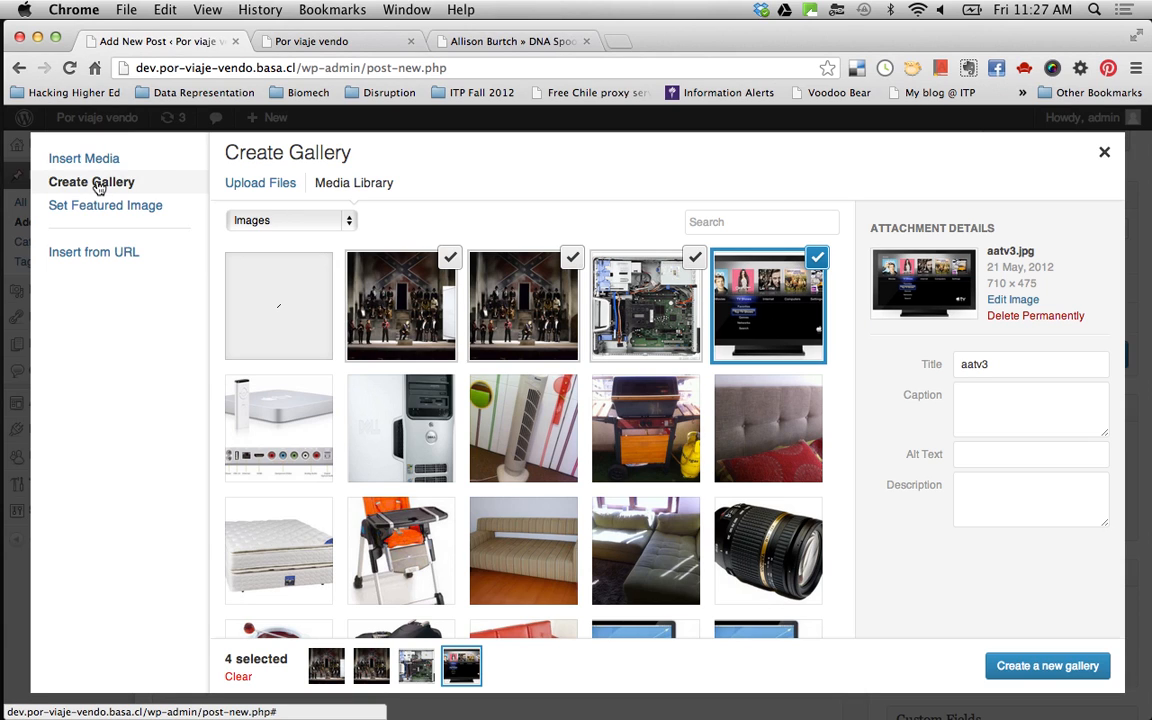
mouse_move(1048, 664)
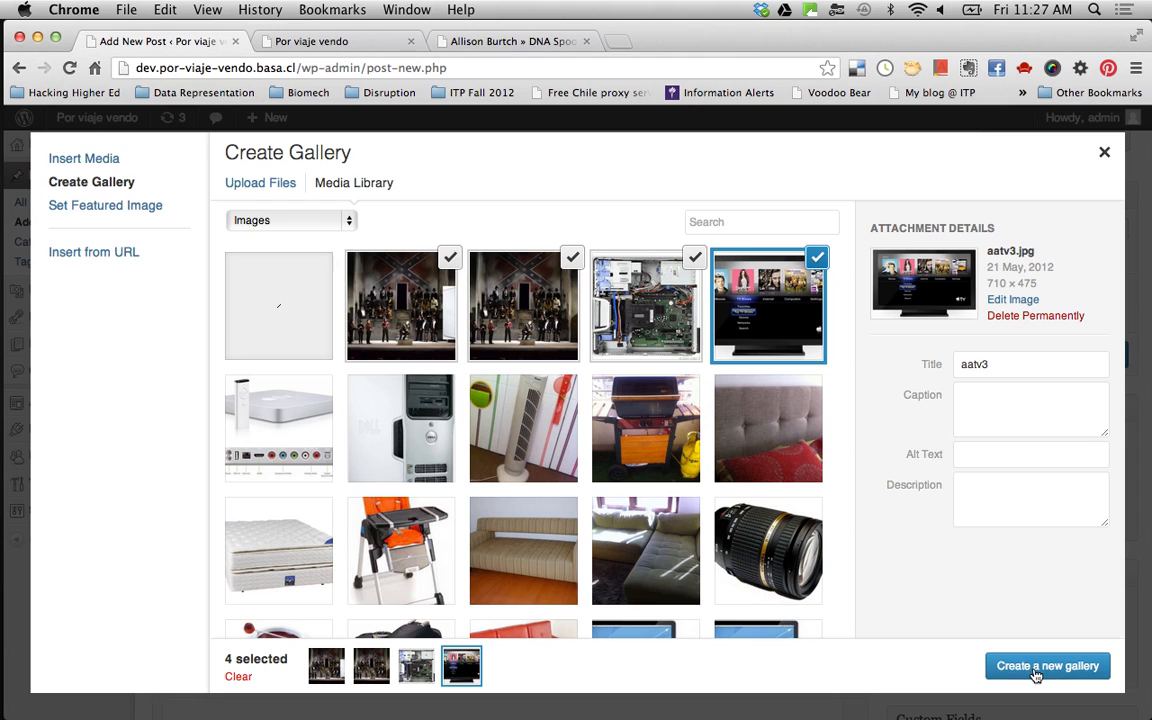
Step: Create the gallery, set Link To to Media File, check Columns, and insert it into the post
click(1048, 664)
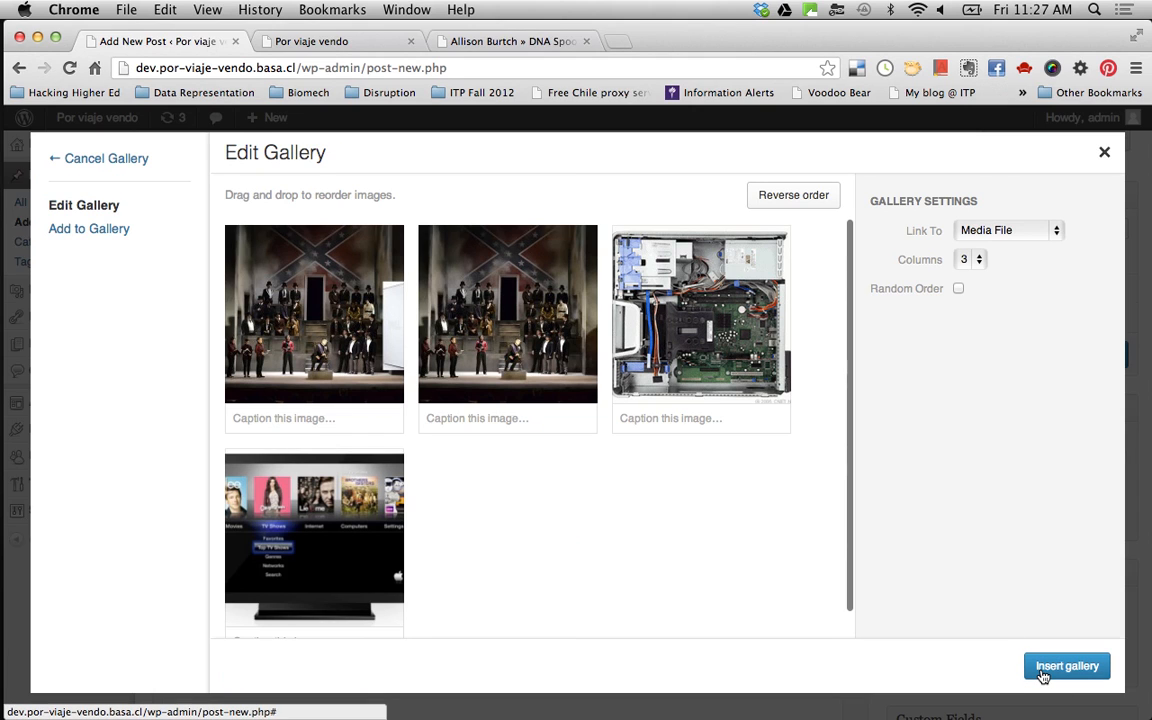
mouse_move(336, 240)
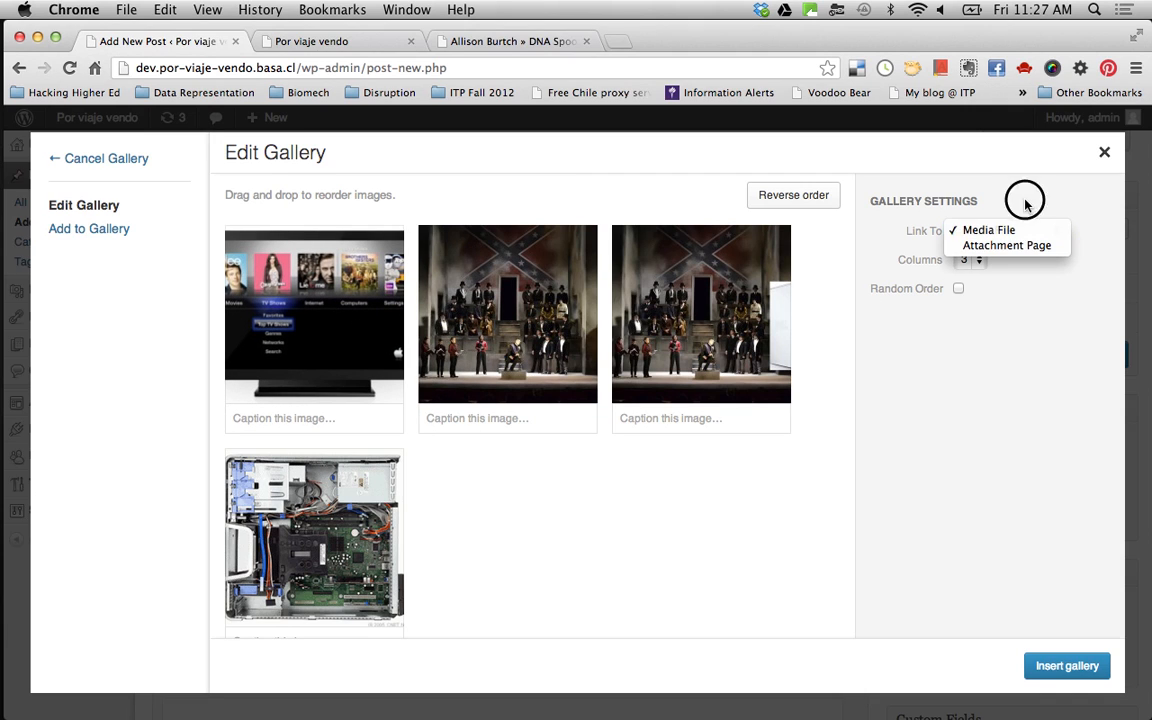
click(1008, 230)
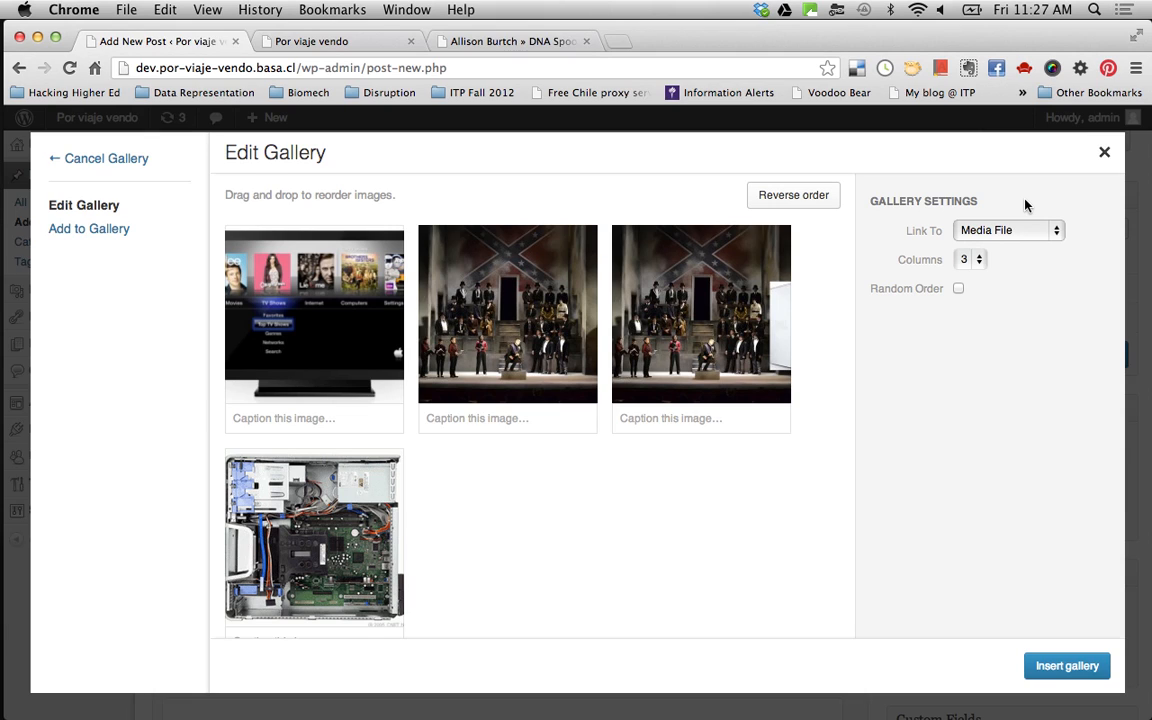
mouse_move(620, 352)
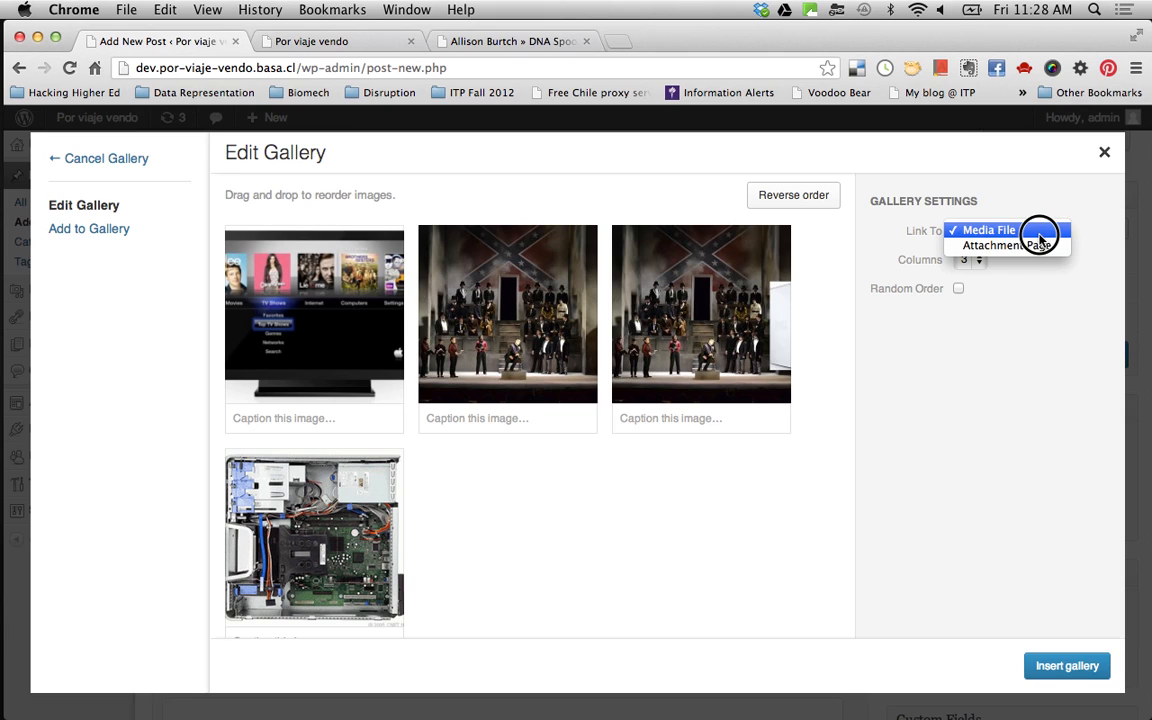
click(1004, 230)
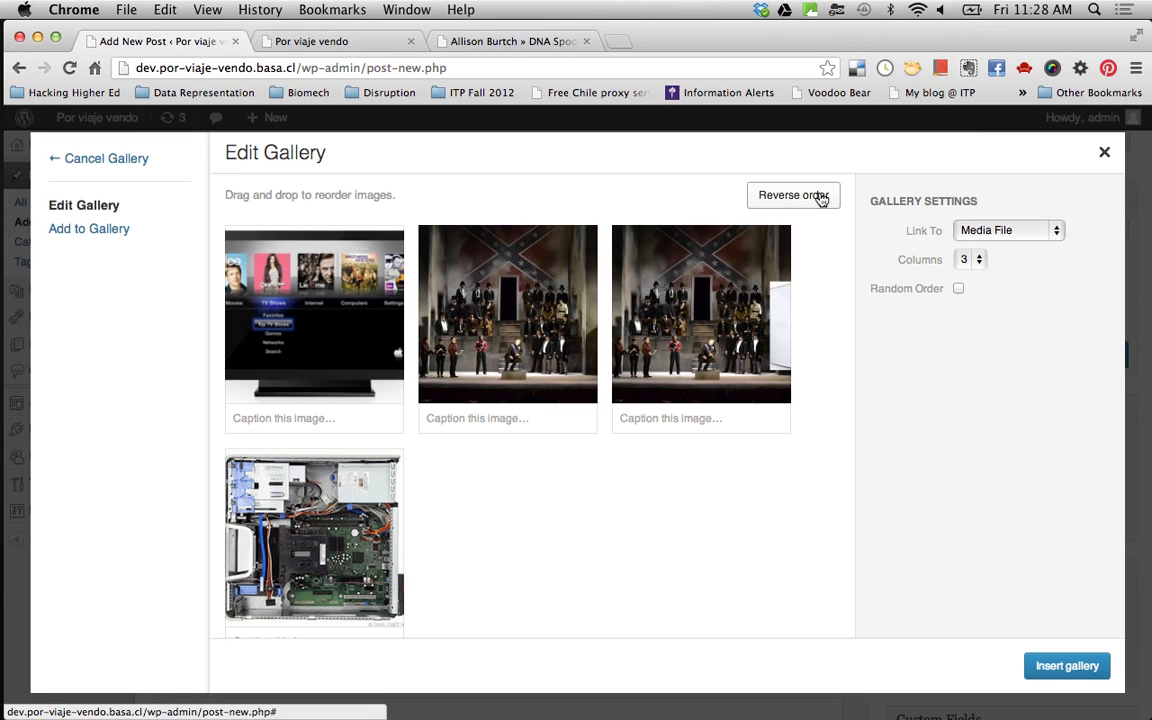
mouse_move(348, 296)
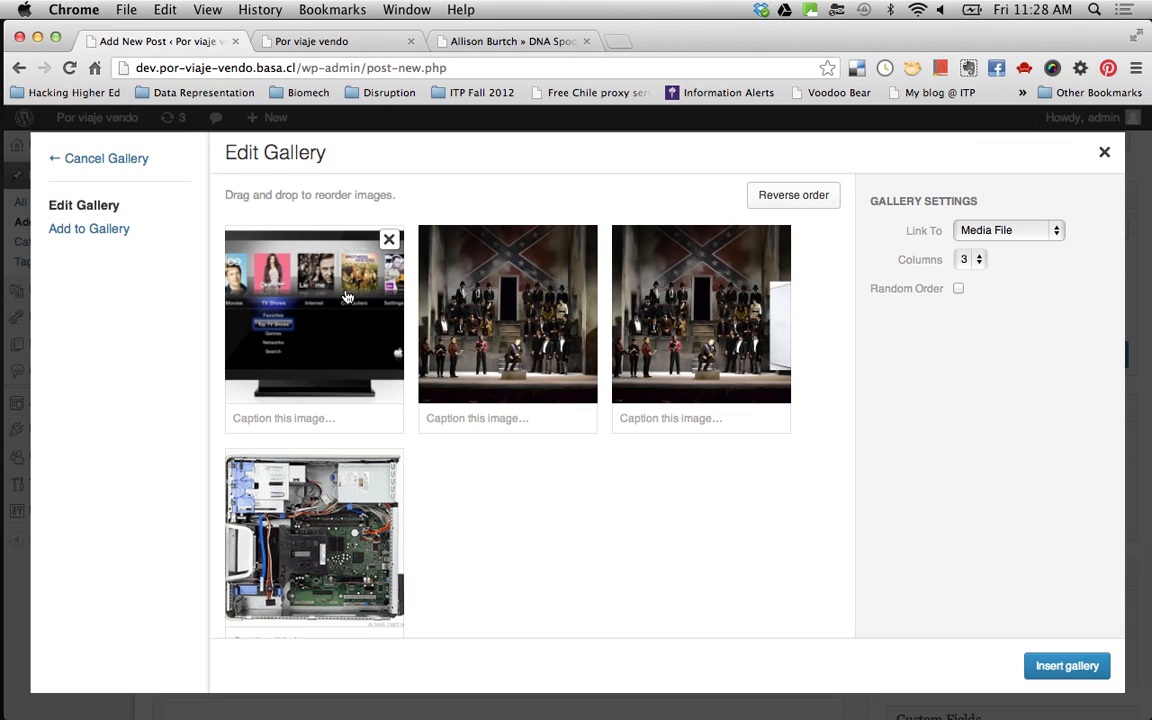
mouse_move(768, 288)
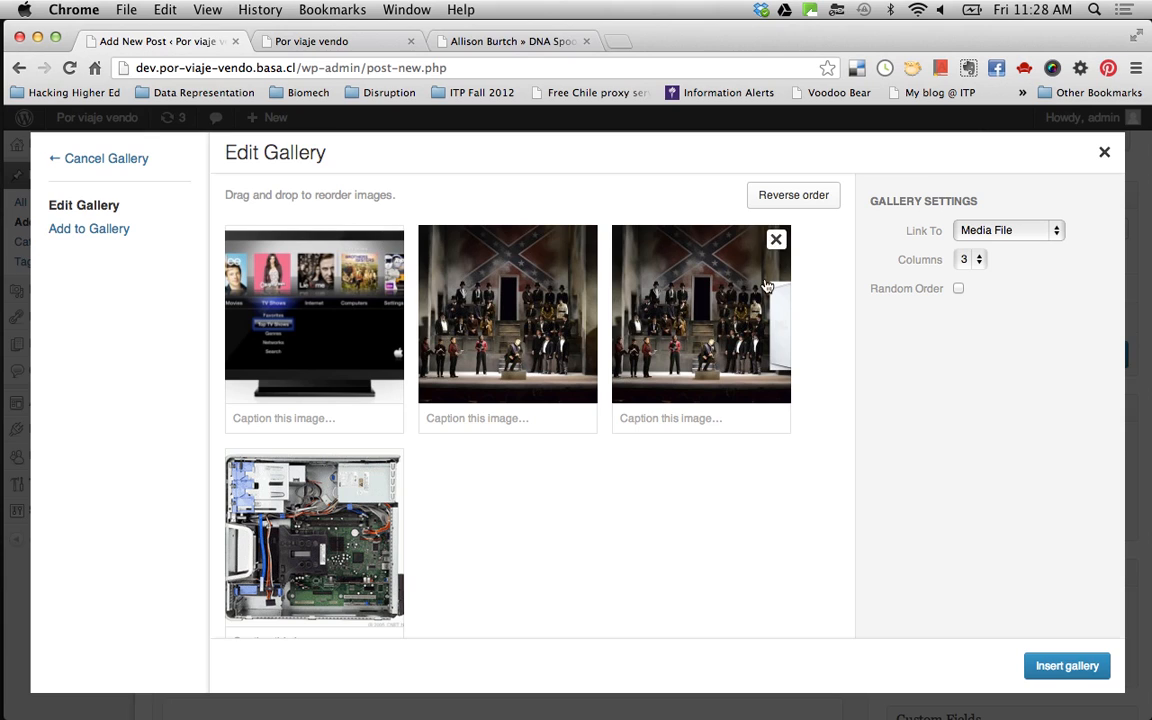
click(968, 260)
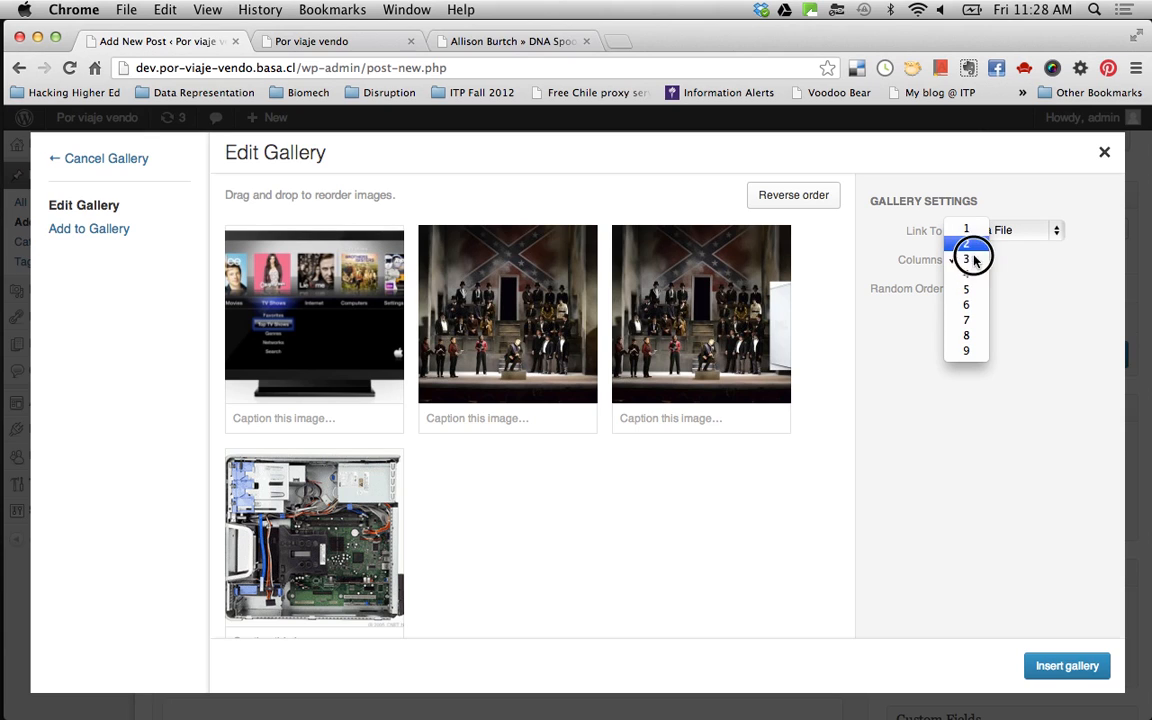
mouse_move(968, 272)
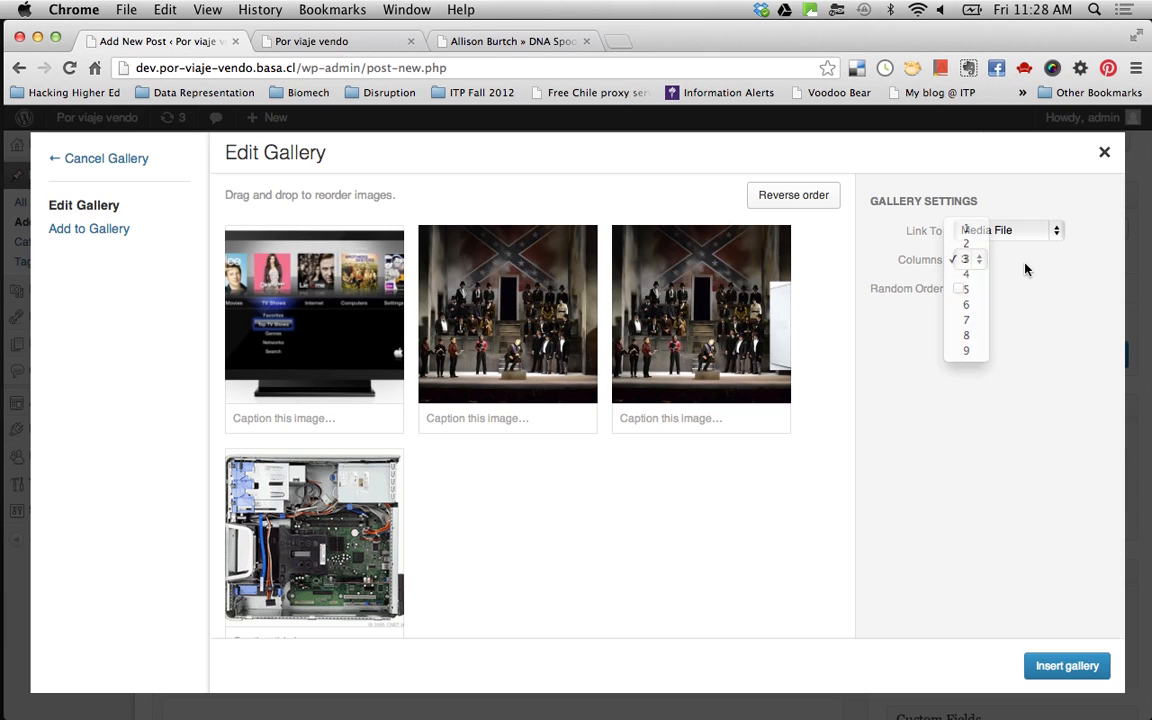
click(1066, 664)
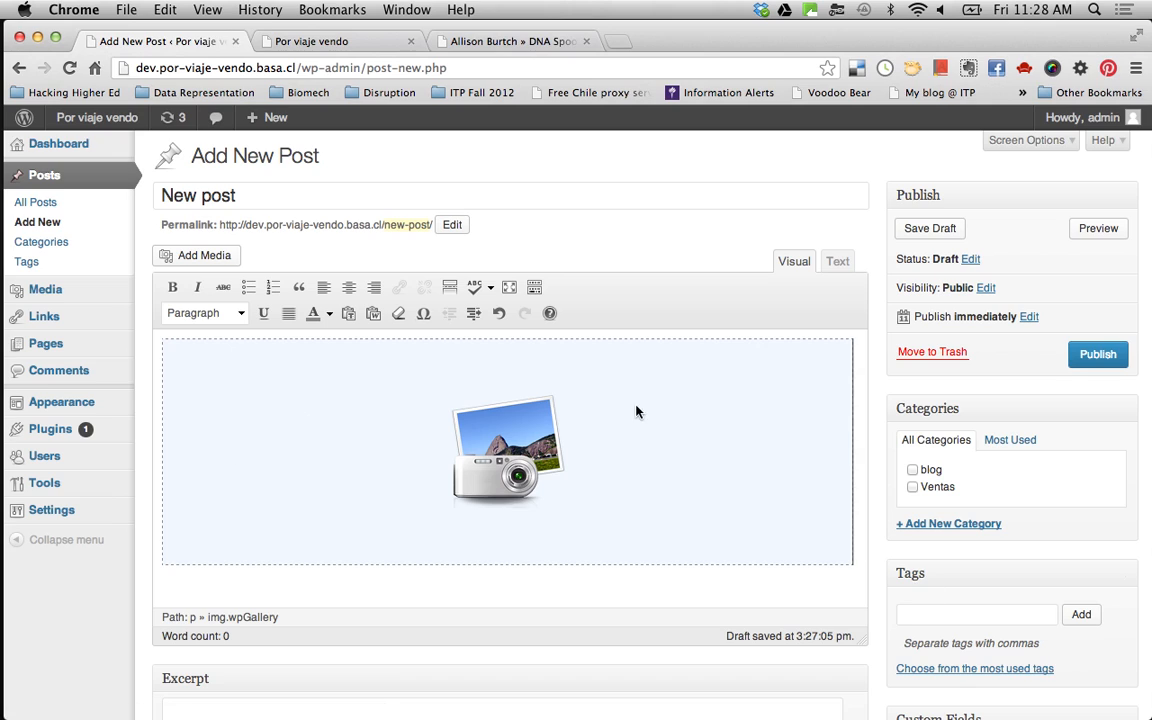
Step: Tick the Ventas category for the gallery post and publish it
click(506, 452)
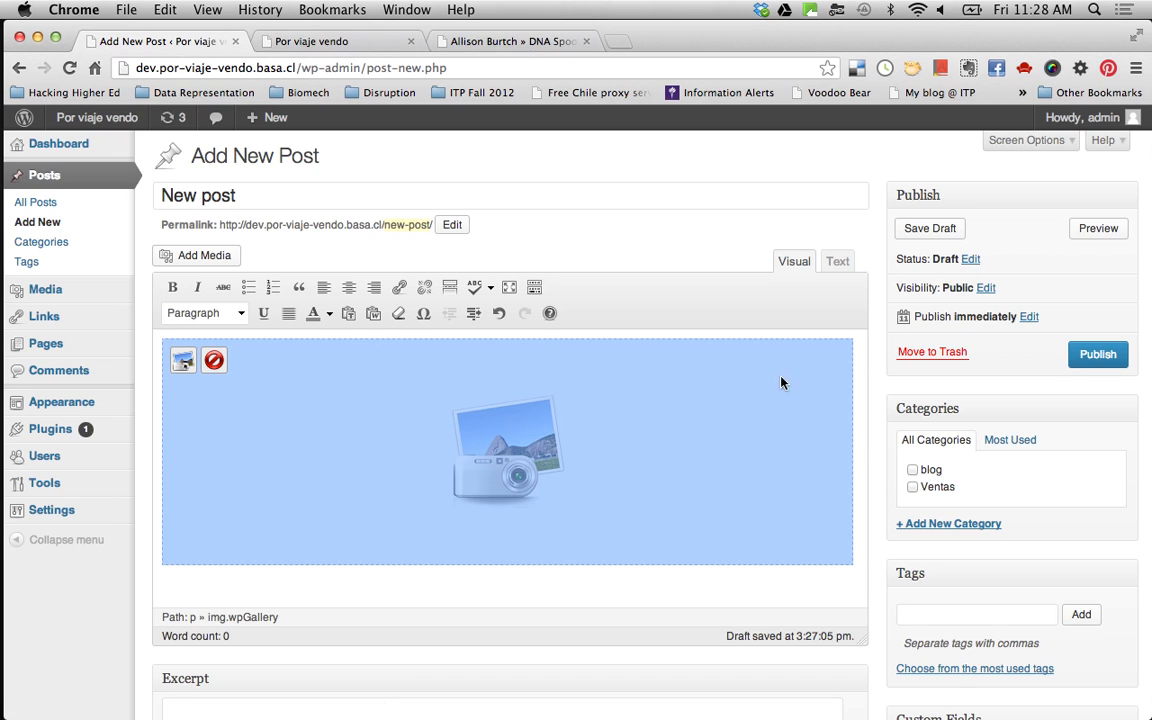
click(912, 486)
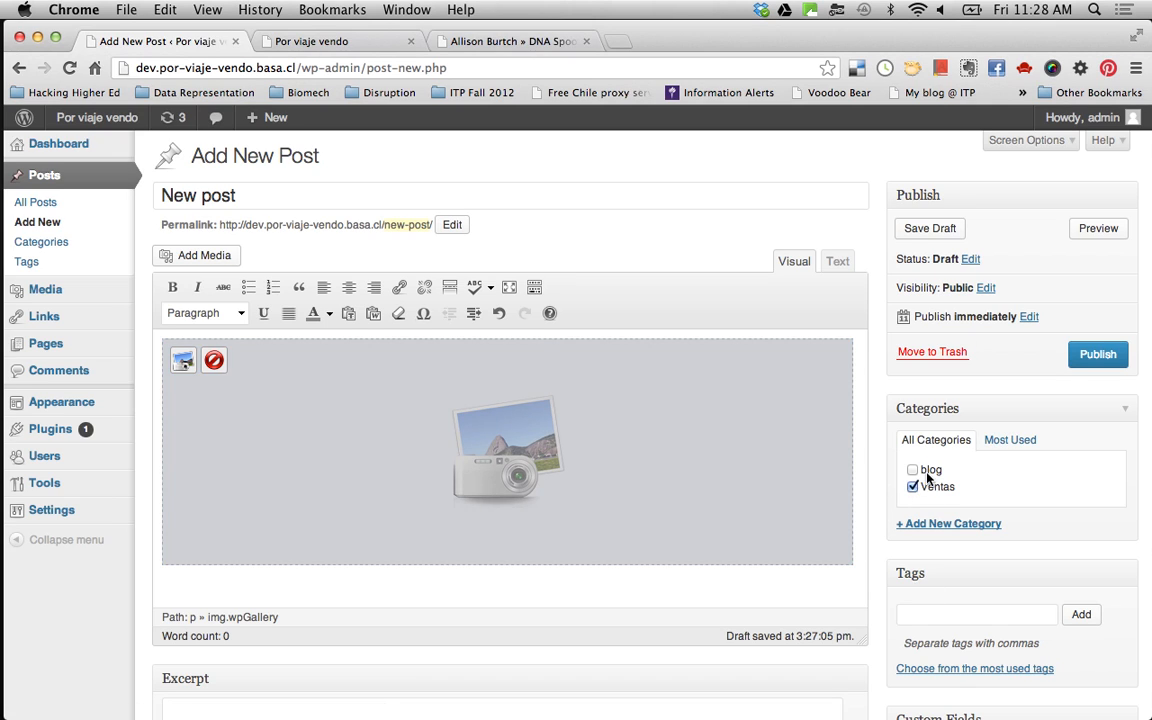
click(1098, 354)
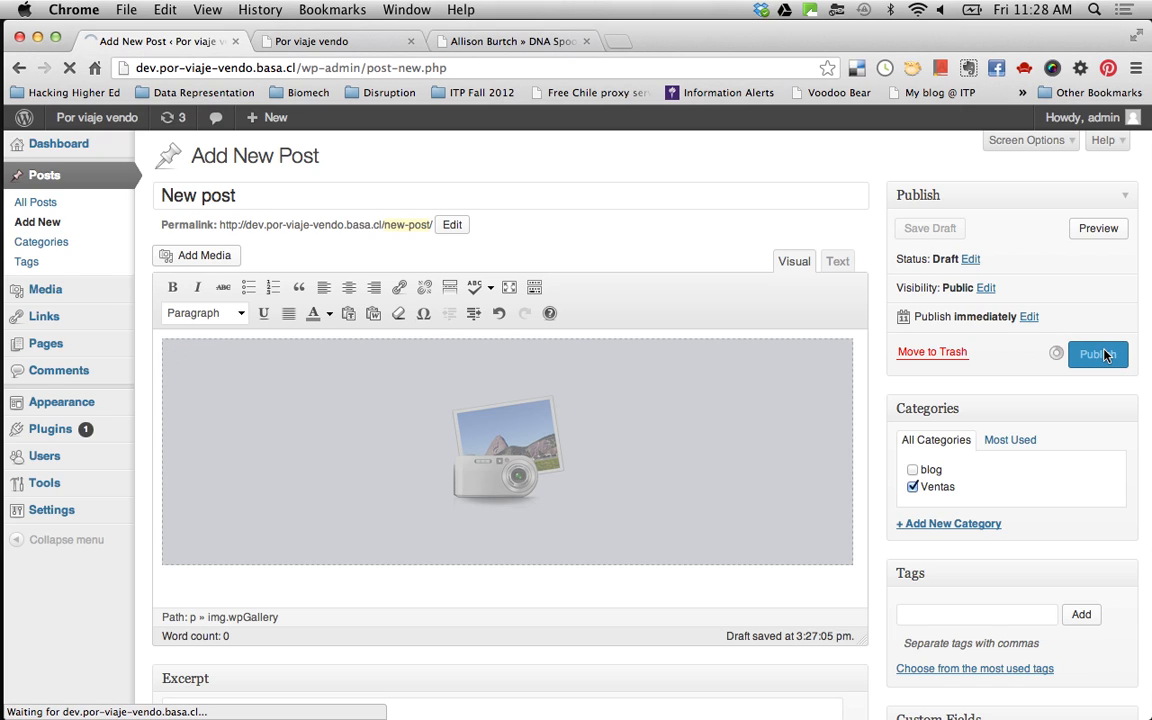
click(1096, 354)
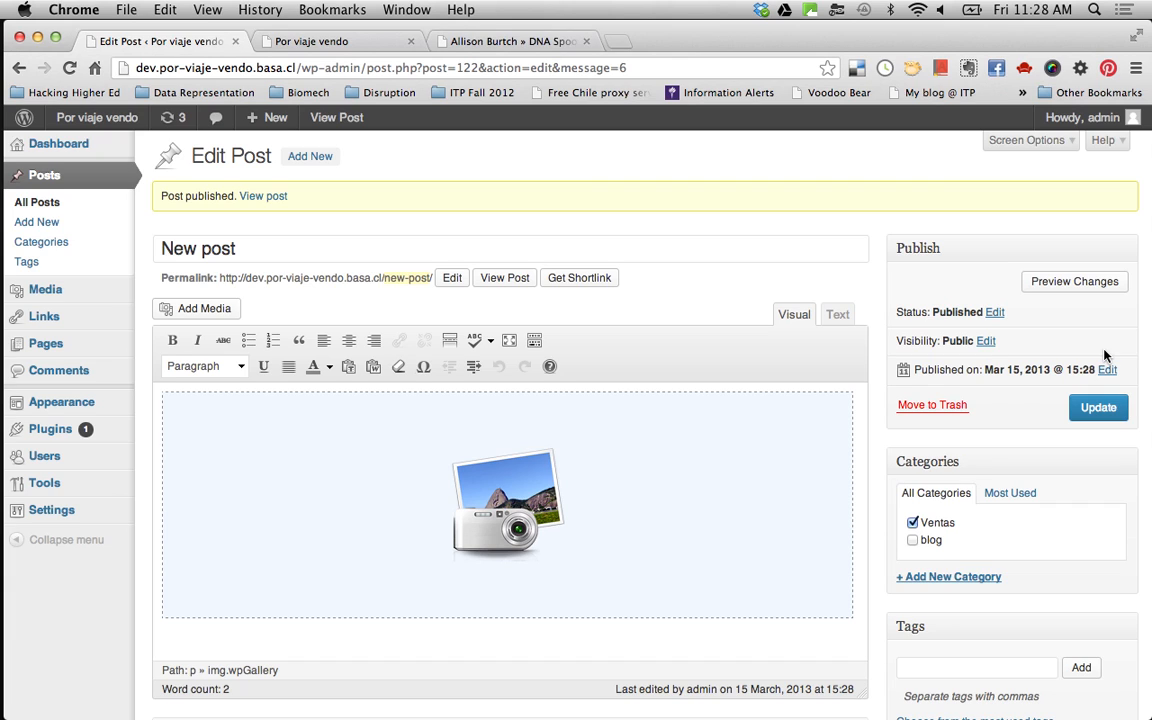
Step: Reload the live Por viaje vendo home page and view 'New post' with its gallery
click(312, 40)
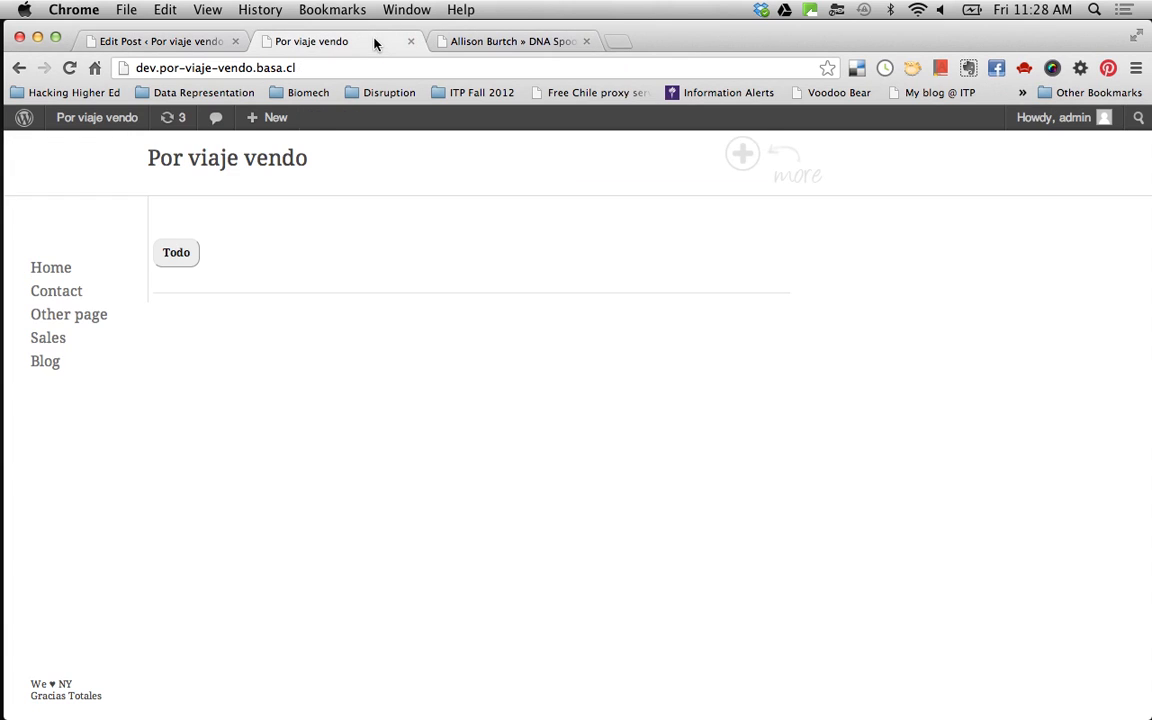
click(50, 268)
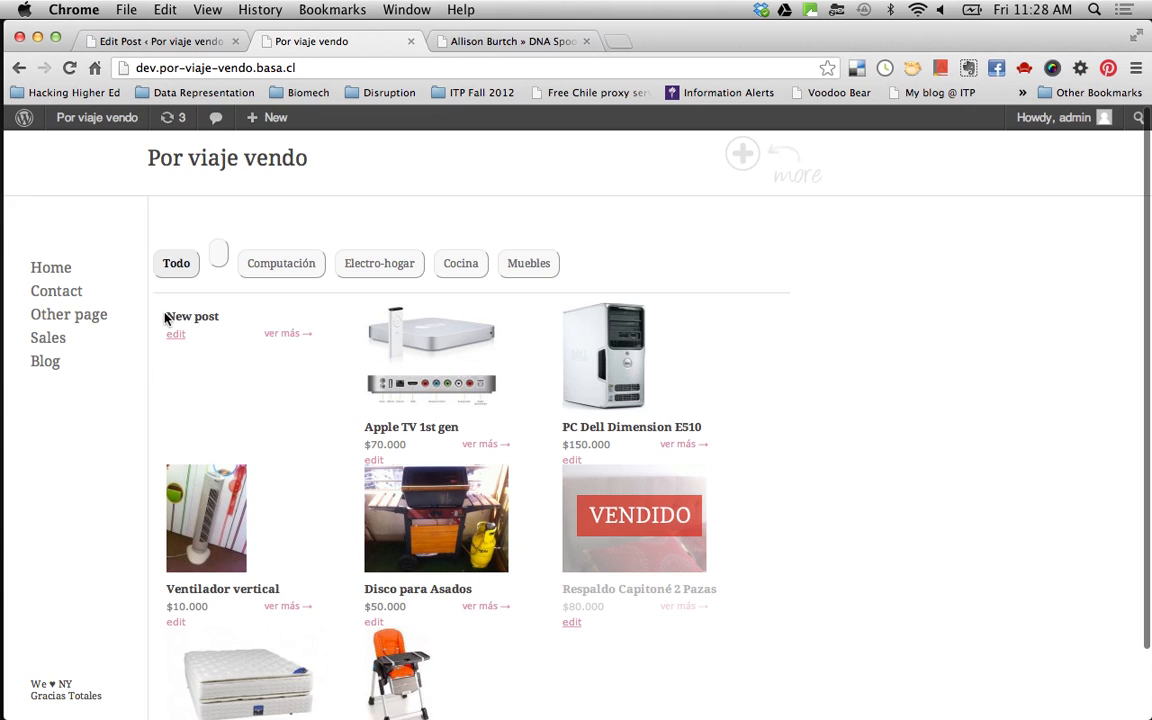
mouse_move(170, 316)
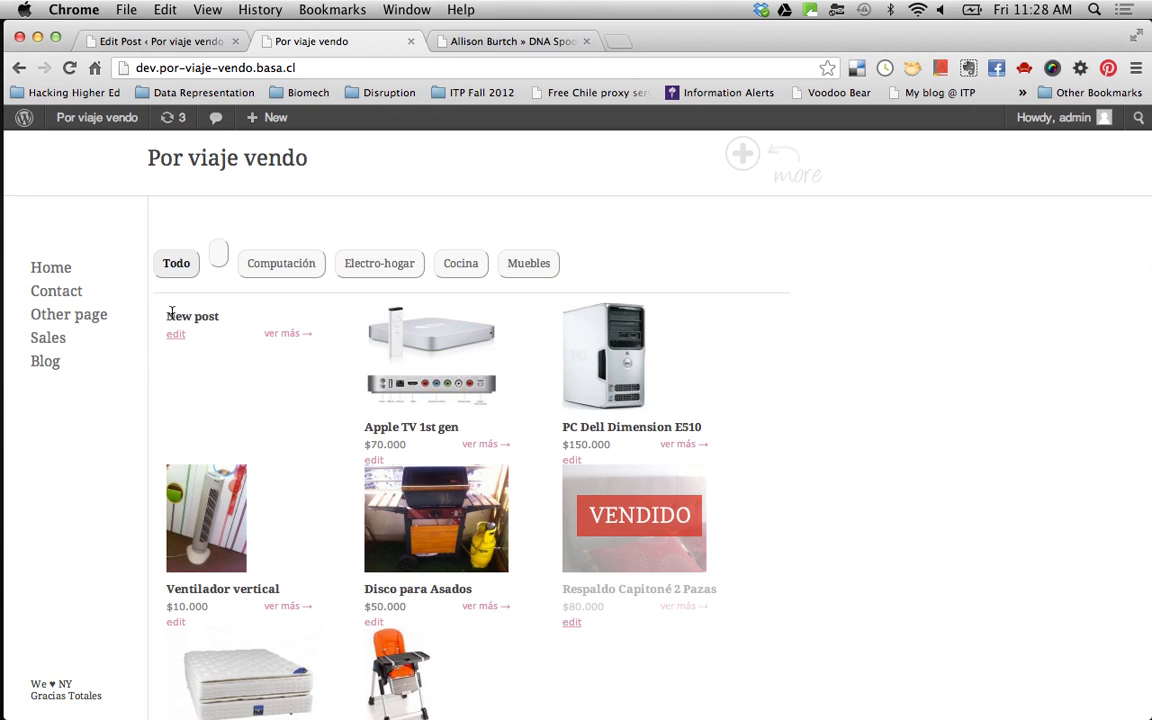
mouse_move(182, 364)
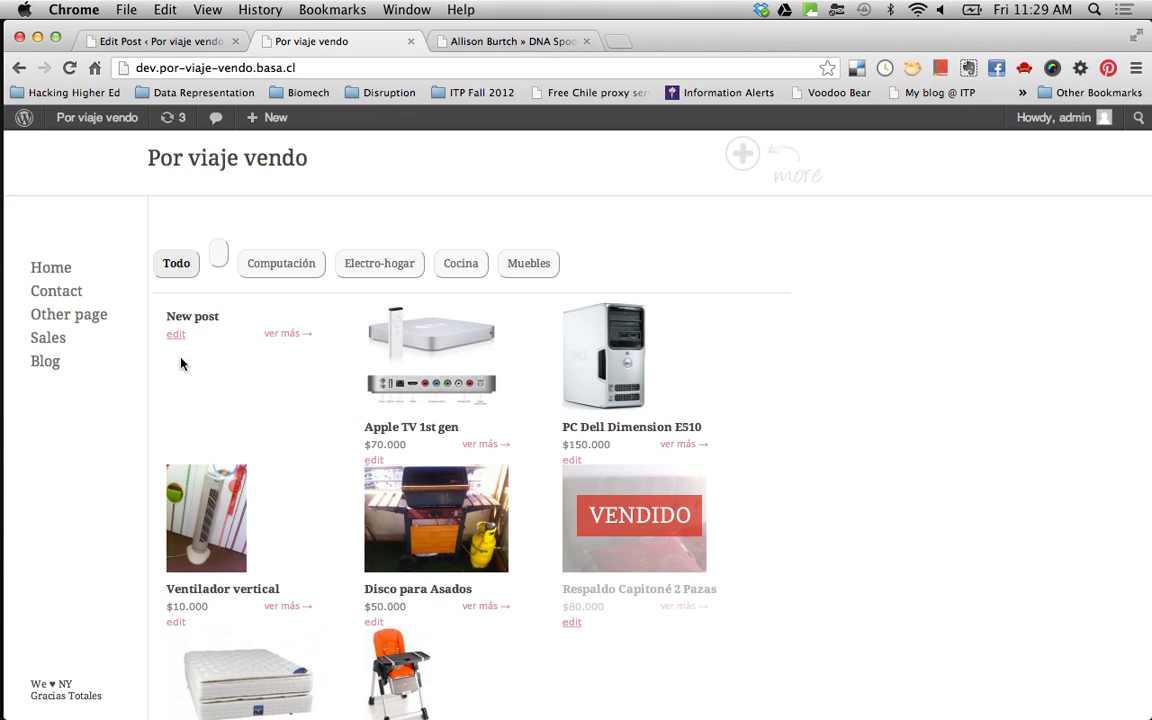
mouse_move(236, 394)
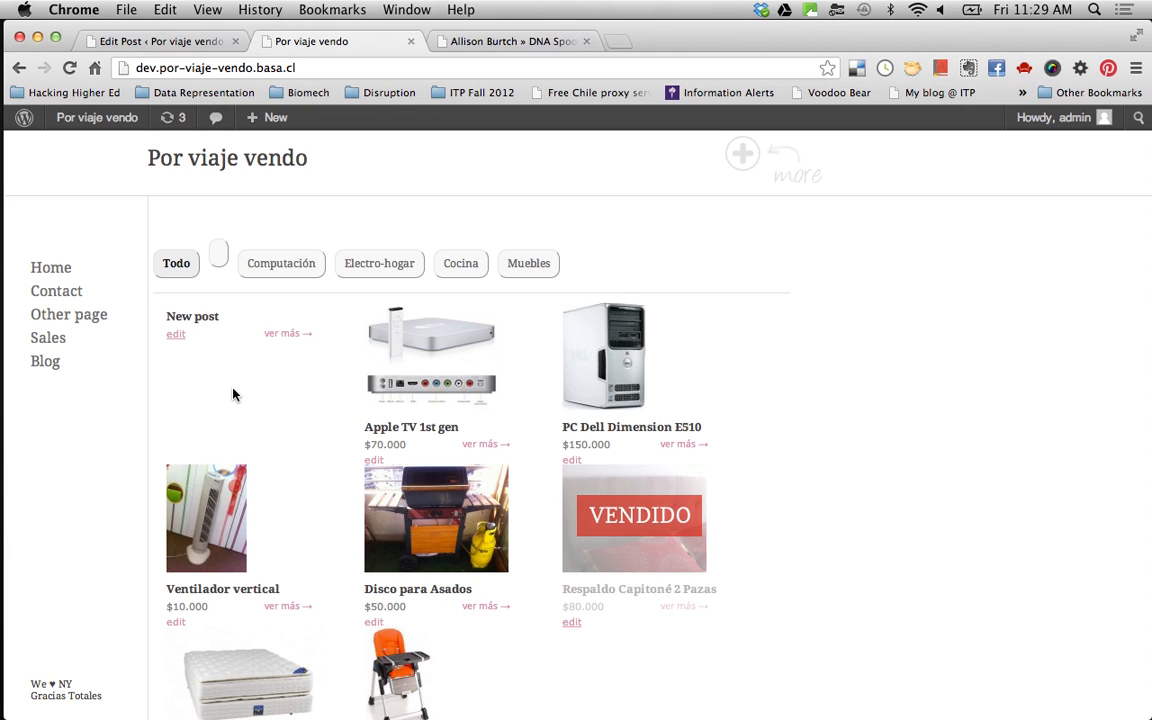
mouse_move(368, 360)
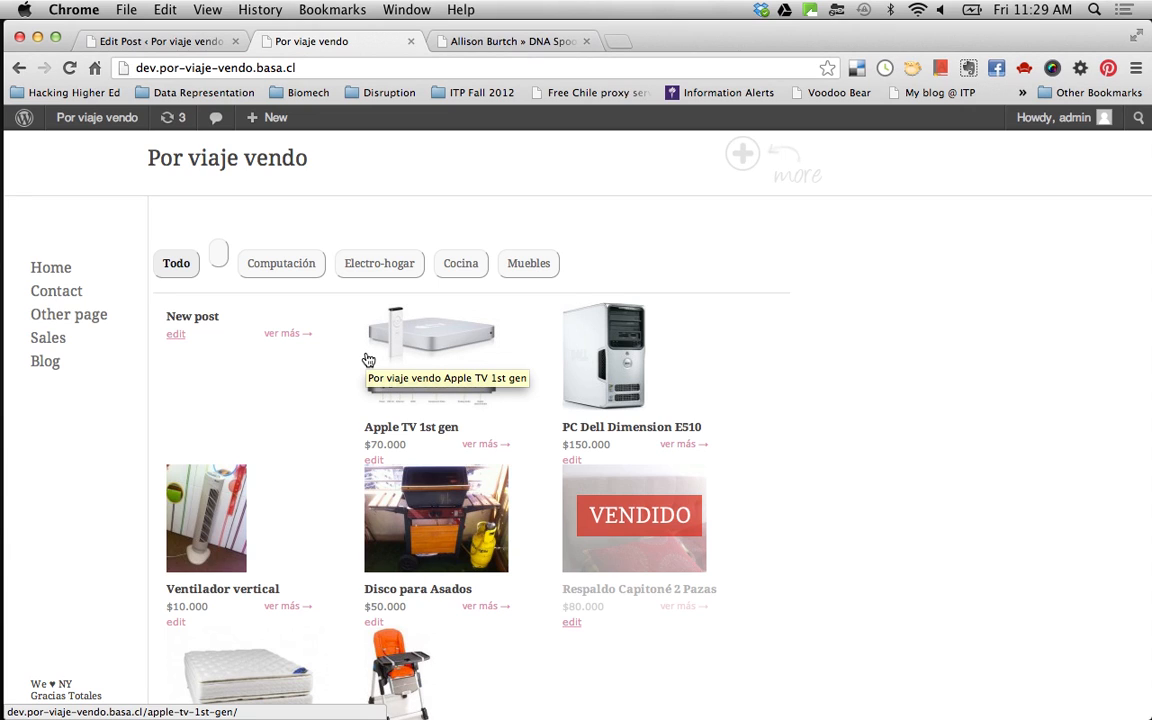
click(280, 332)
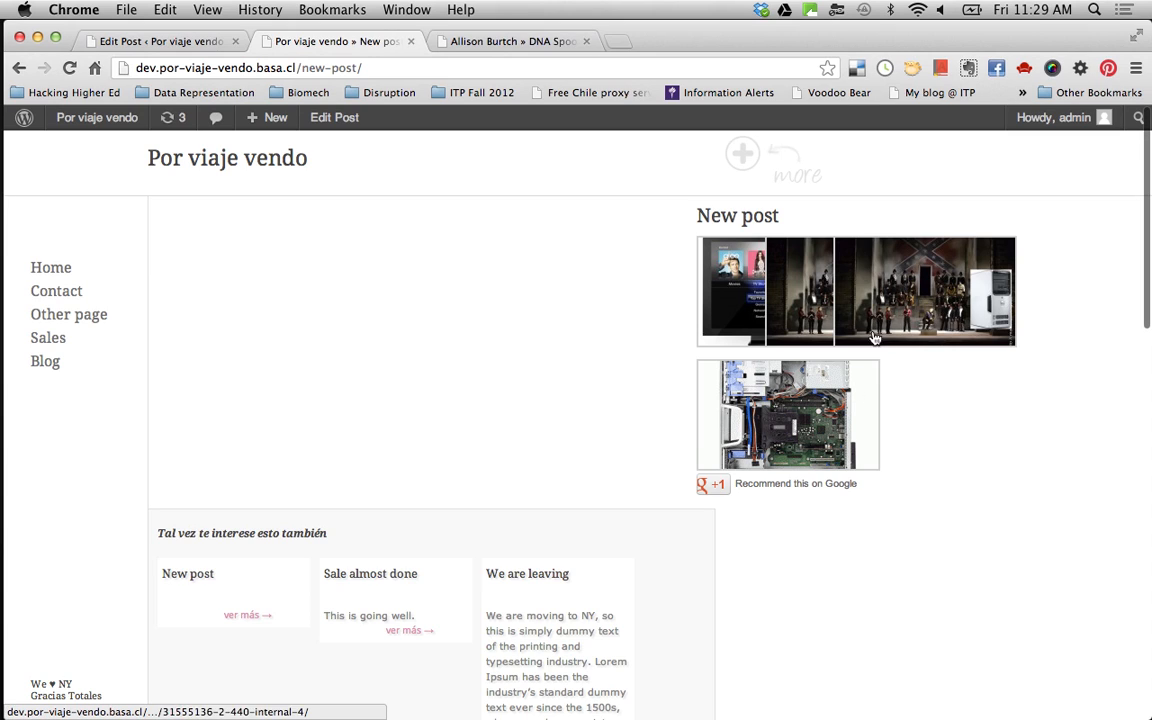
mouse_move(816, 290)
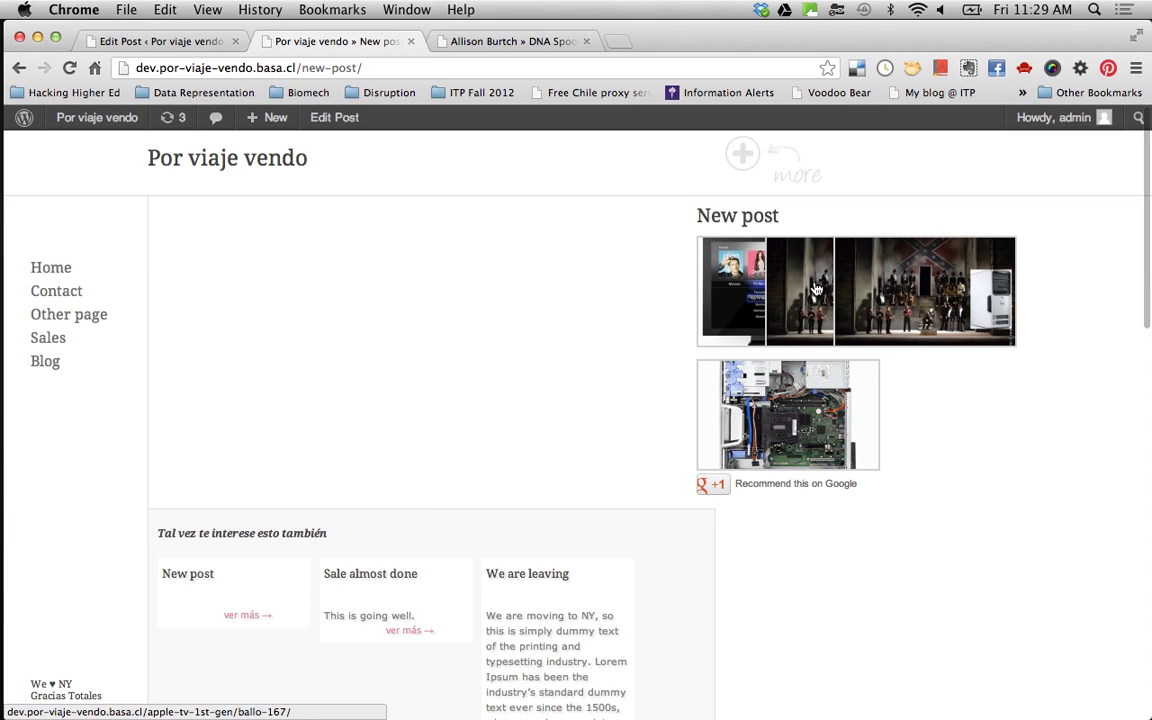
mouse_move(818, 288)
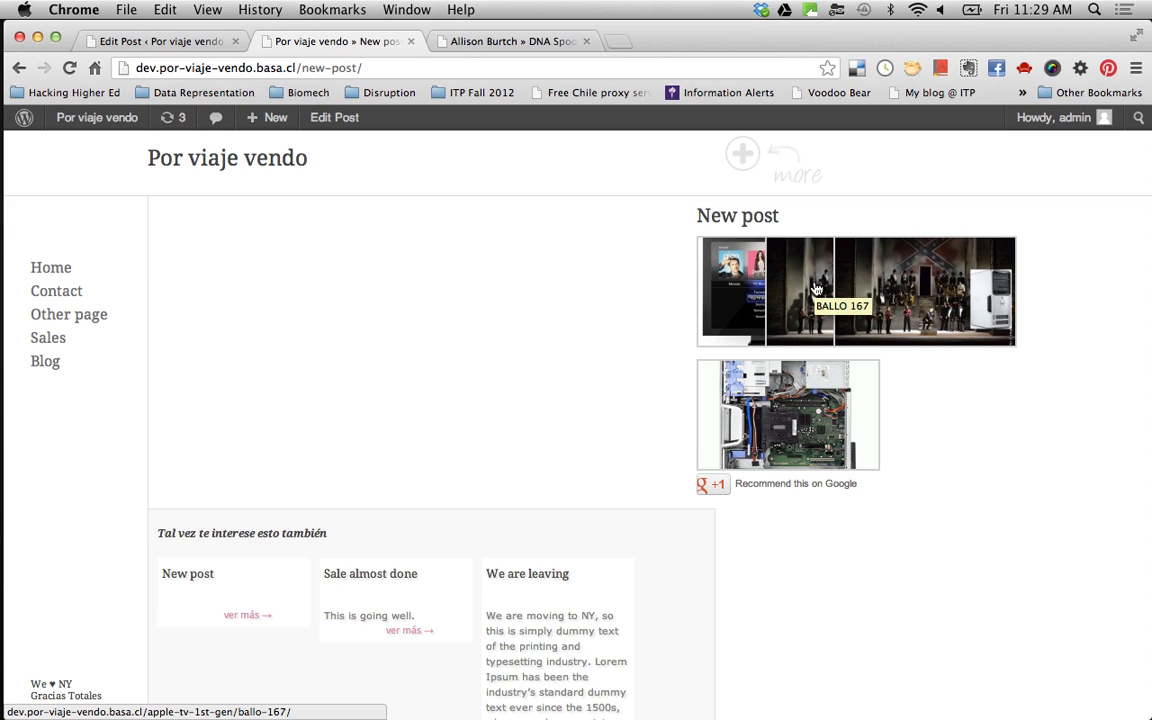
mouse_move(744, 278)
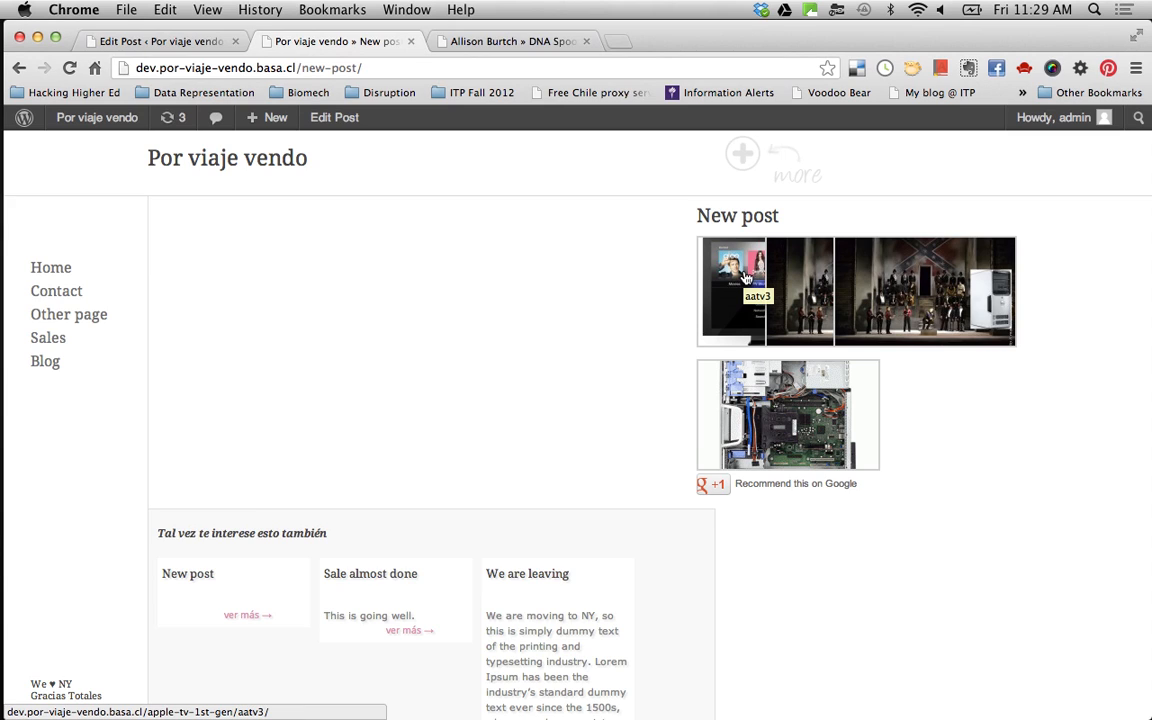
mouse_move(884, 268)
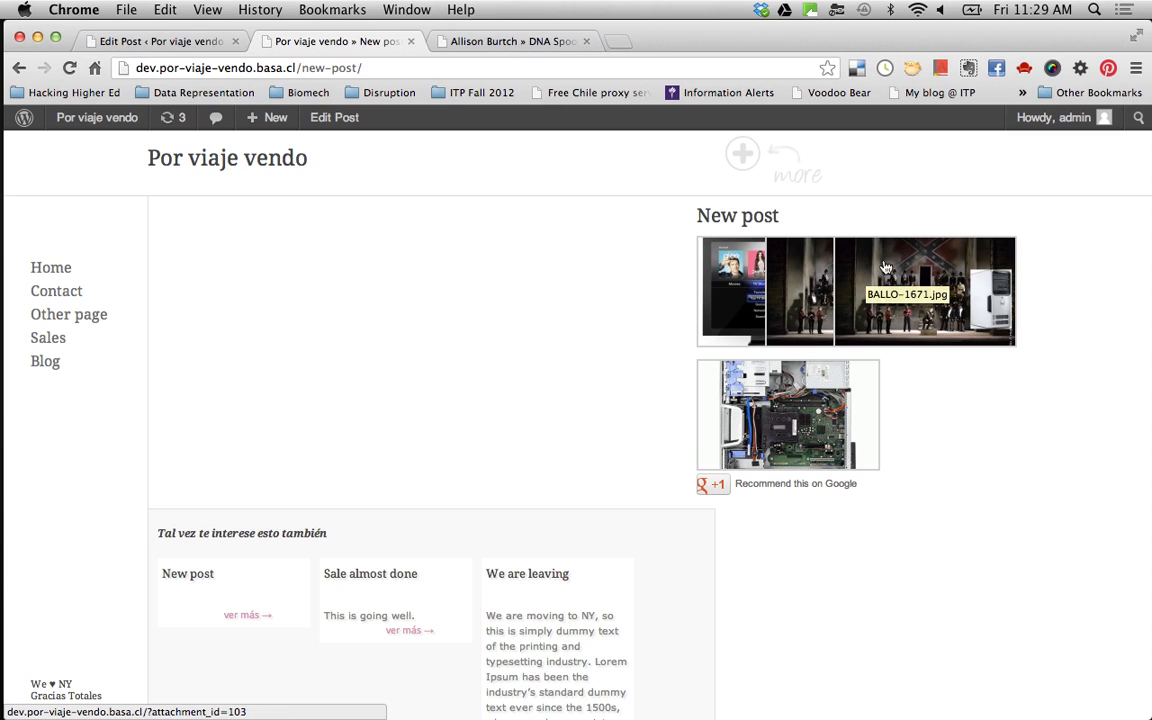
mouse_move(776, 290)
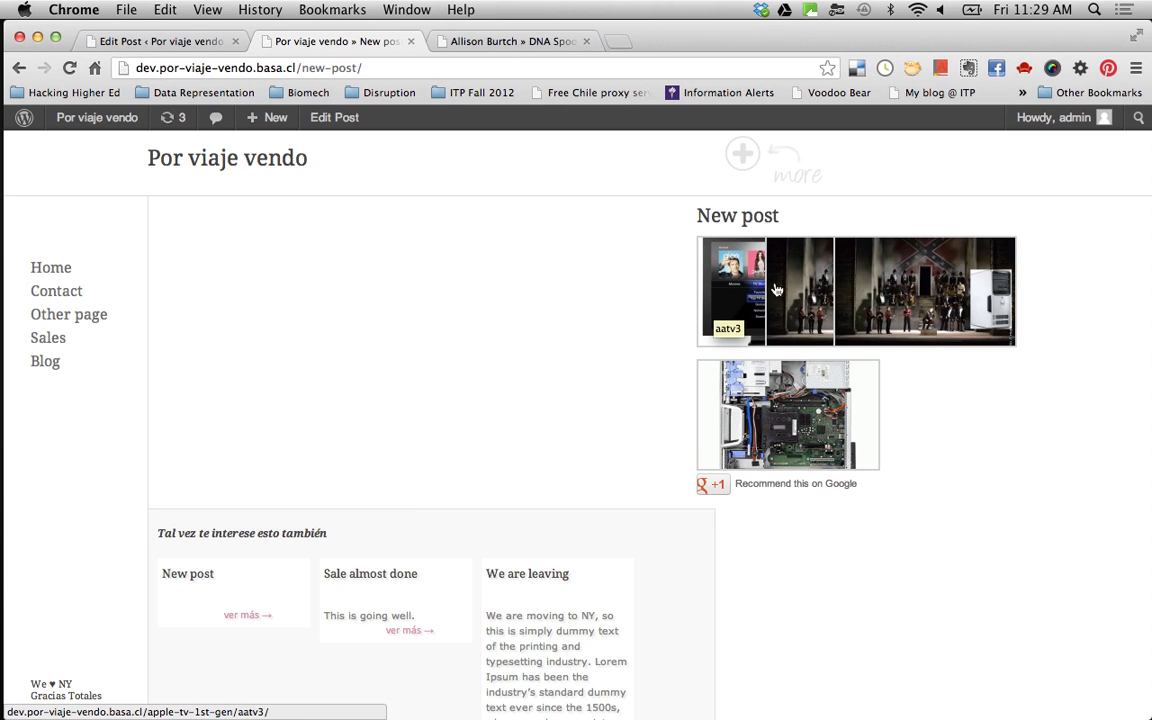
mouse_move(812, 288)
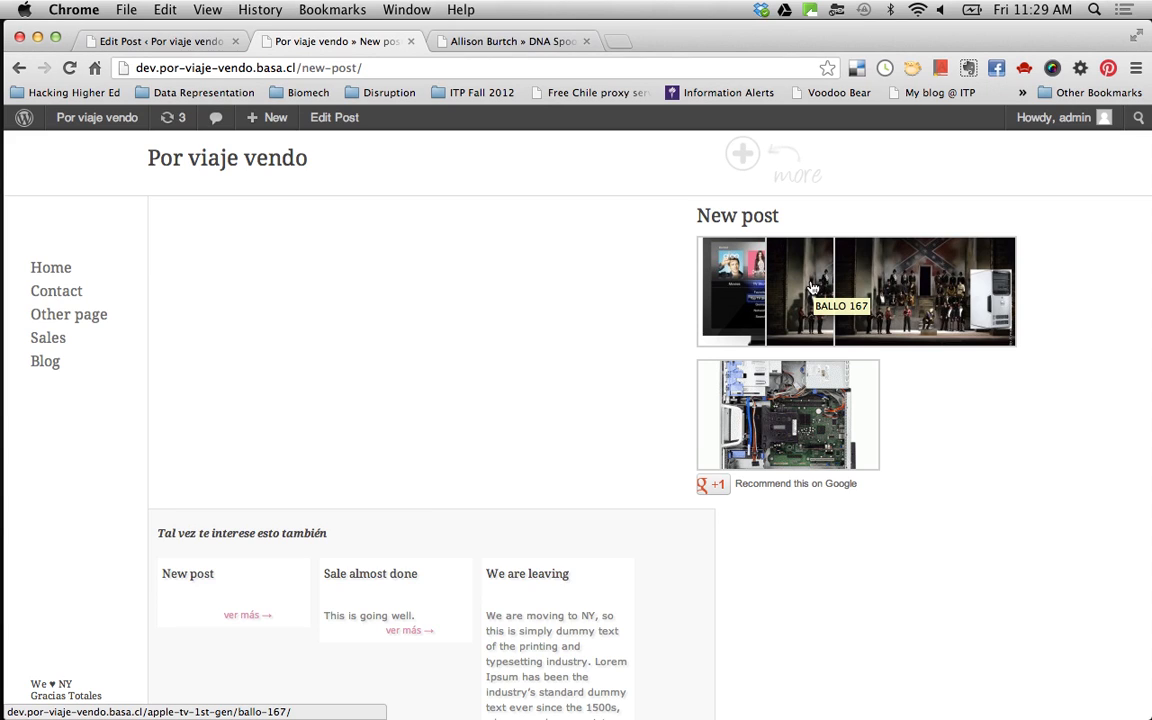
mouse_move(812, 288)
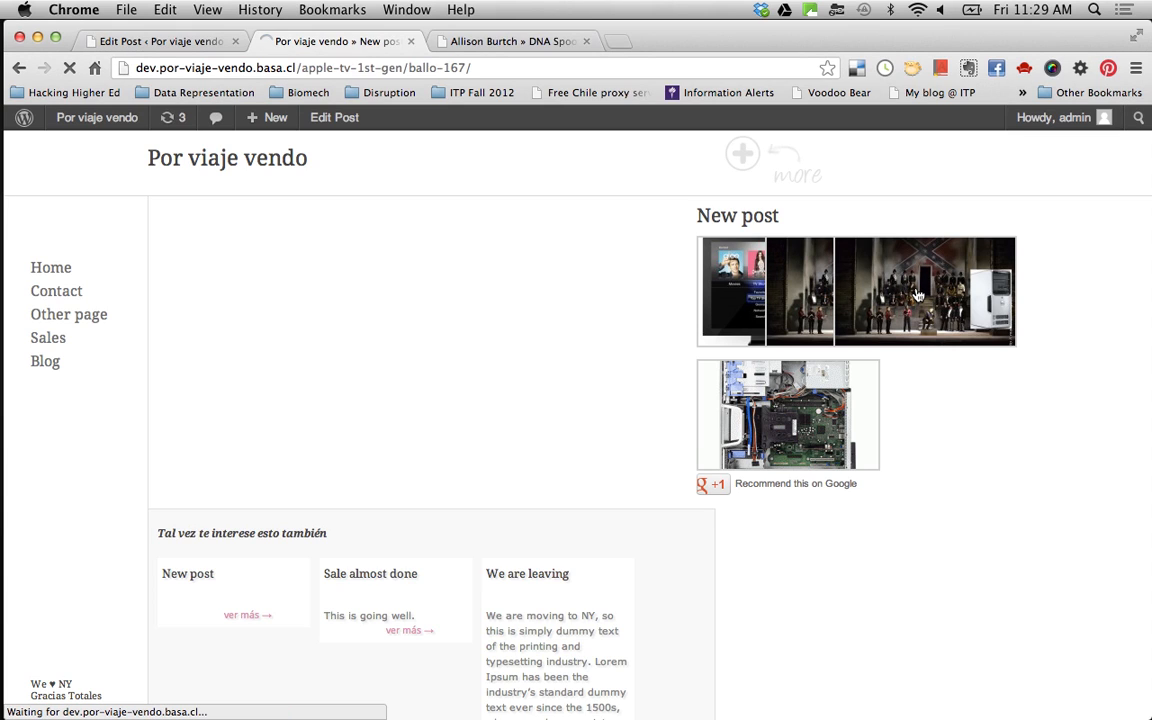
Step: View BALLO-167.jpg full-size from the gallery, then return to its attachment page
click(916, 292)
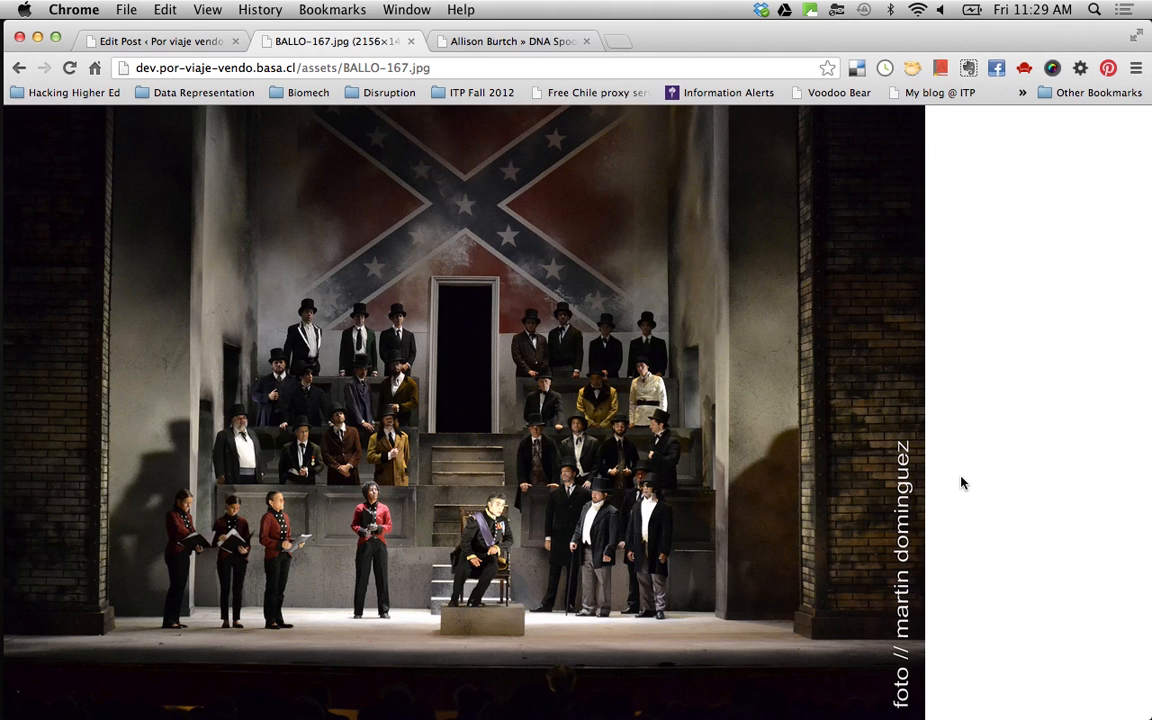
mouse_move(960, 336)
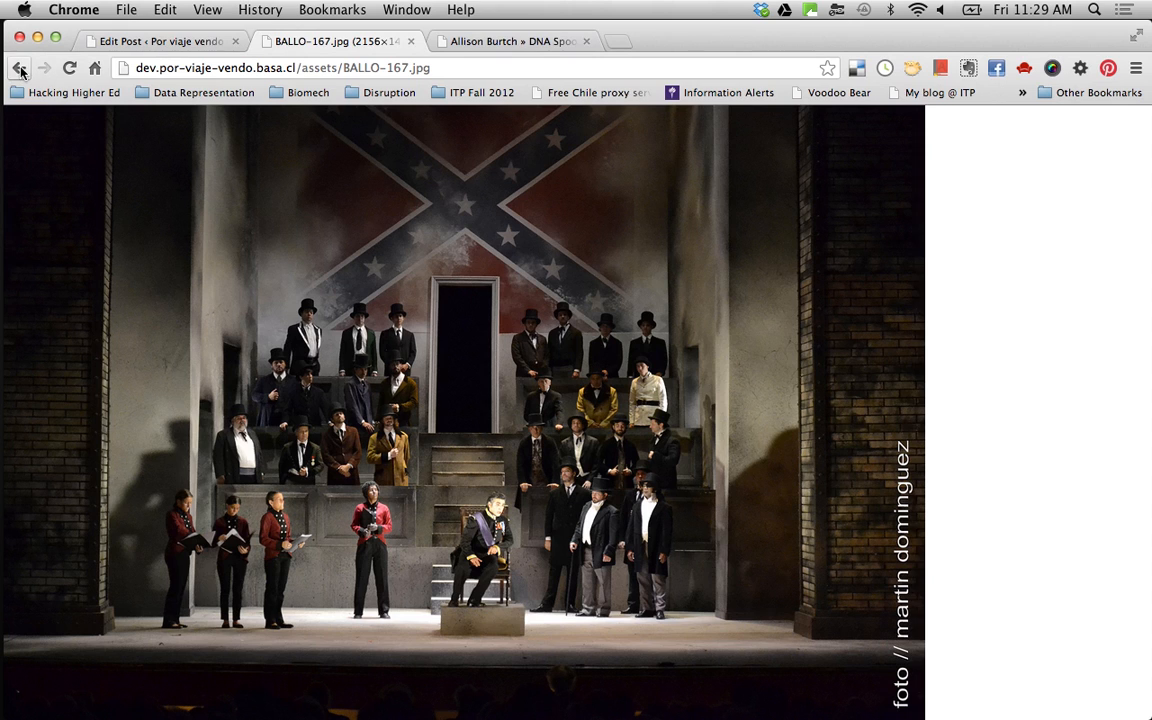
click(20, 68)
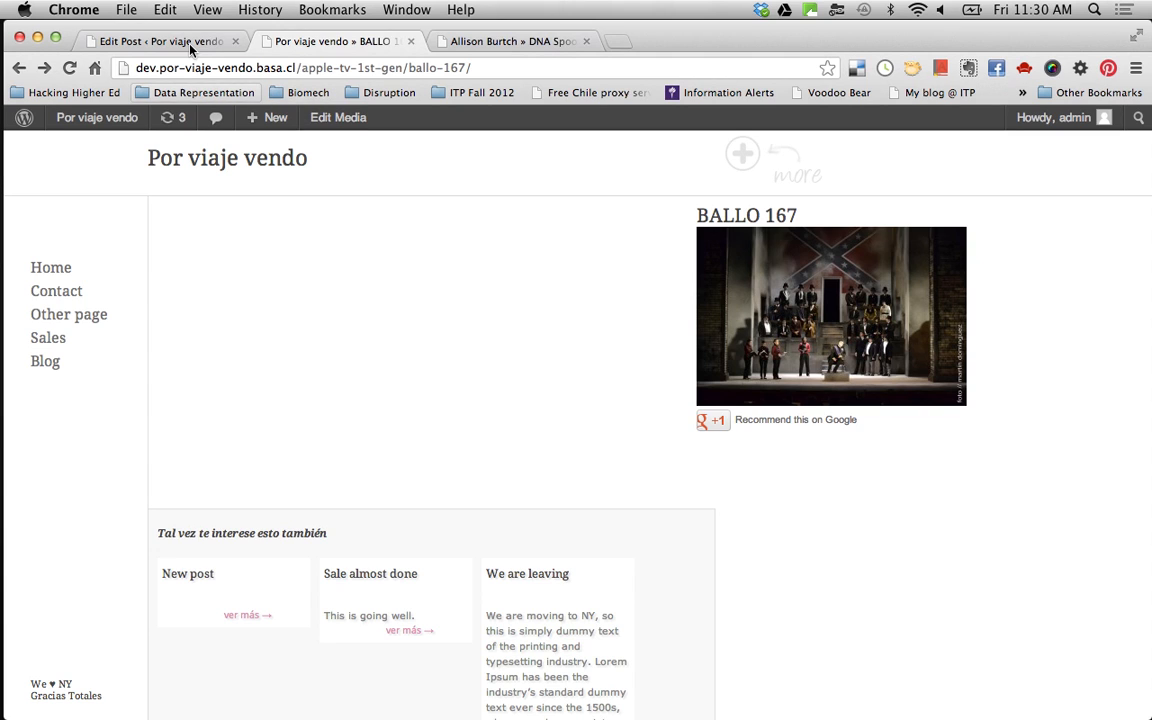
Step: Return to the Edit Post screen of the published 'New post' with its gallery
click(160, 40)
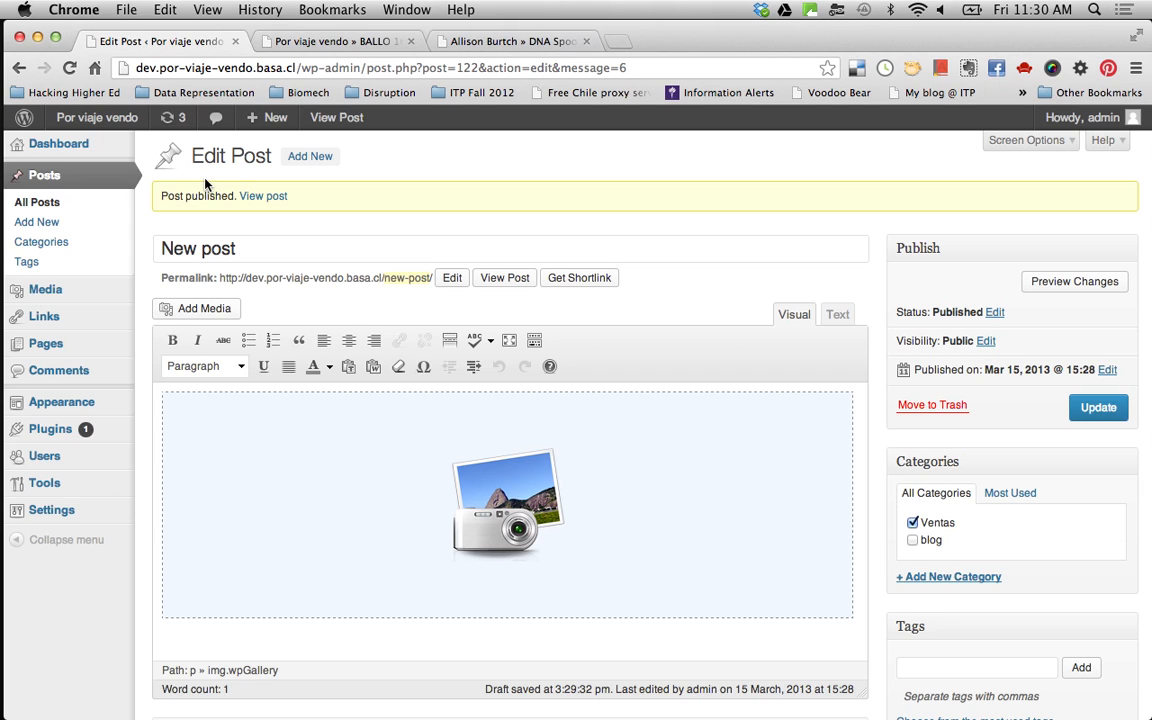
mouse_move(140, 188)
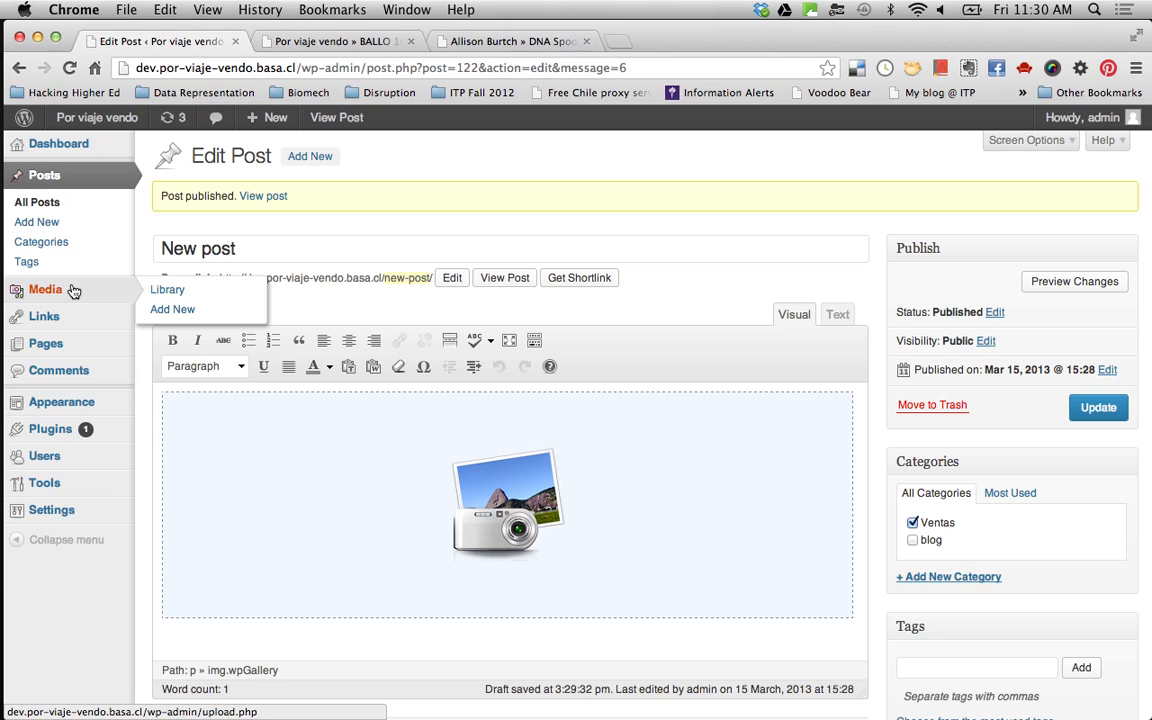
mouse_move(44, 316)
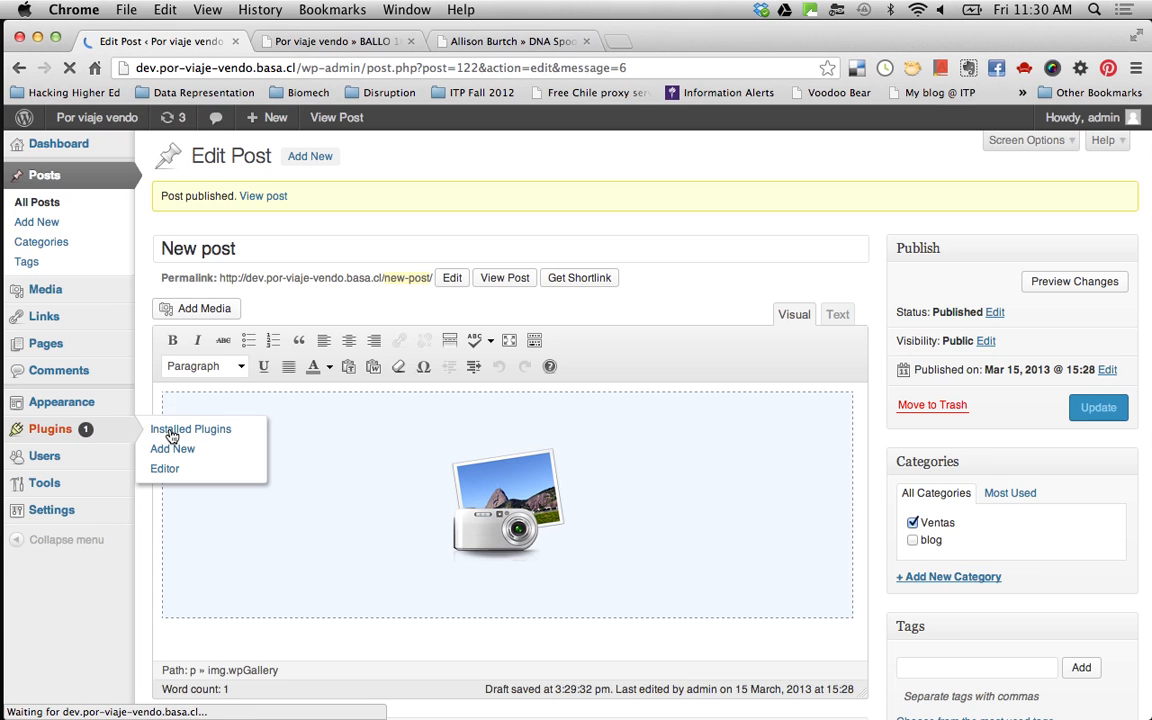
Step: Show the Installed Plugins list with Regenerate Thumbnails and WordPress Importer
click(190, 428)
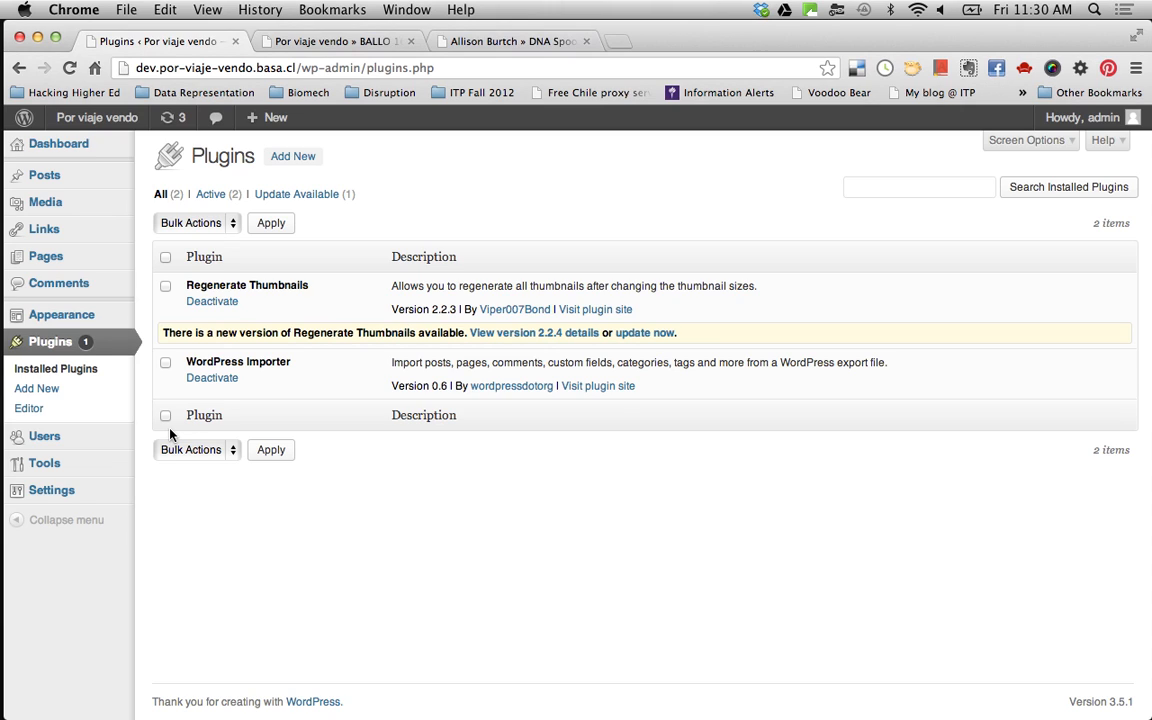
mouse_move(248, 392)
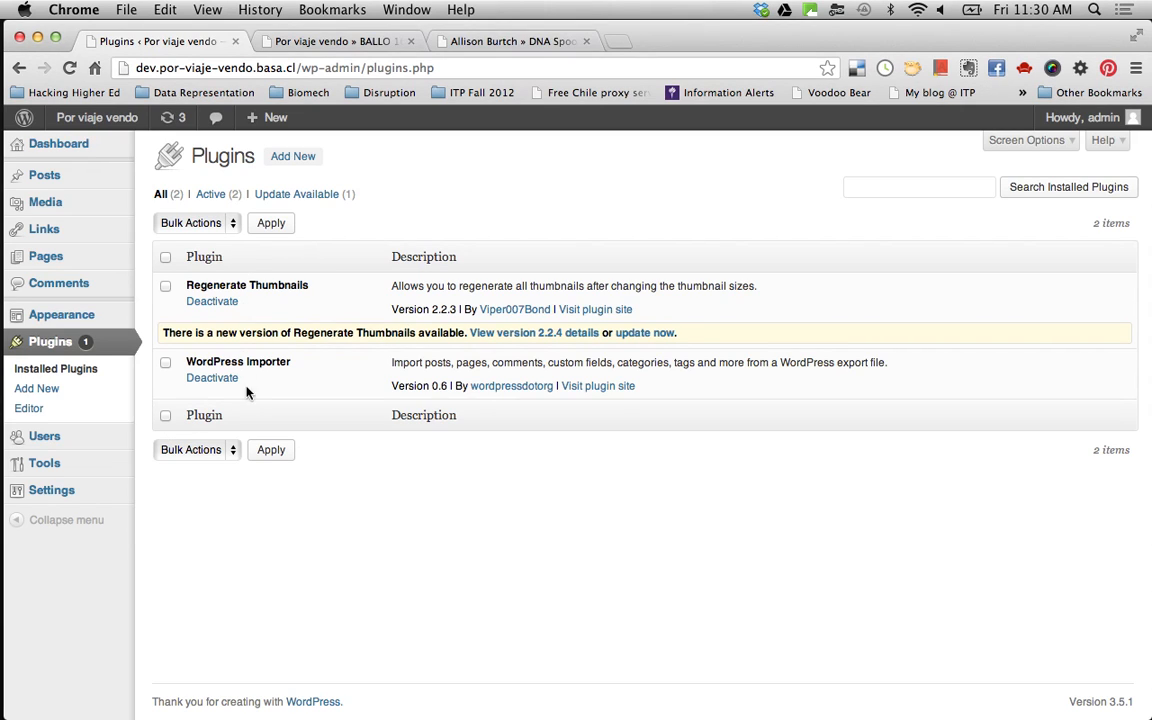
mouse_move(268, 312)
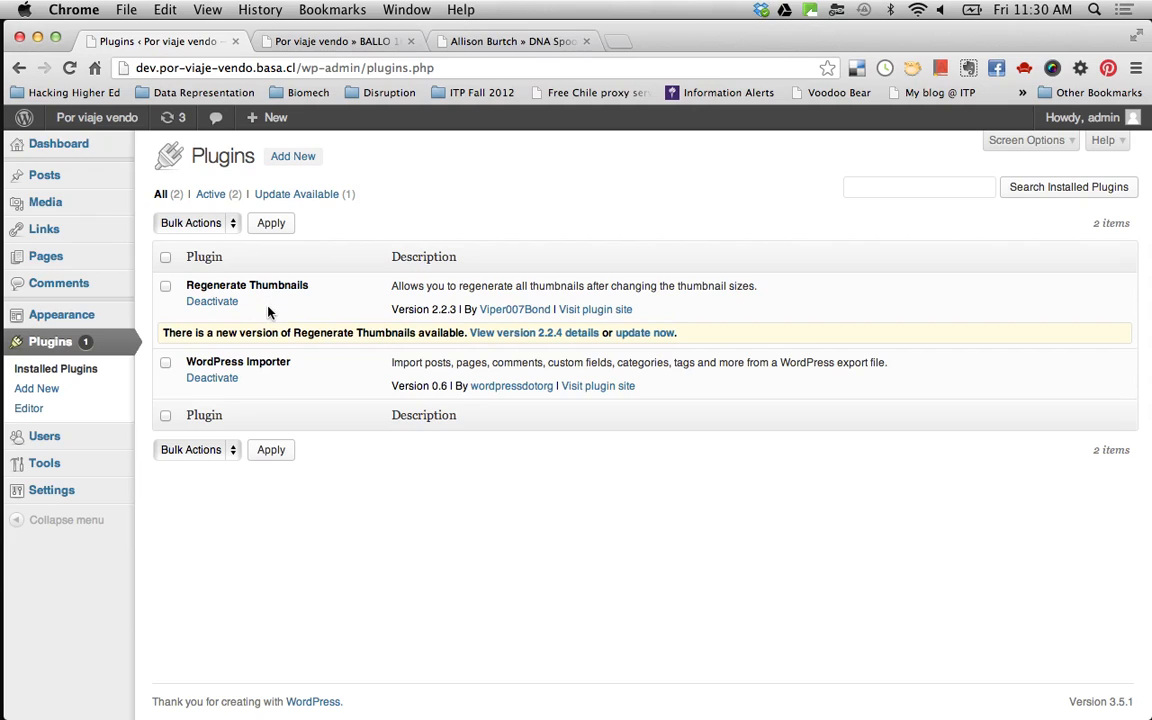
mouse_move(280, 284)
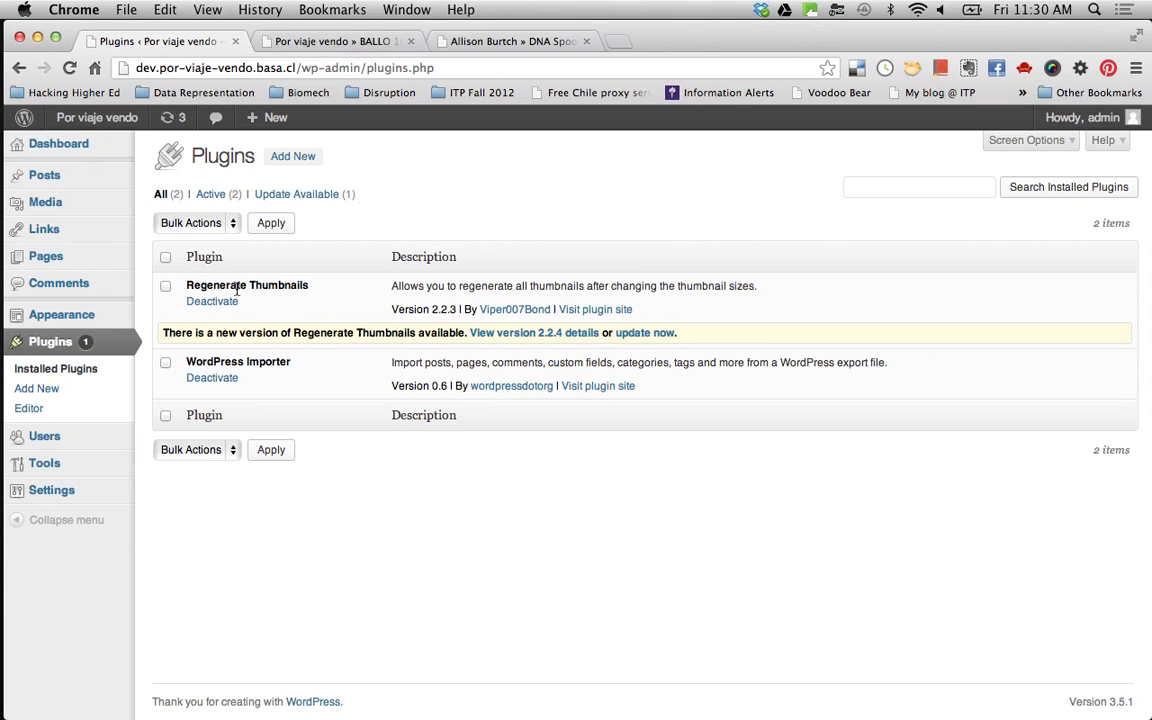
mouse_move(208, 268)
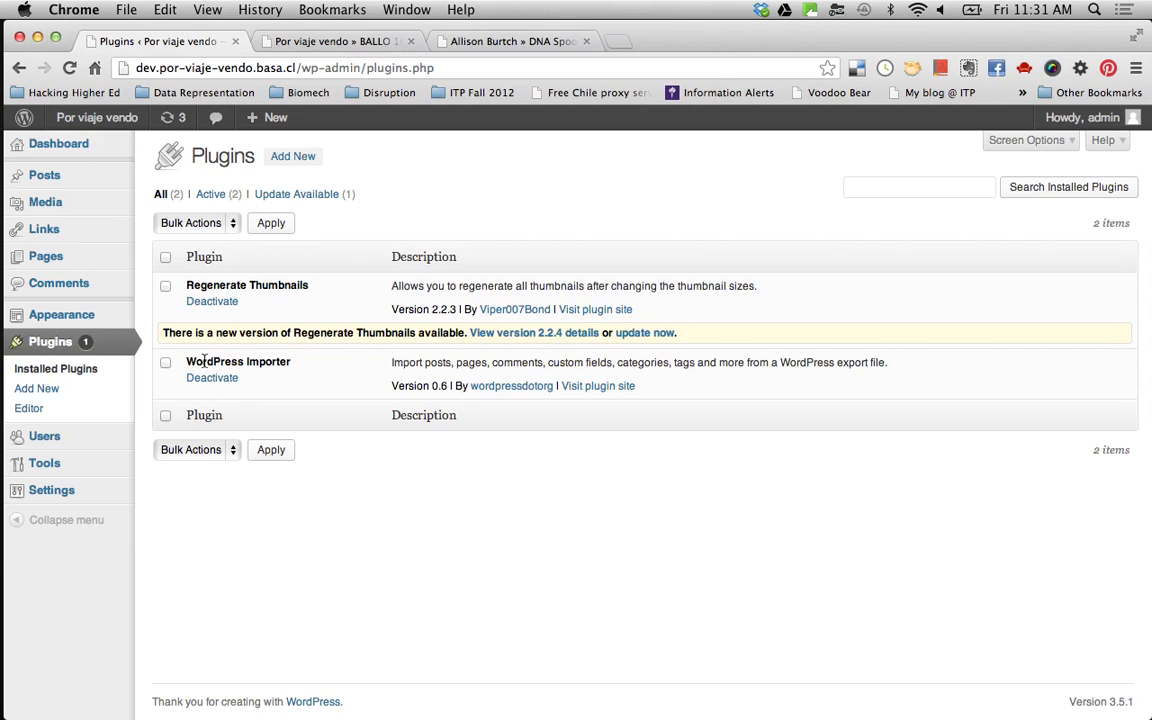
mouse_move(302, 362)
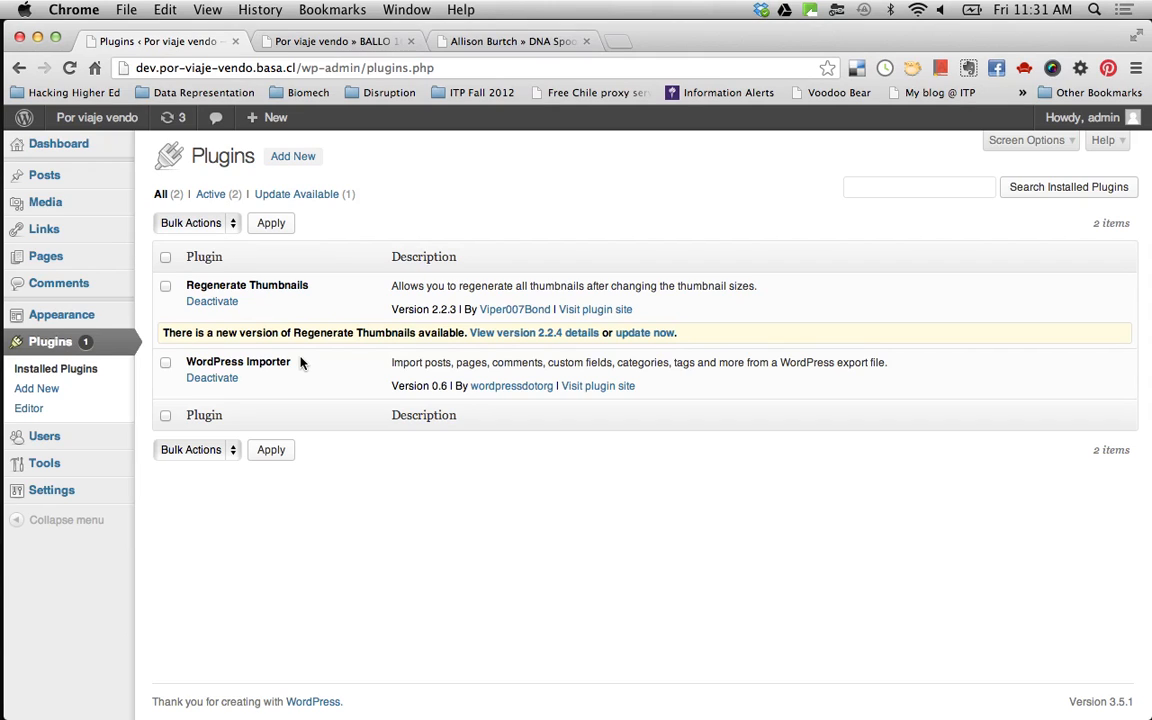
mouse_move(318, 336)
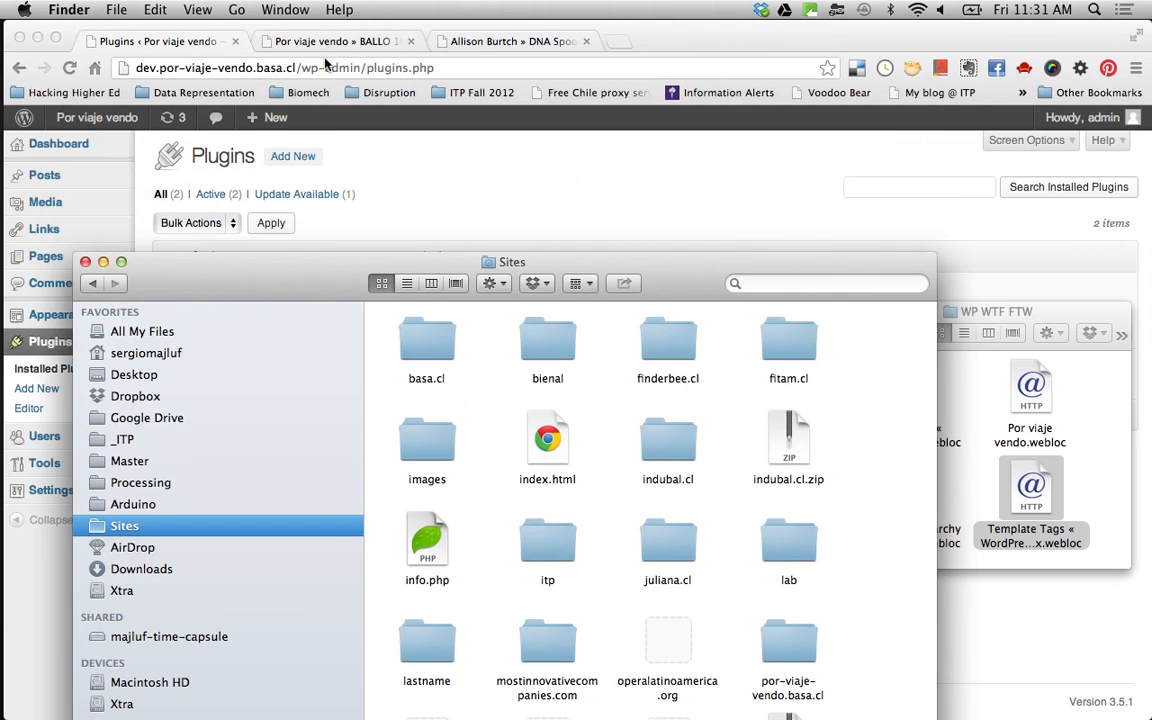
Step: Bring the Sites Finder window forward in column view and enter por-viaje-vendo.basa.cl
click(336, 40)
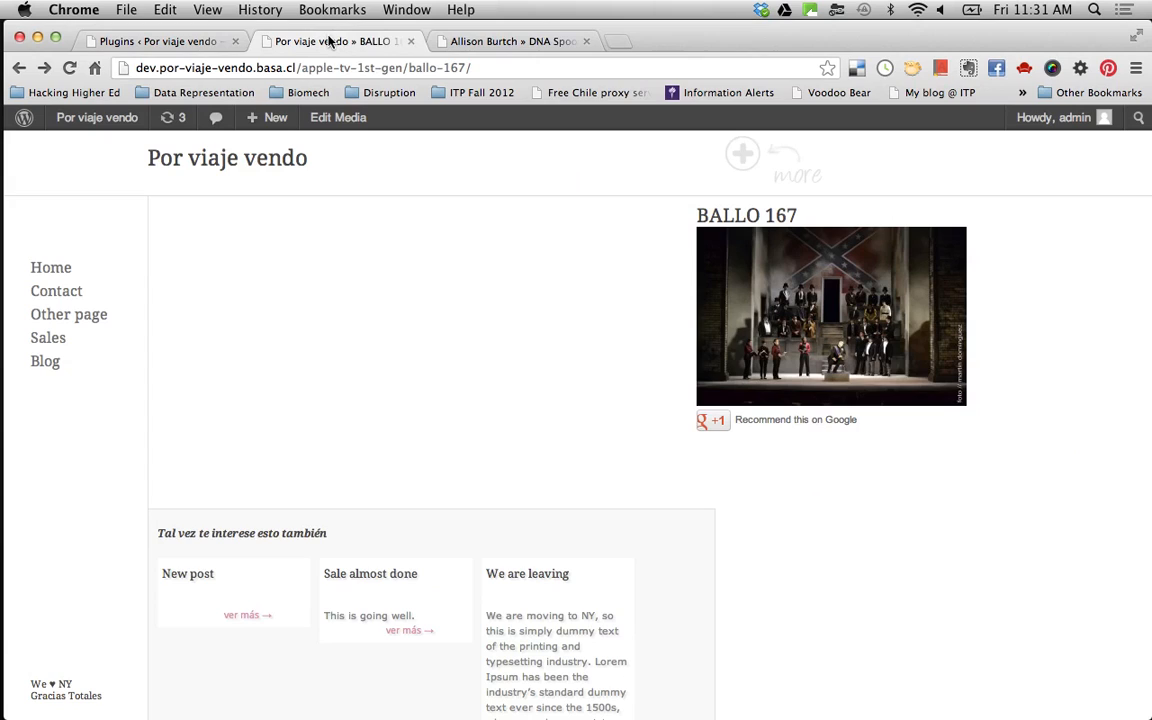
click(300, 68)
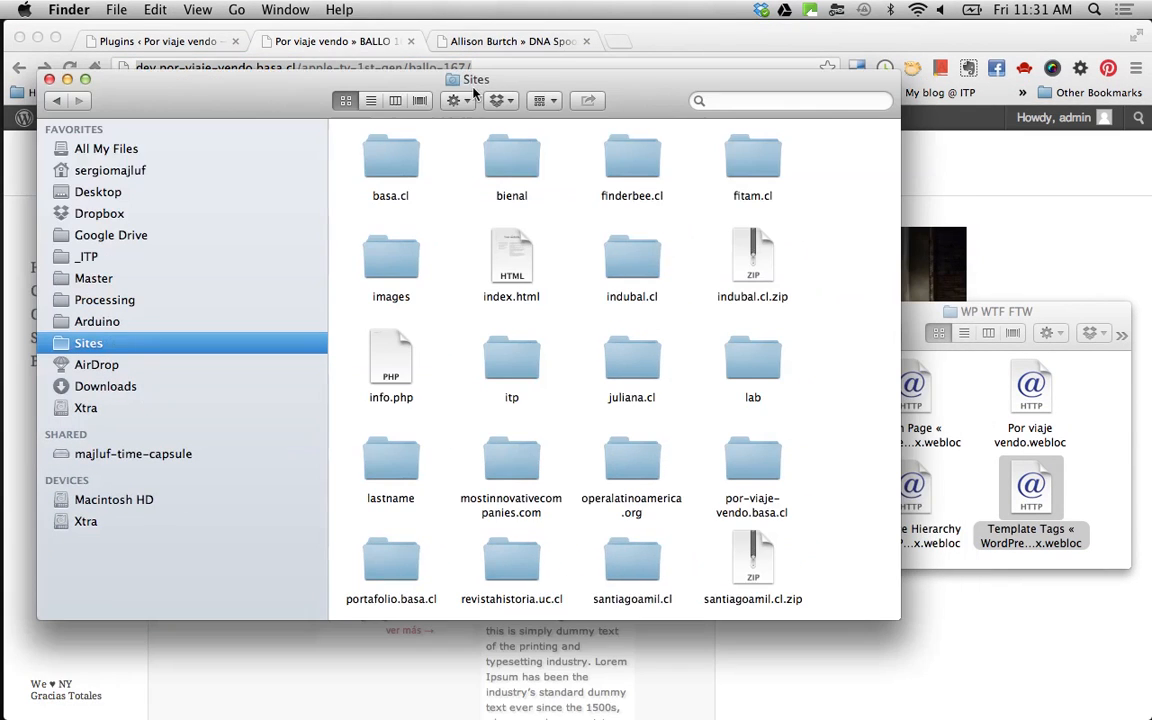
click(372, 100)
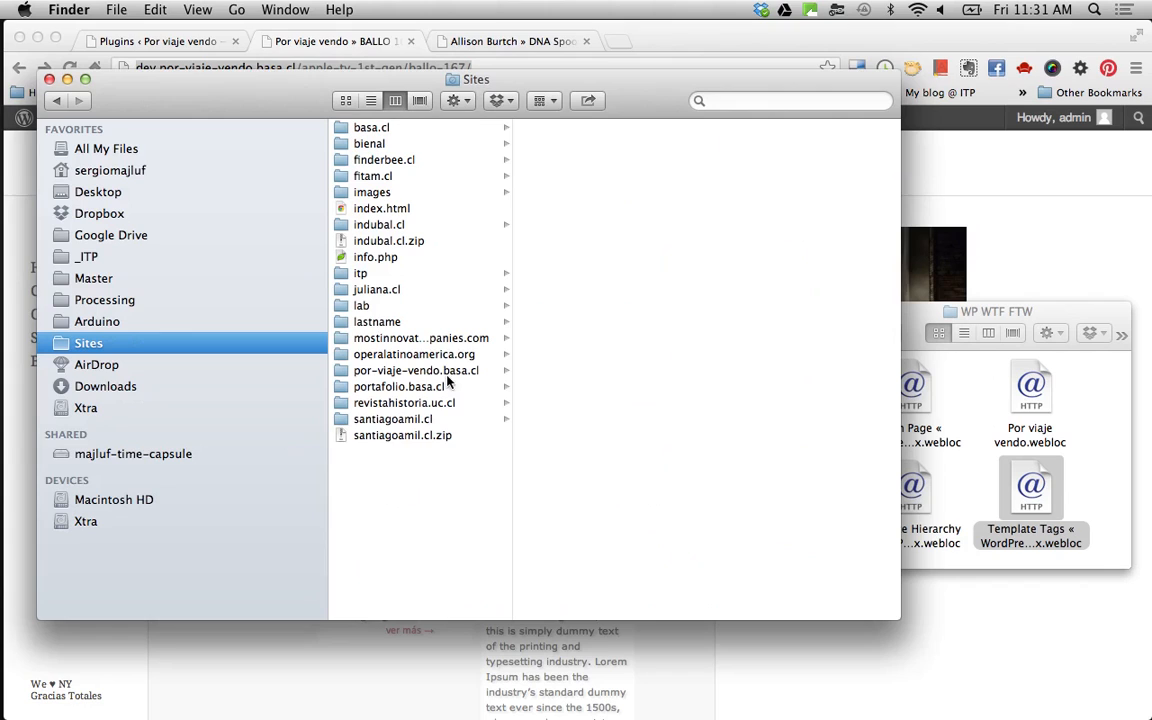
click(416, 370)
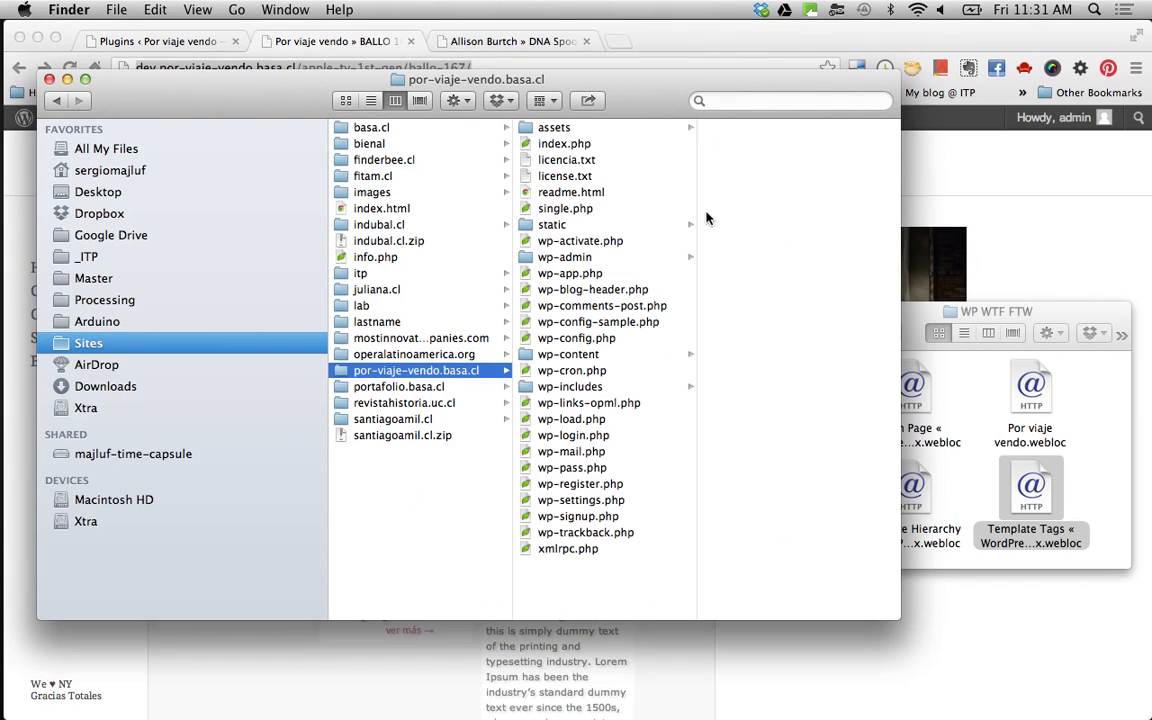
mouse_move(588, 324)
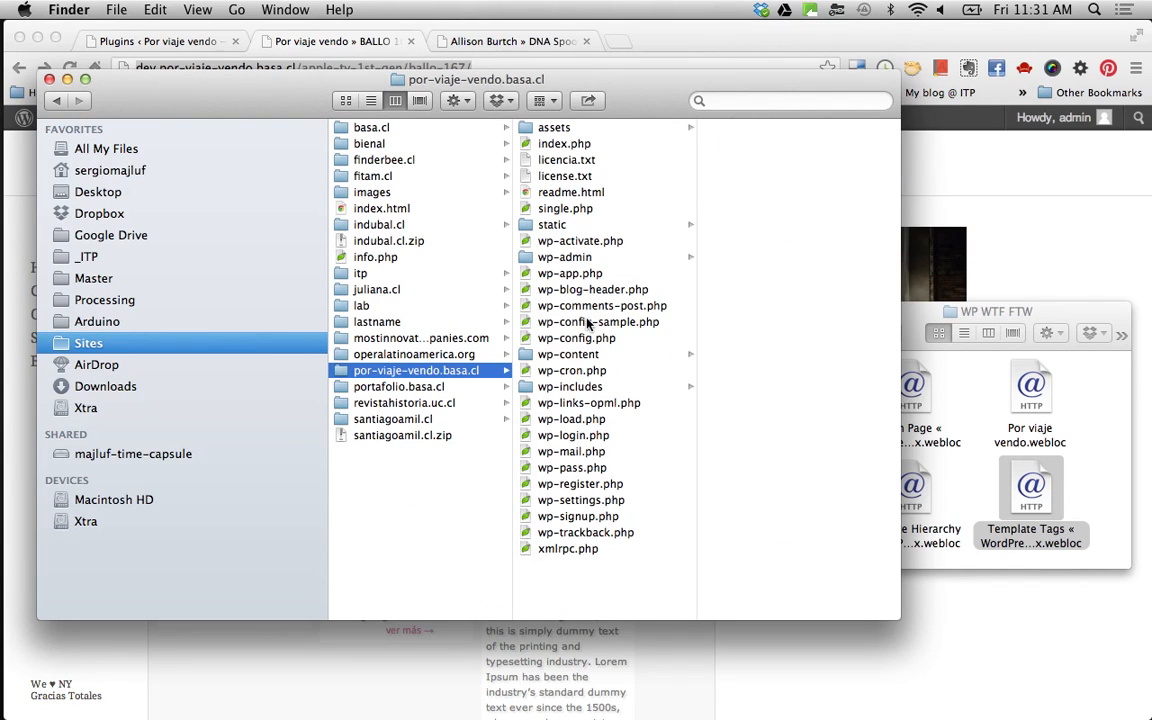
Step: Navigate wp-content > themes into the porviajevendo theme folder's PHP templates
click(568, 354)
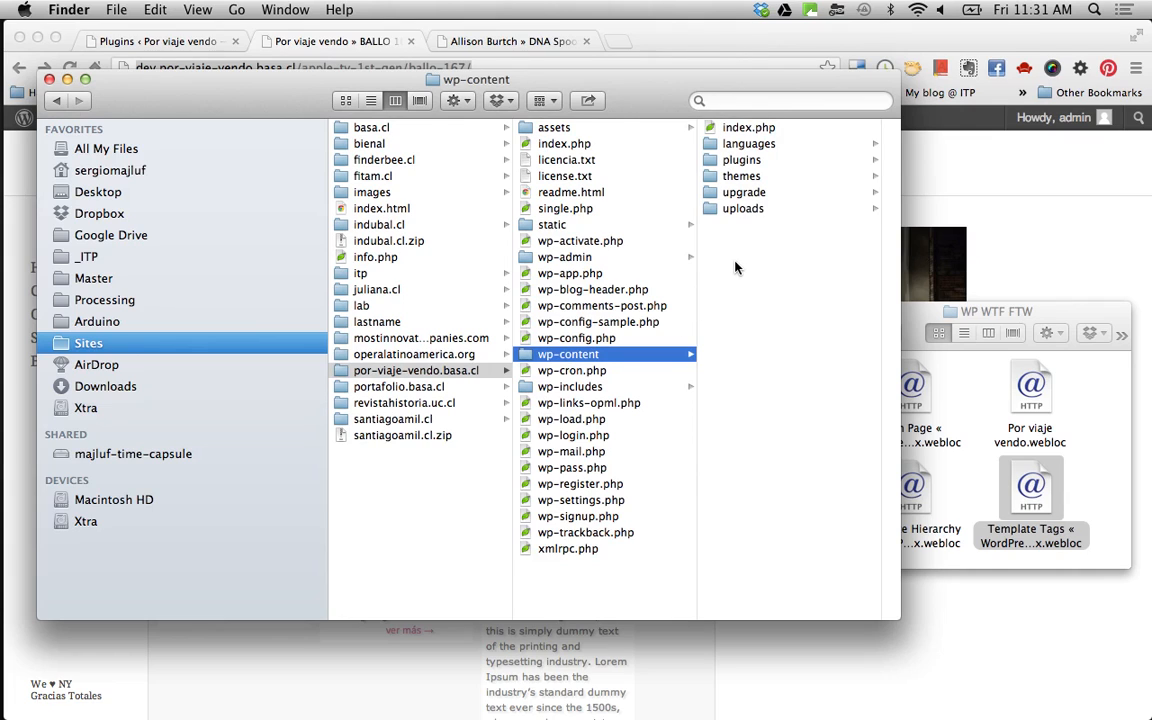
click(742, 176)
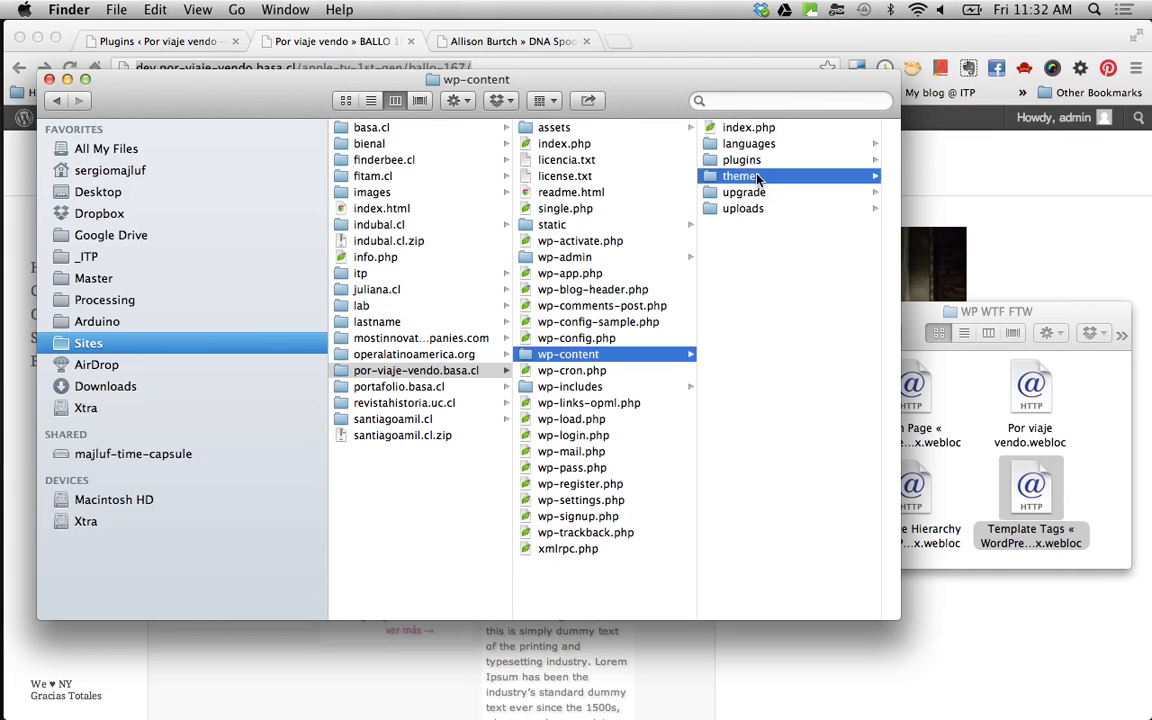
click(740, 176)
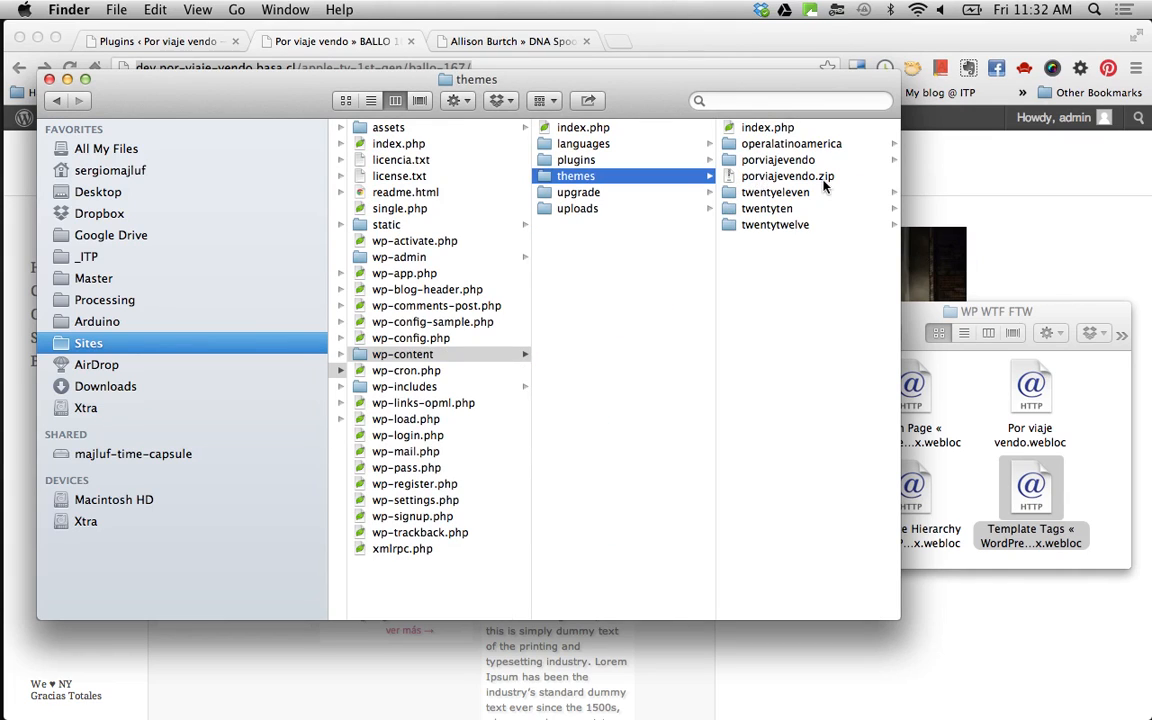
click(778, 160)
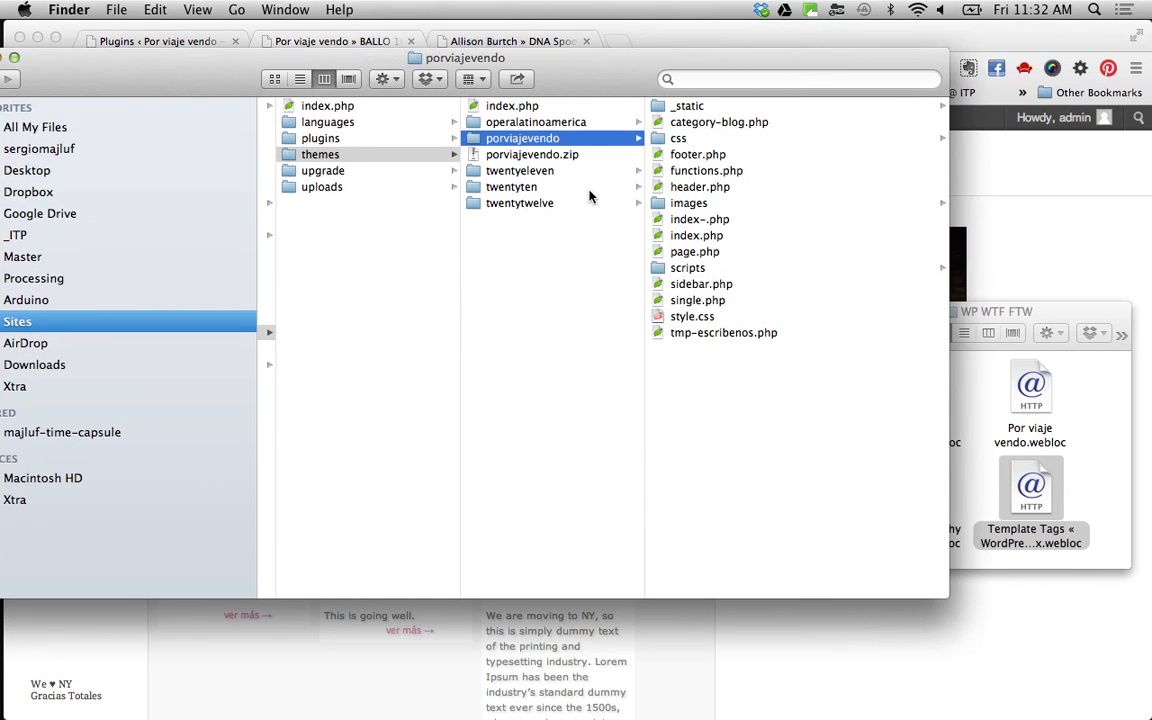
mouse_move(710, 238)
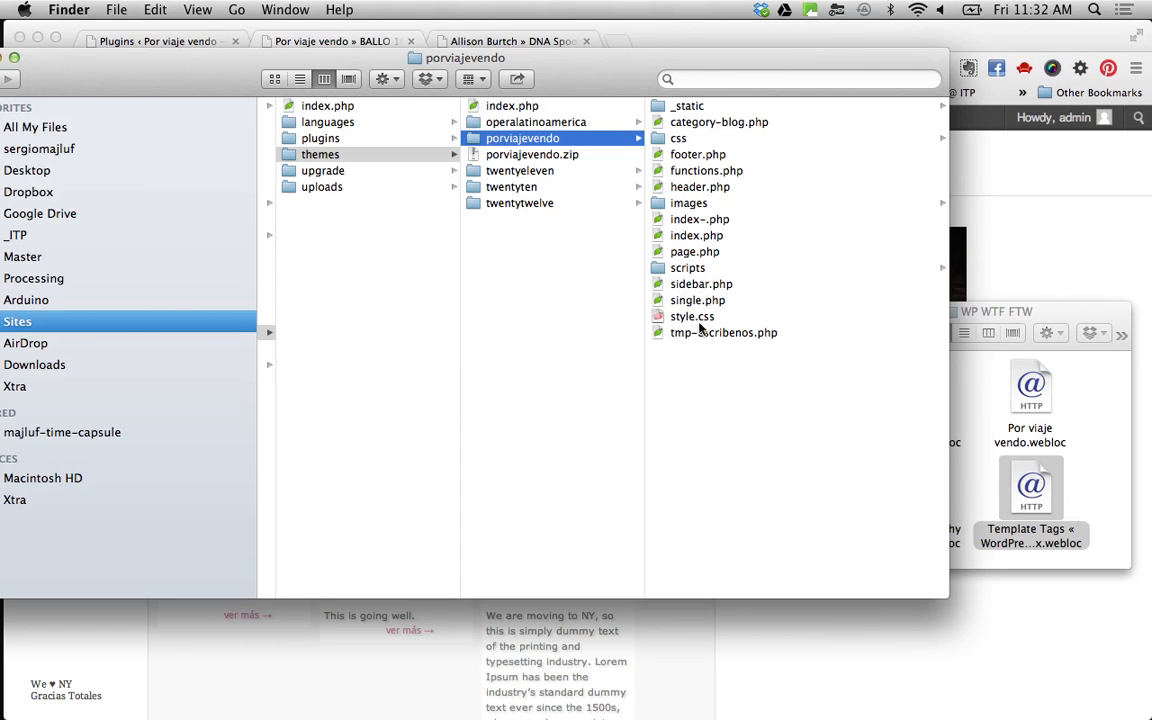
Step: Preview tmp-escribenos.php and index.php, then launch Coda via Spotlight
click(724, 332)
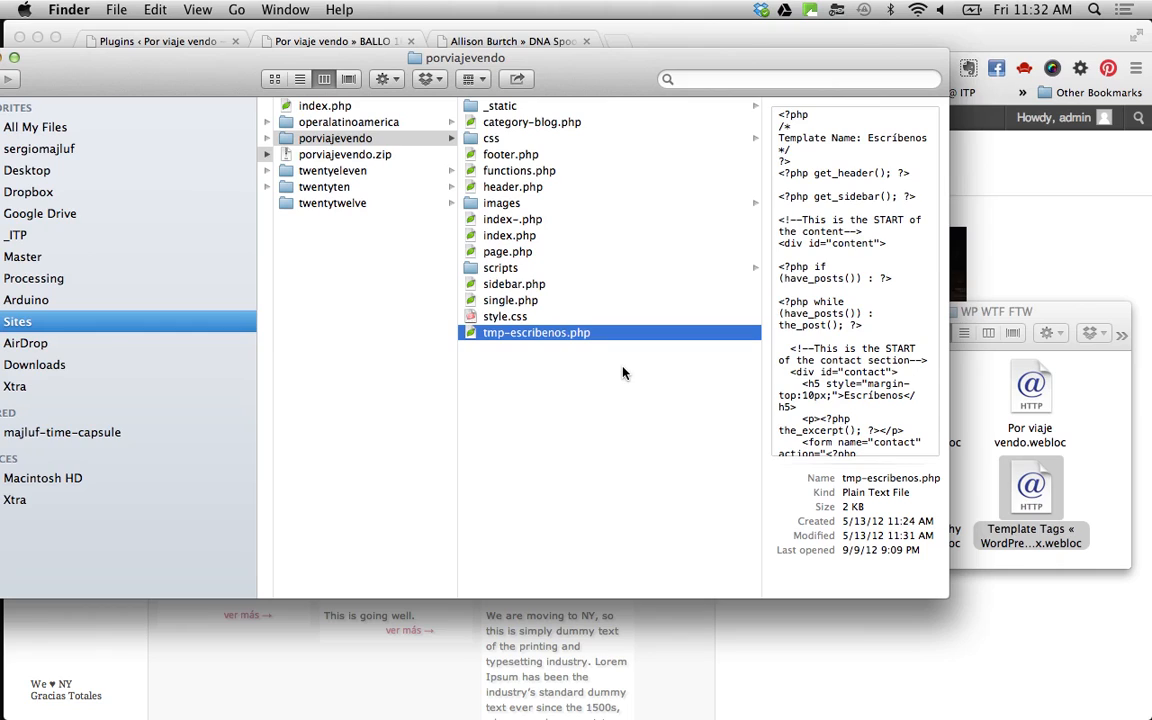
mouse_move(558, 240)
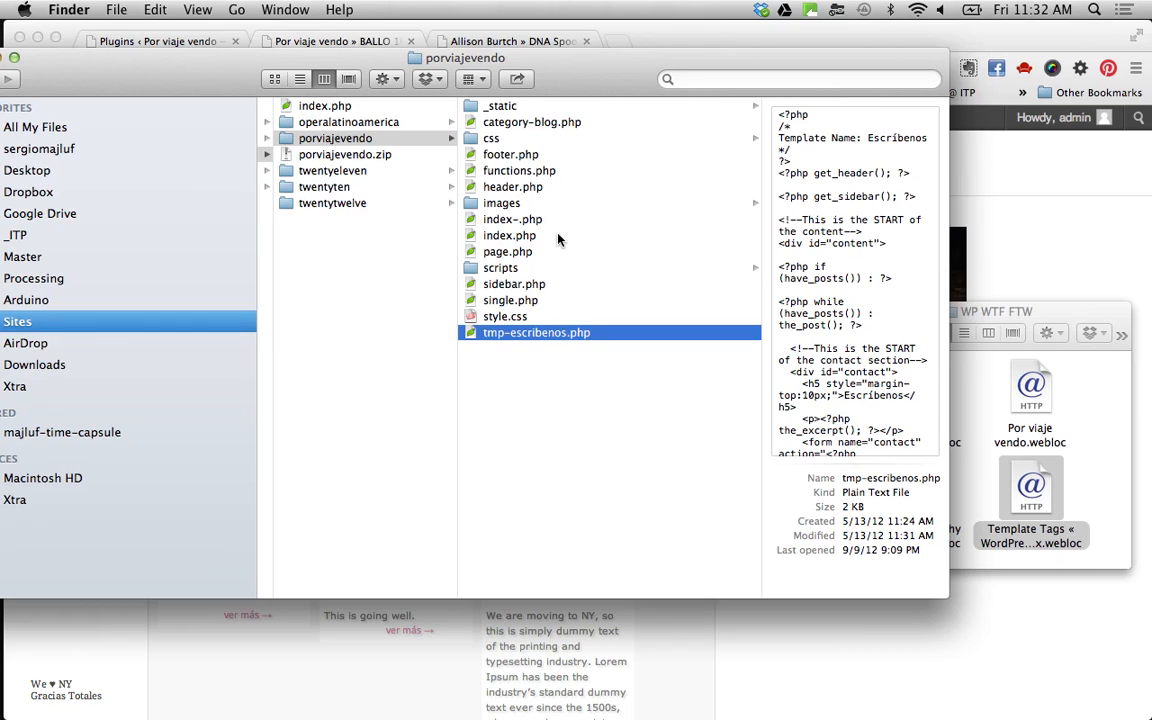
mouse_move(562, 256)
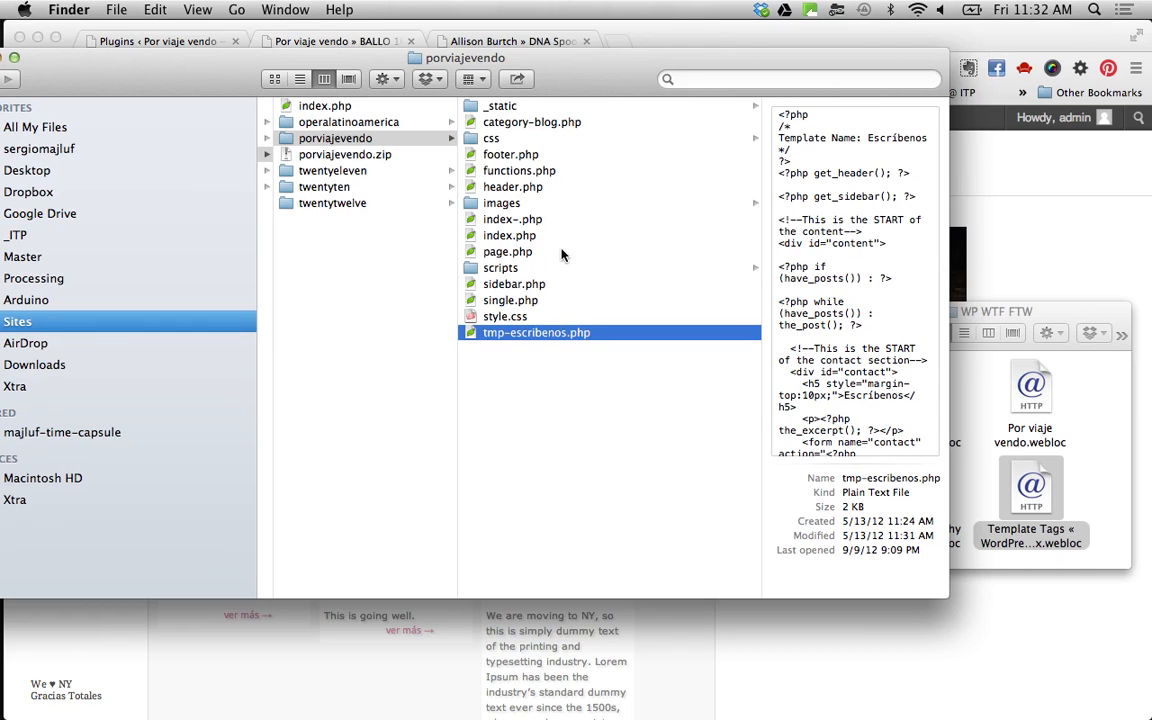
click(508, 236)
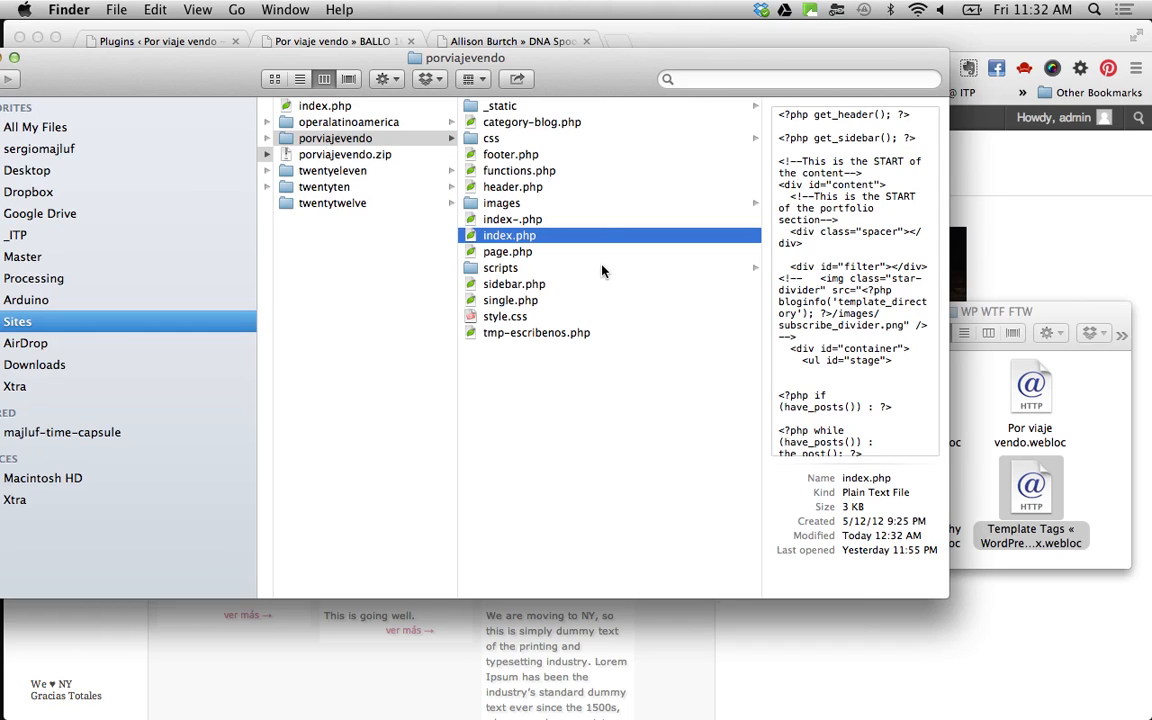
mouse_move(552, 244)
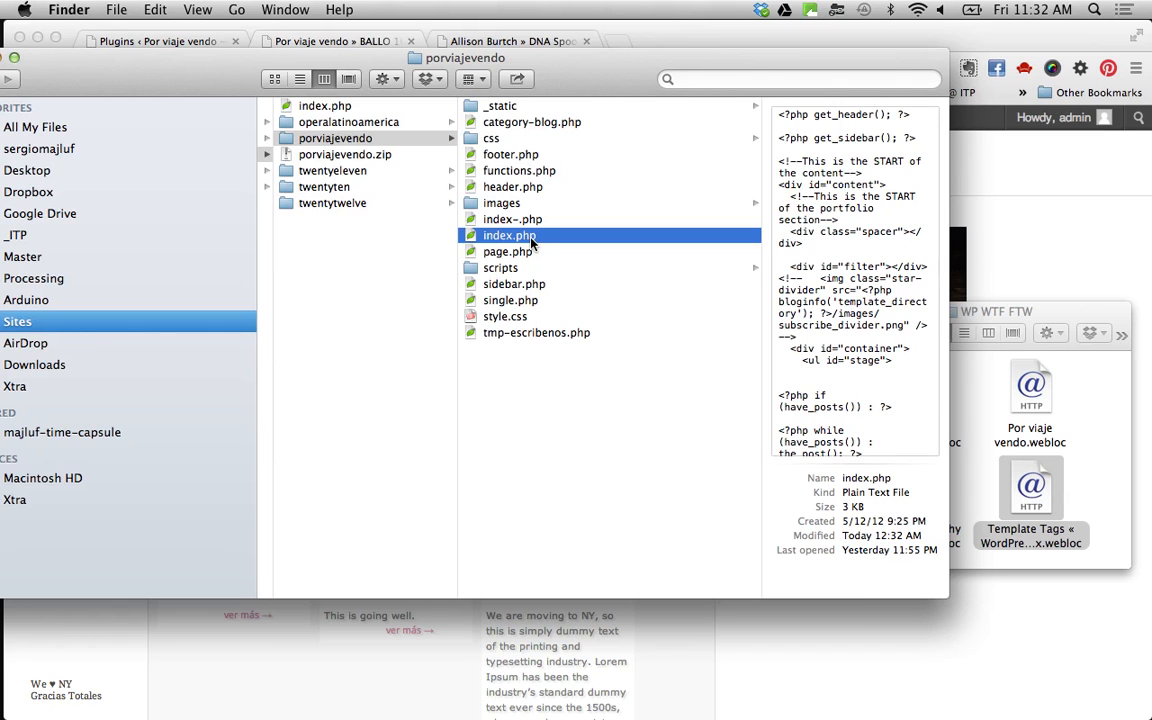
text(coda)
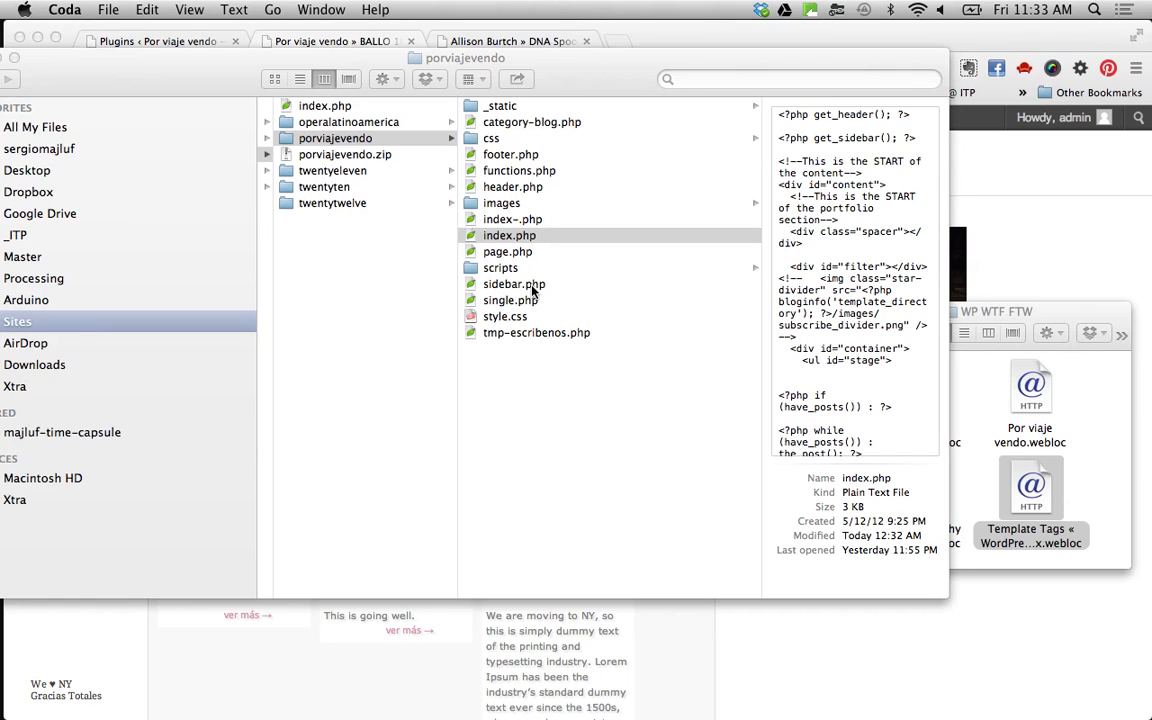
mouse_move(18, 432)
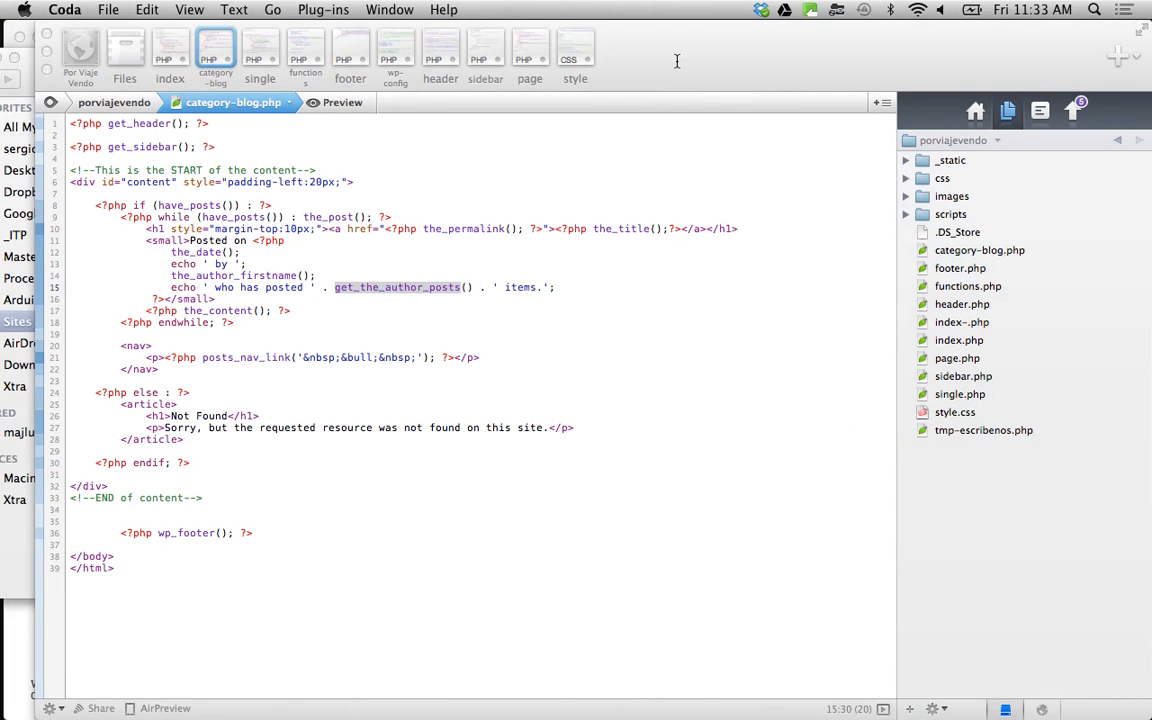
mouse_move(172, 48)
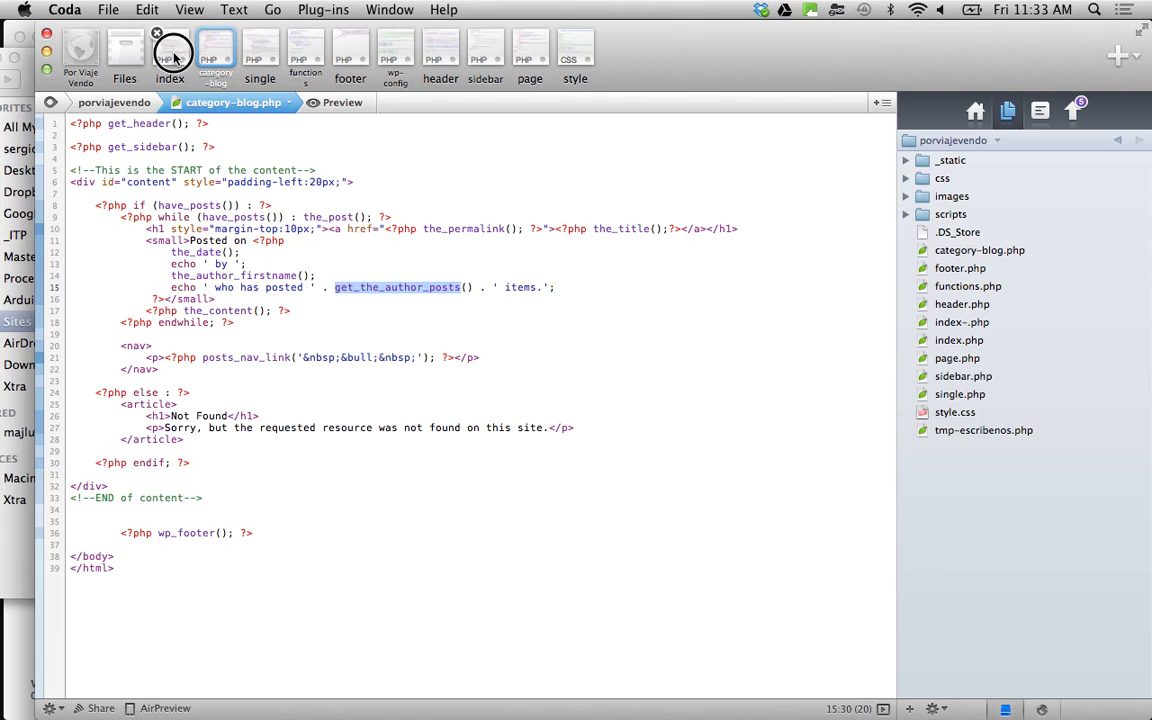
Step: Switch Coda's editor from category-blog.php to the index.php template code
click(170, 52)
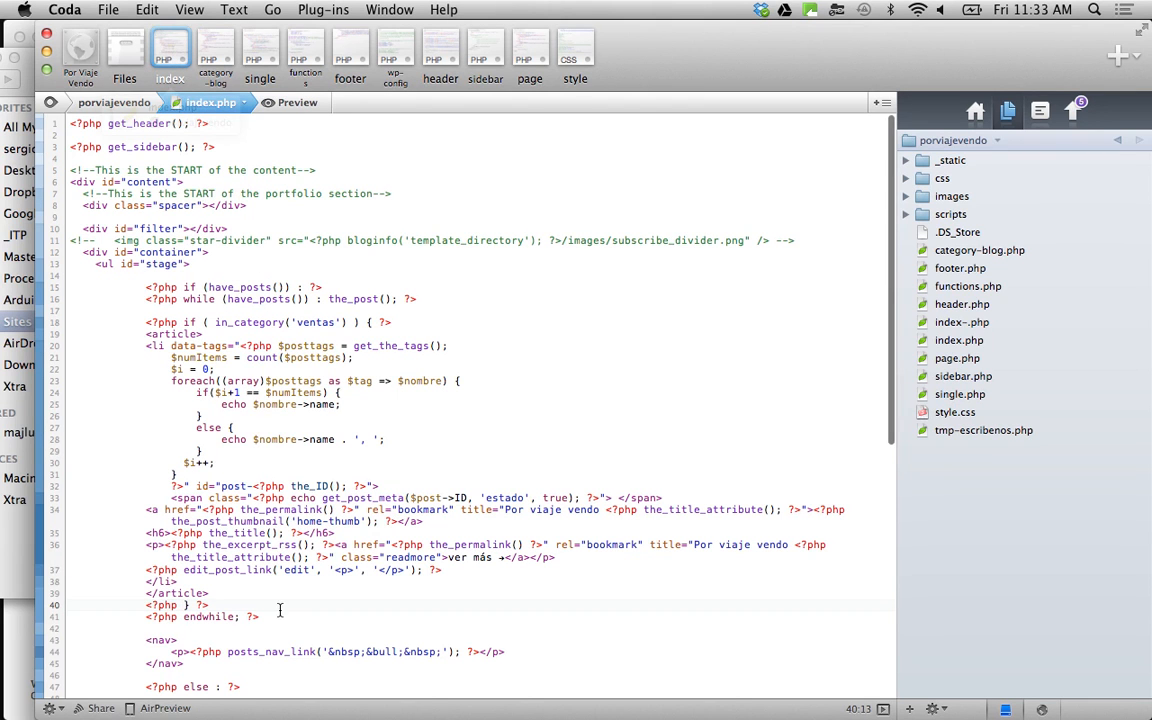